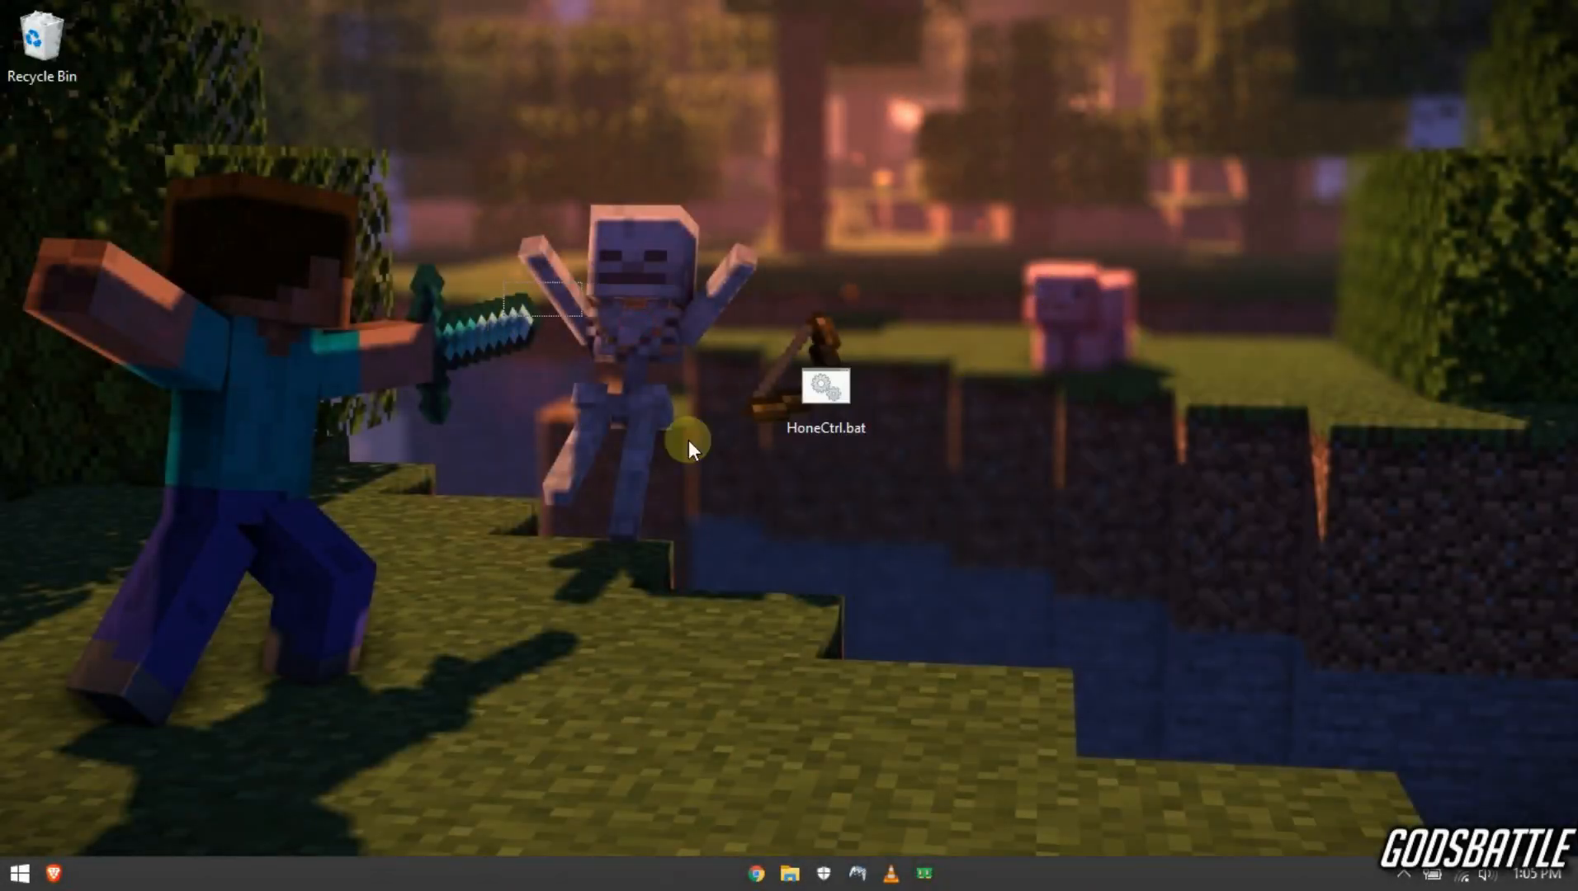
# Step: Run HoneCtrl.bat from the desktop as administrator
pyautogui.click(825, 387)
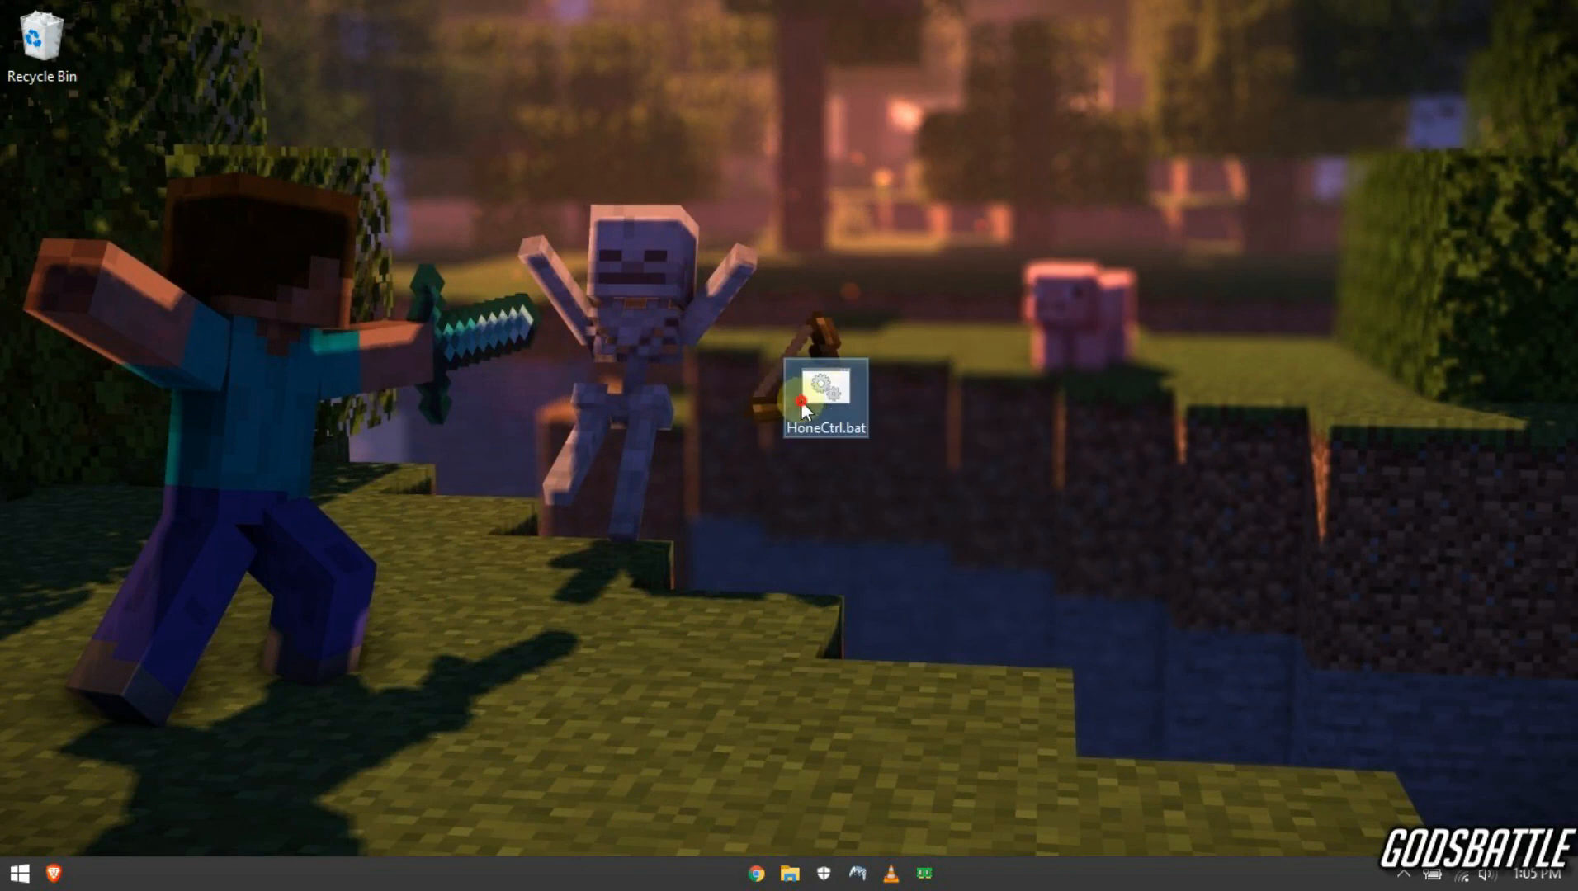
pyautogui.rightClick(822, 392)
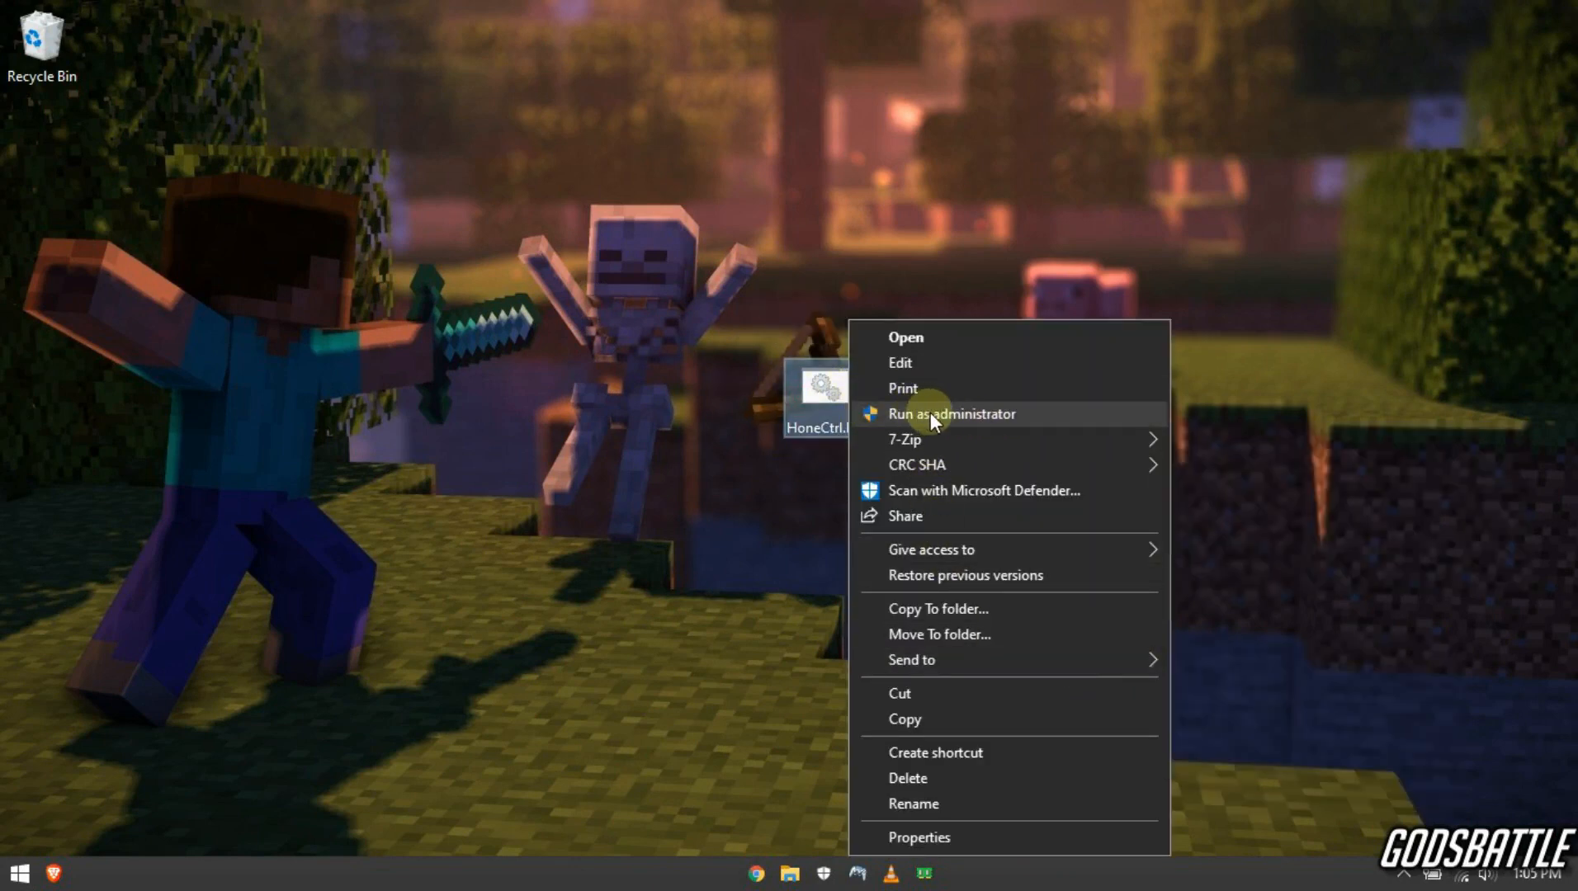
pyautogui.click(951, 413)
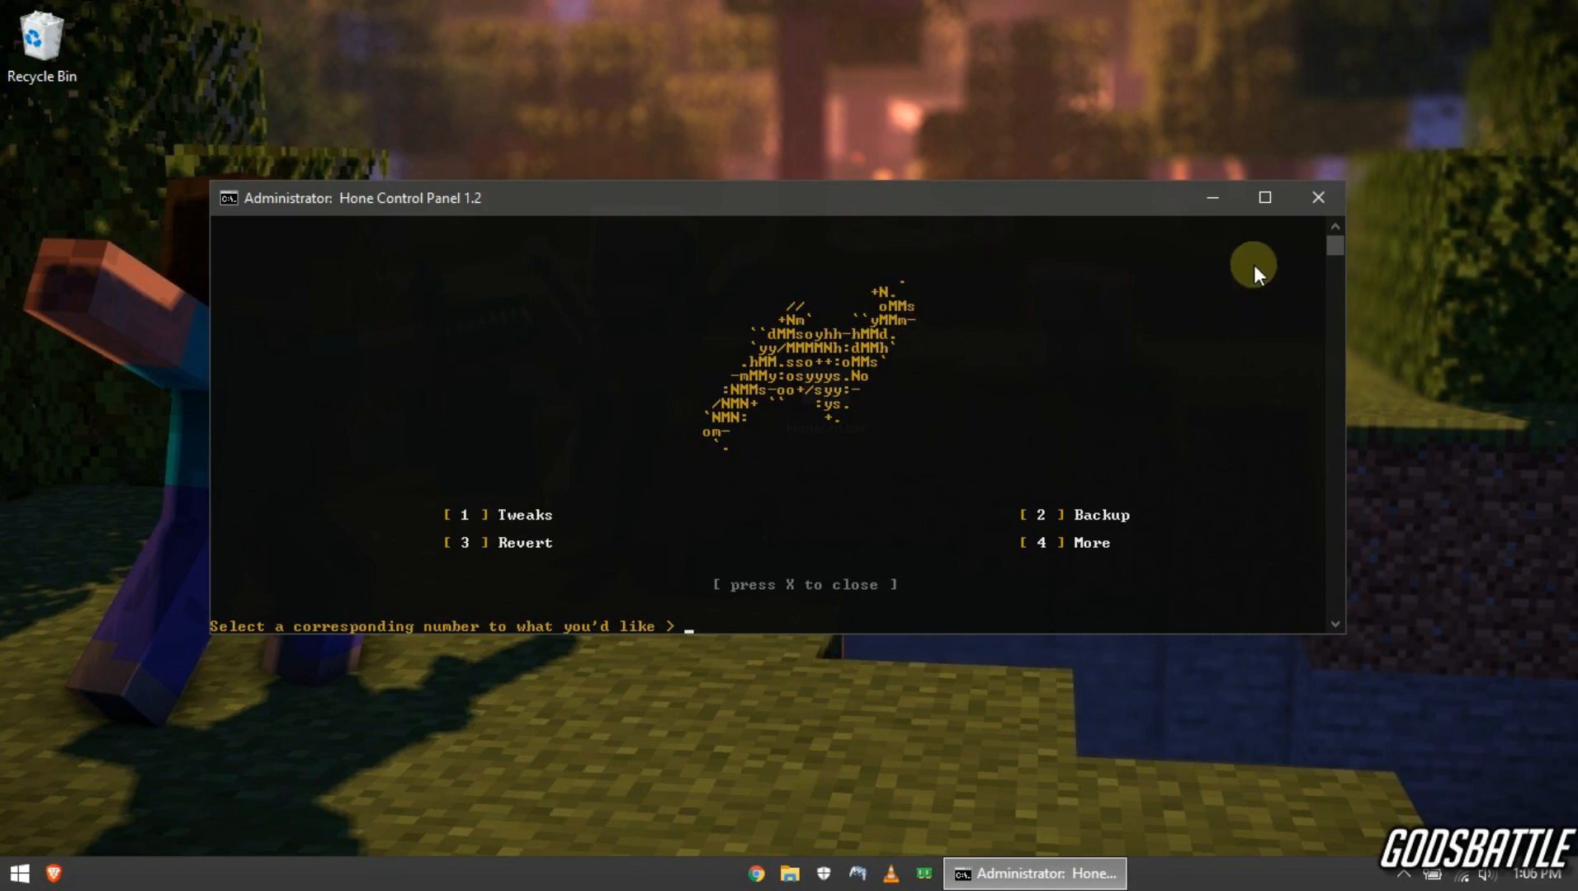
# Step: Maximize the Hone Control Panel console and choose option 1, Tweaks
pyautogui.click(1265, 197)
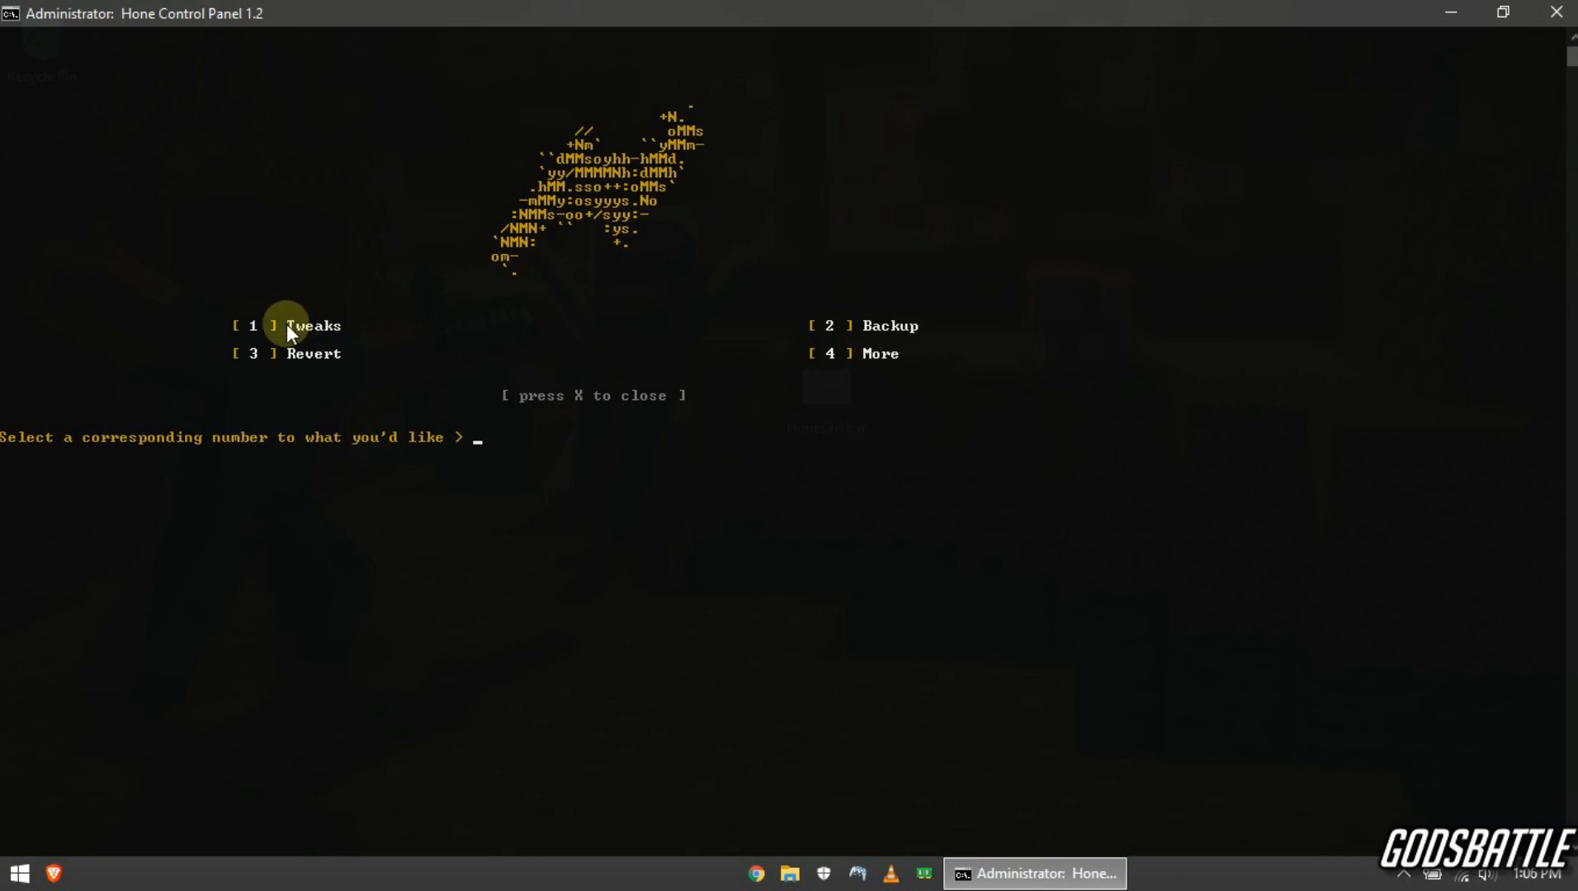
pyautogui.click(313, 325)
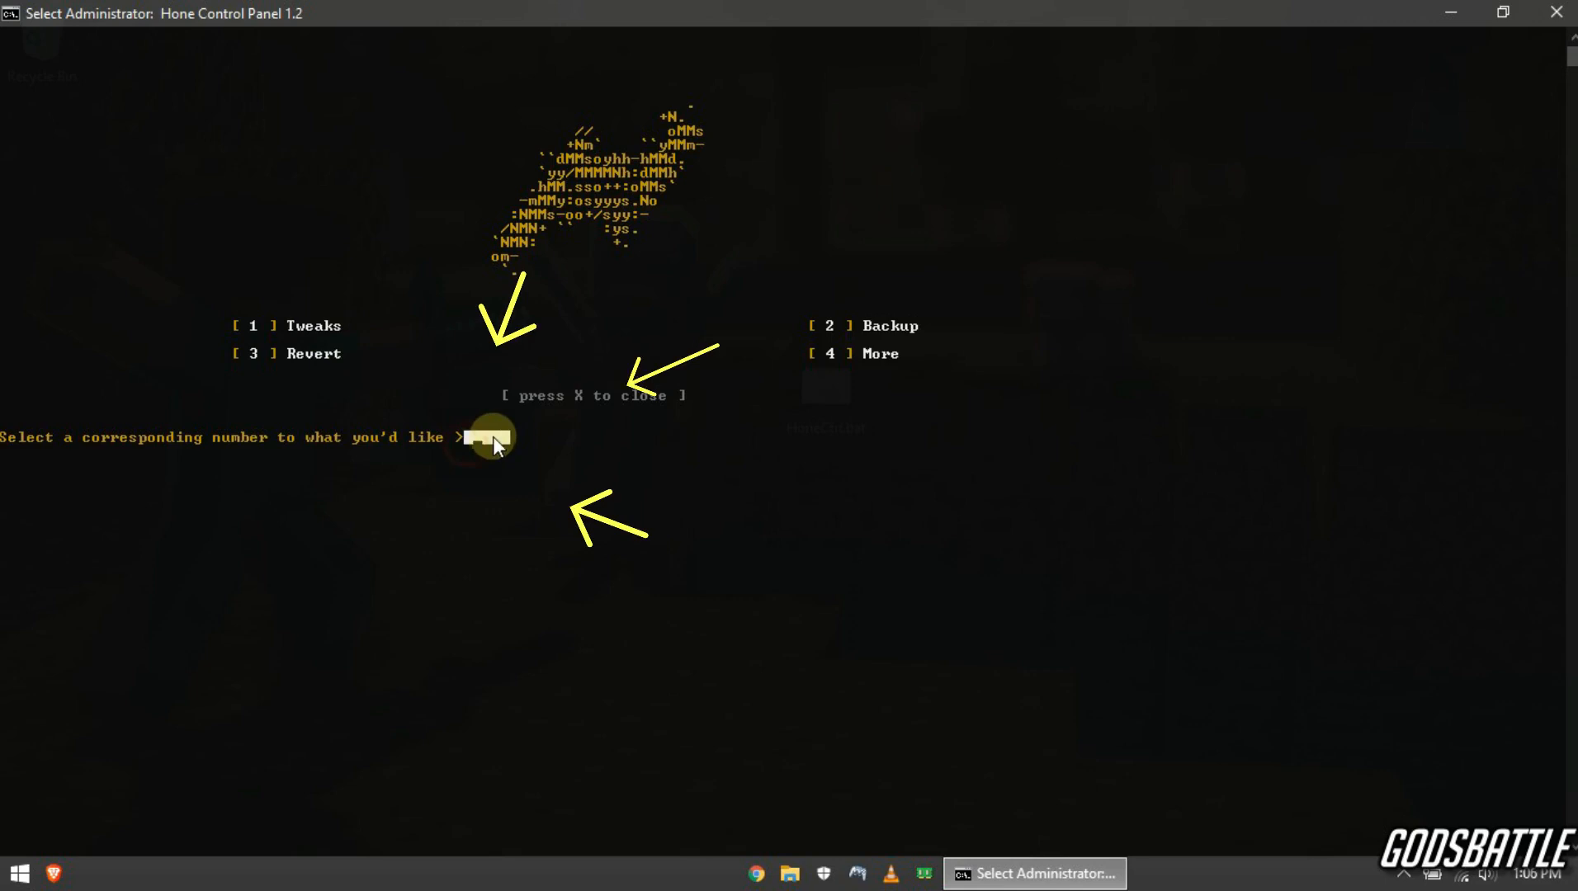
pyautogui.write('1')
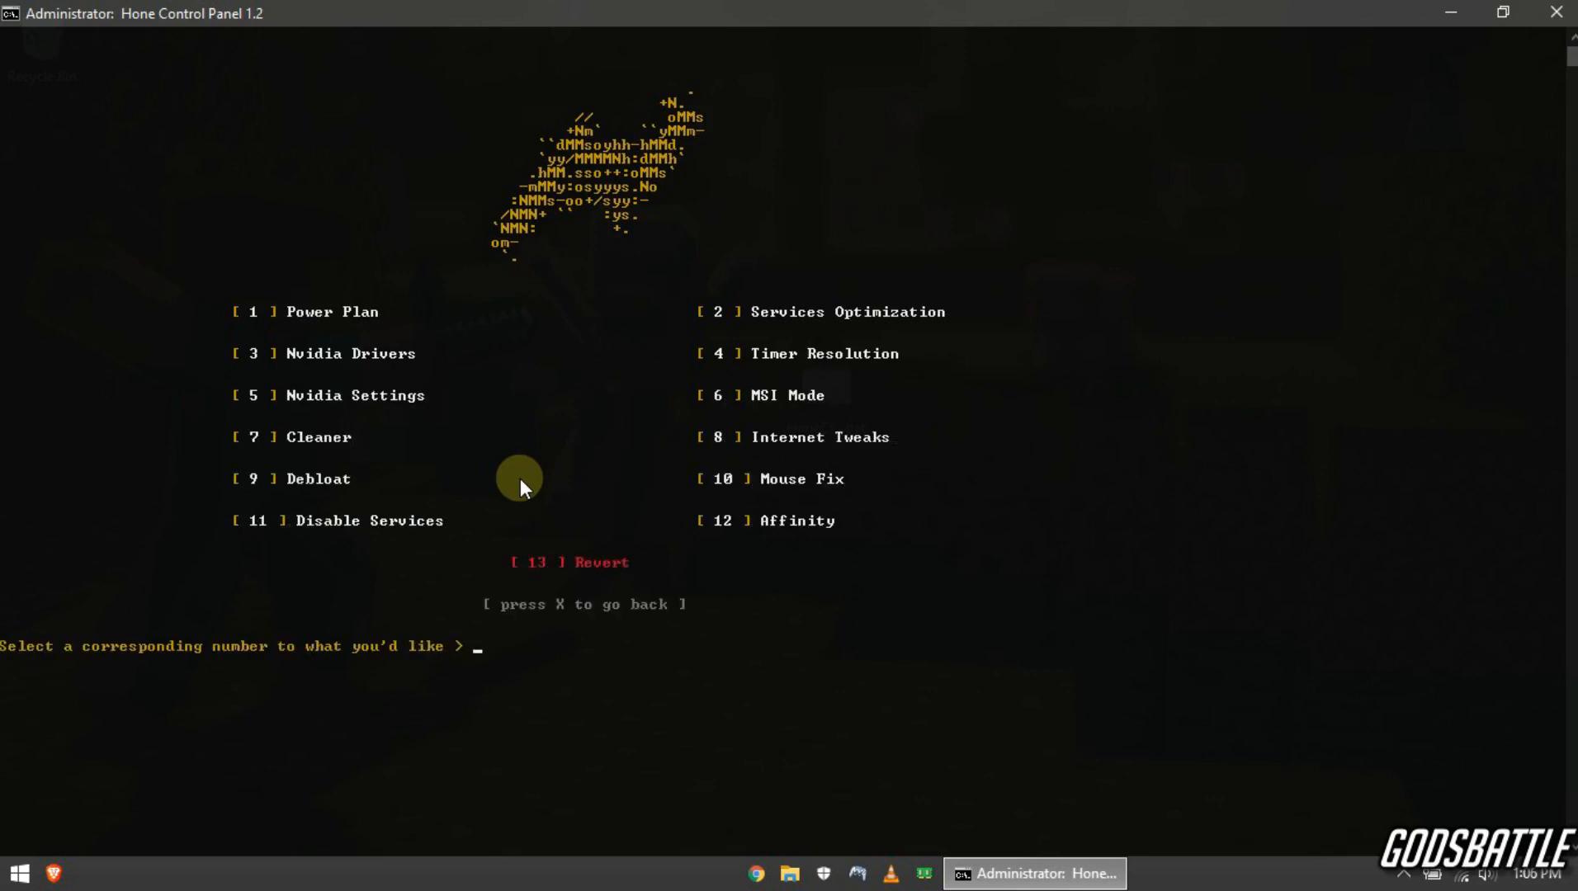
pyautogui.moveTo(805, 492)
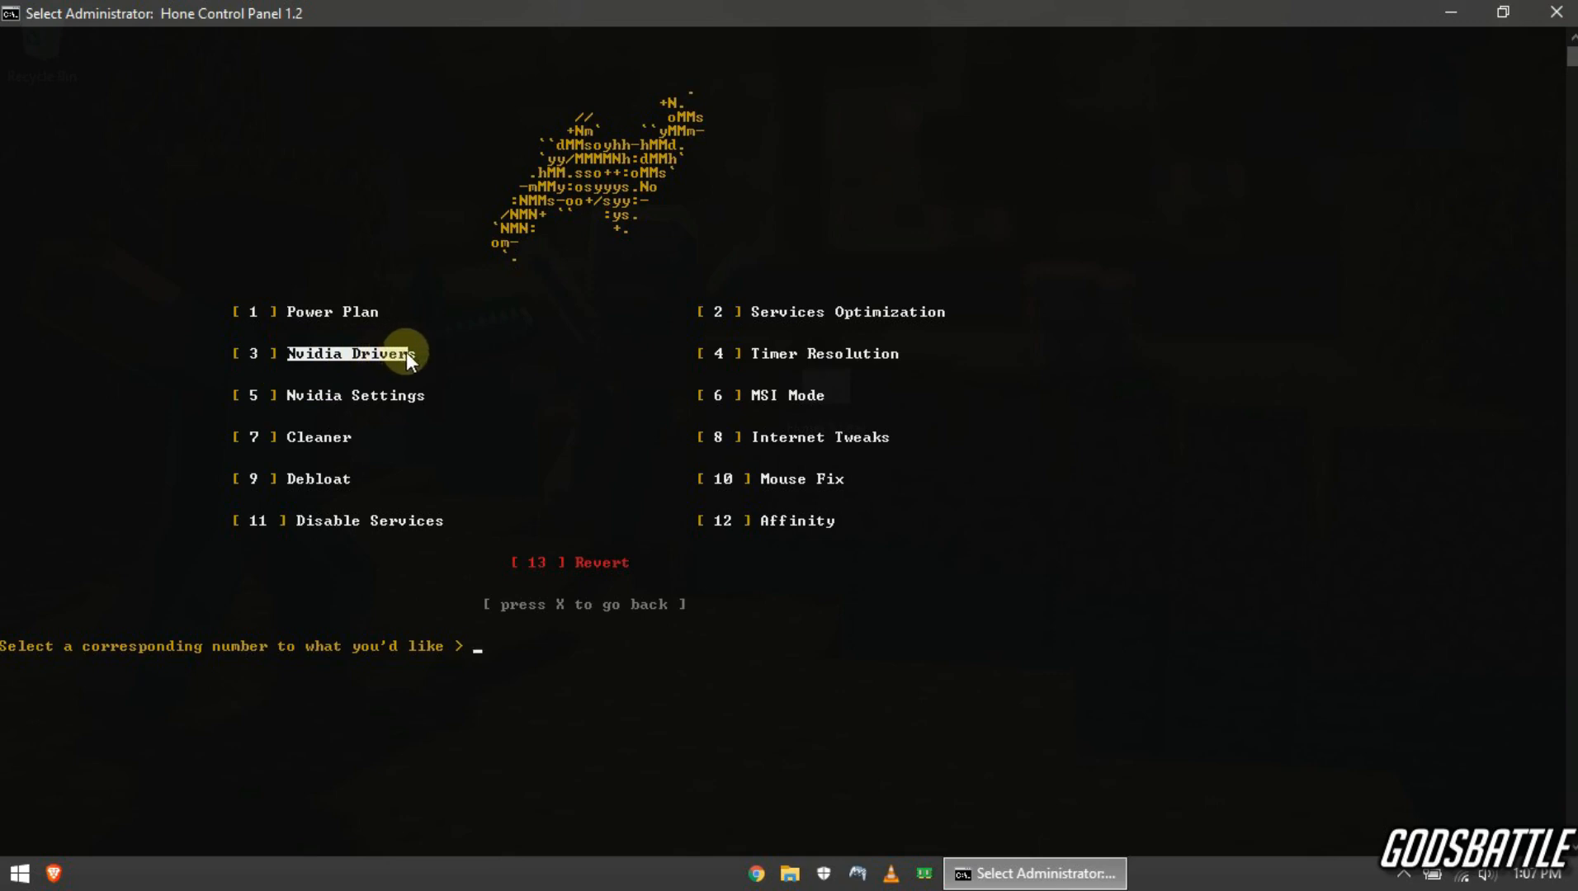
pyautogui.moveTo(292, 403)
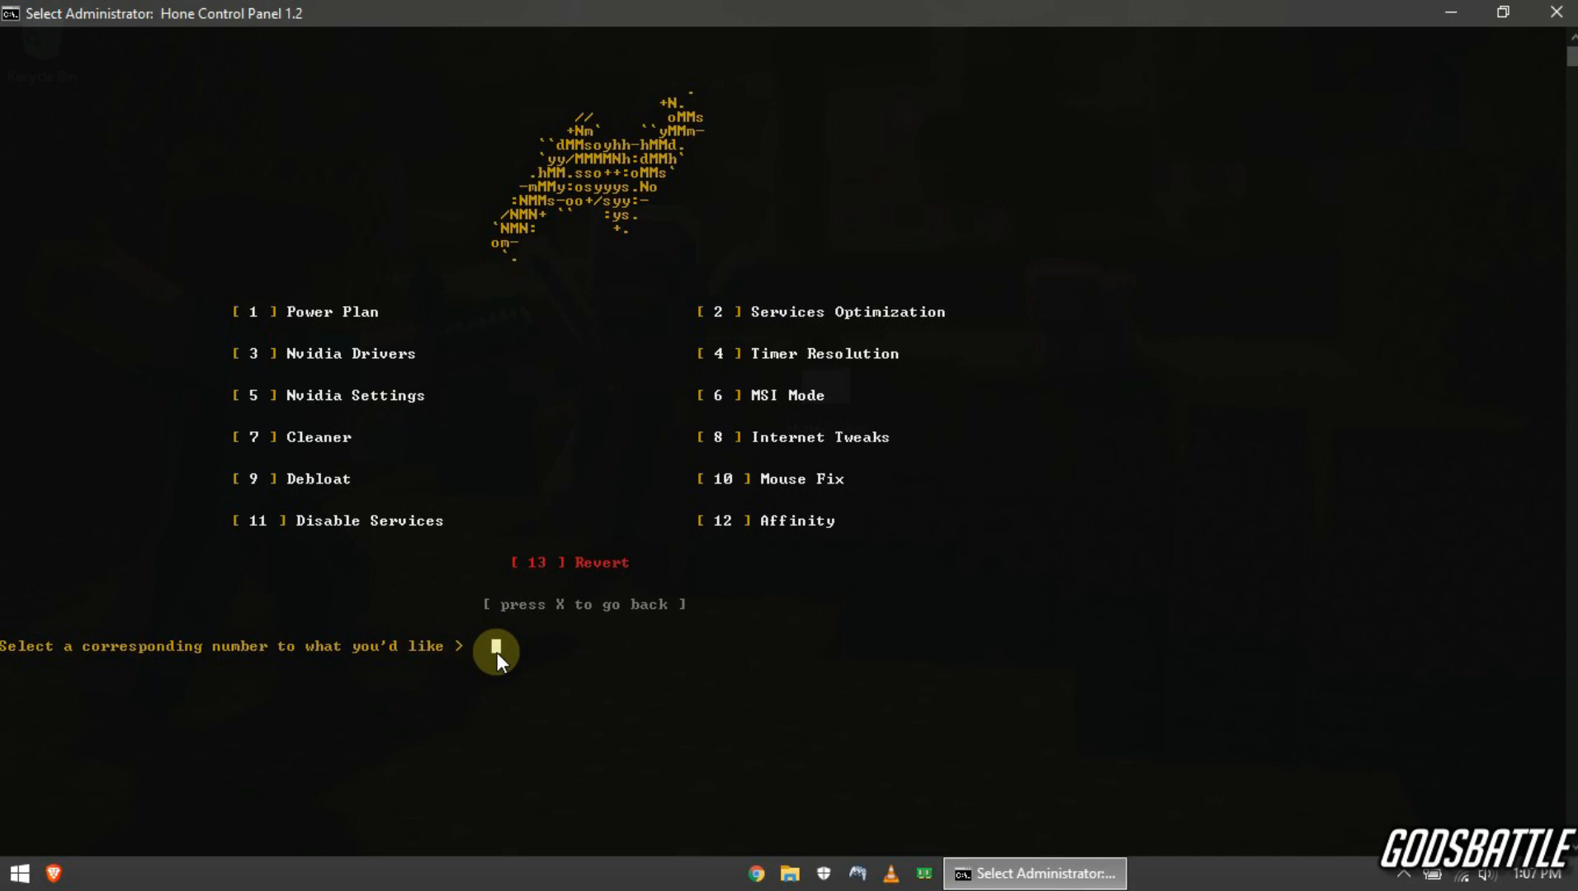
# Step: Choose option 2 to run Services Optimization
pyautogui.write('2')
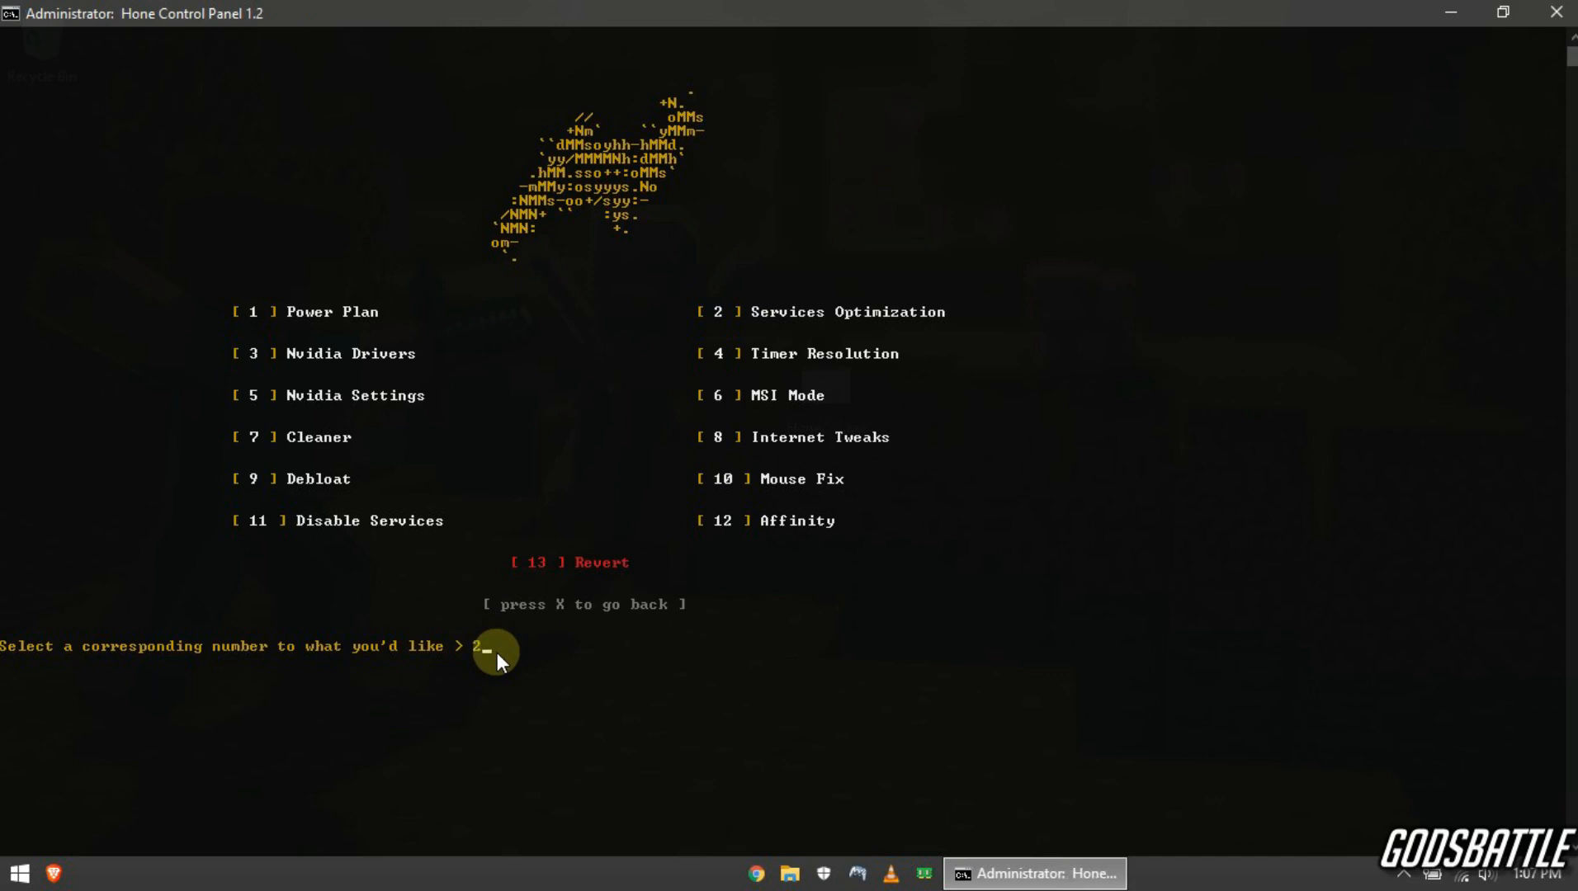
pyautogui.press('enter')
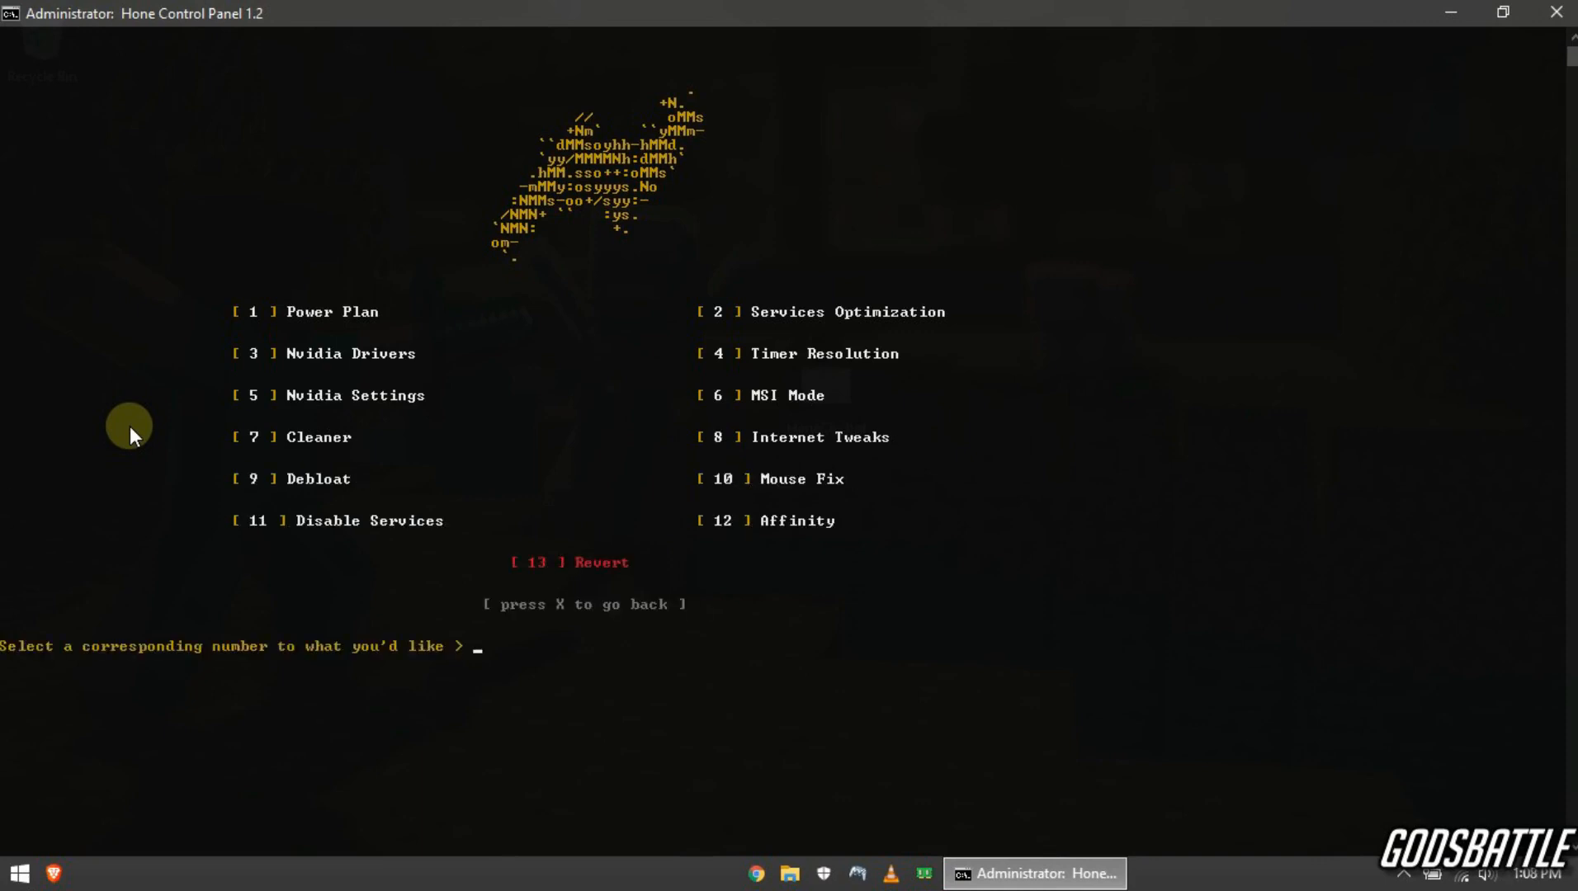
pyautogui.moveTo(279, 363)
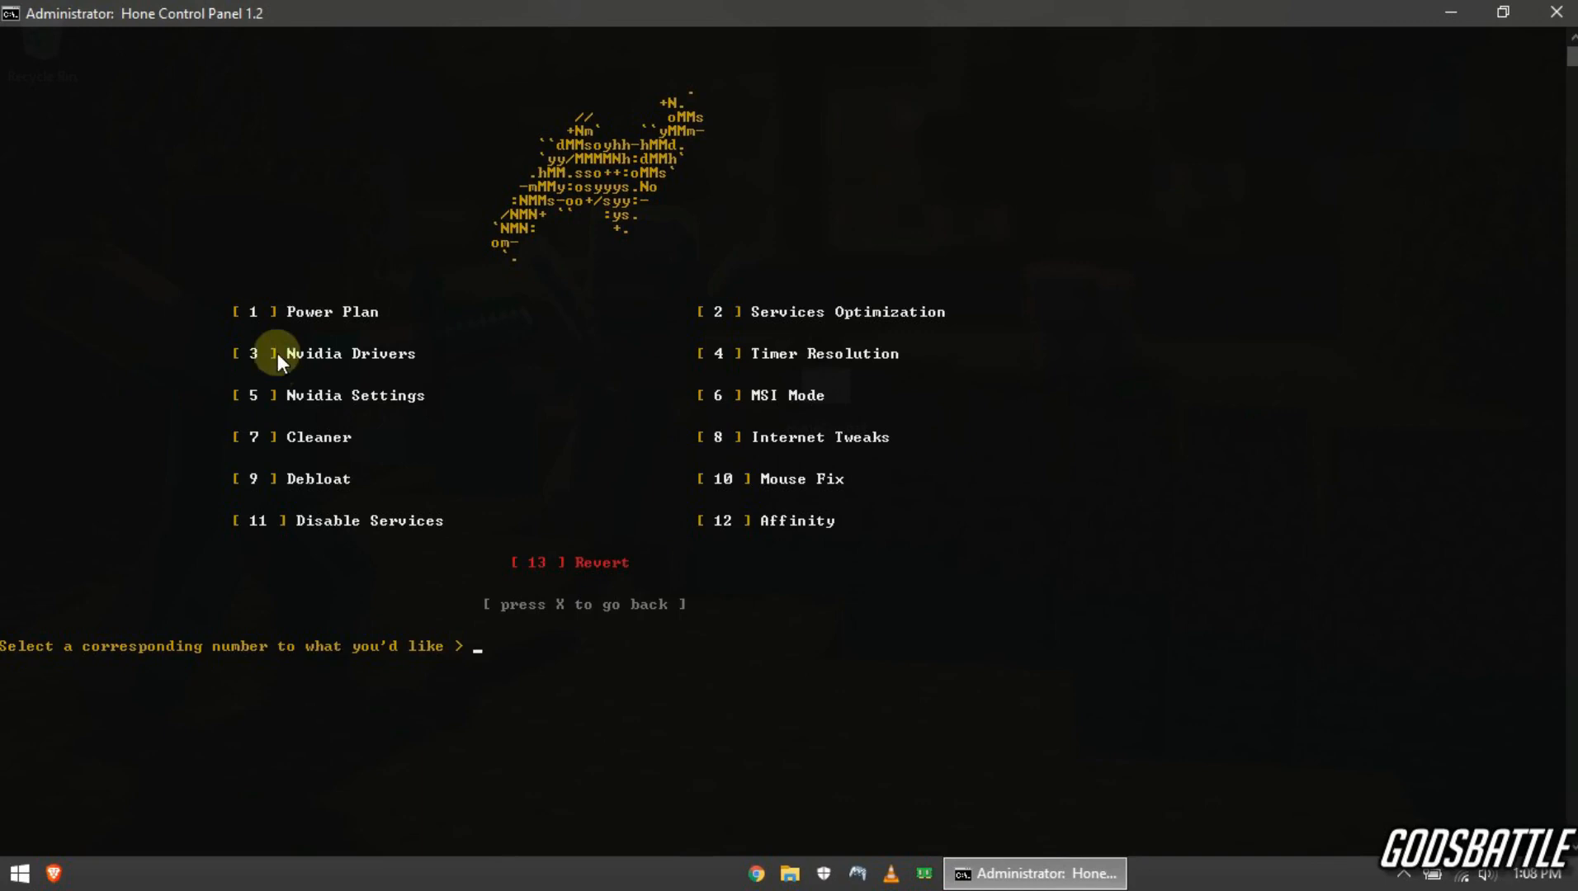
pyautogui.moveTo(387, 367)
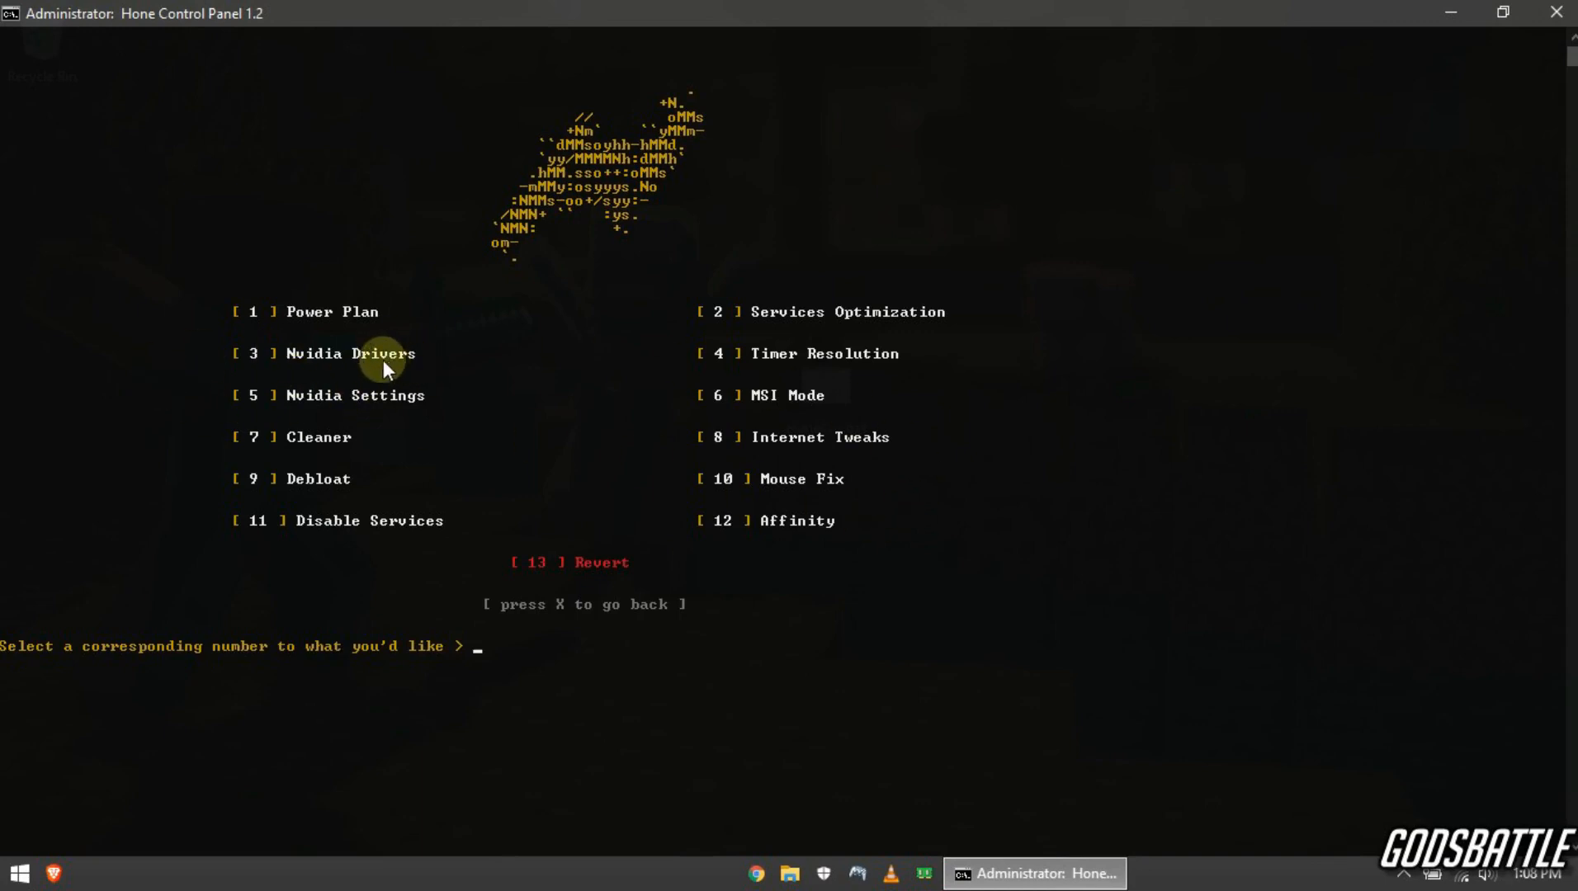
# Step: Choose option 3, Nvidia Drivers, and answer Y to install the tweaked driver
pyautogui.write('3')
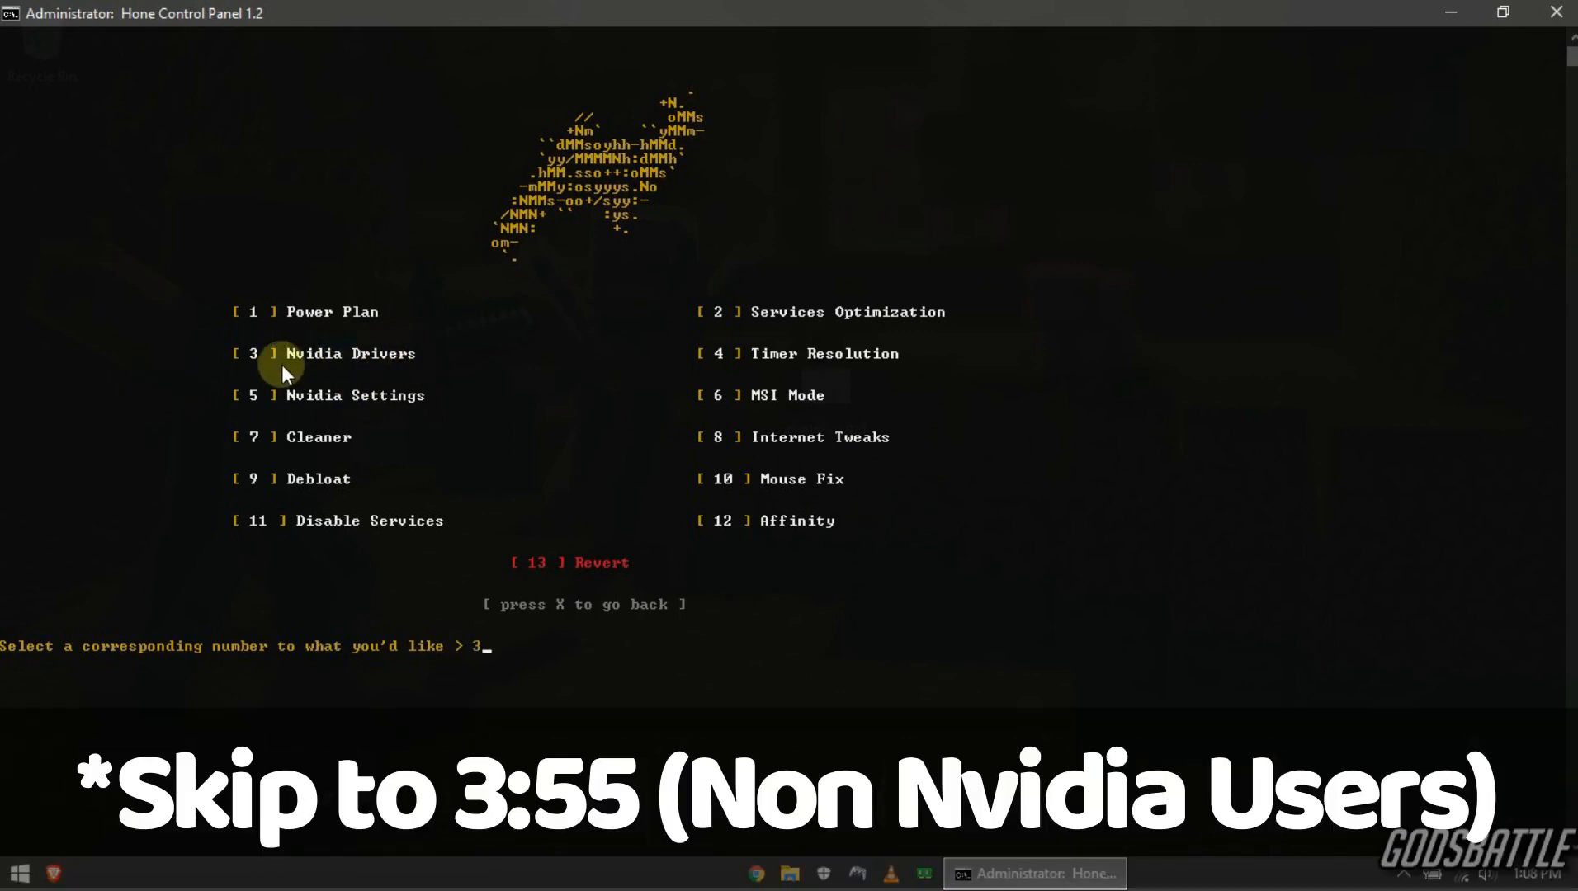
pyautogui.press('enter')
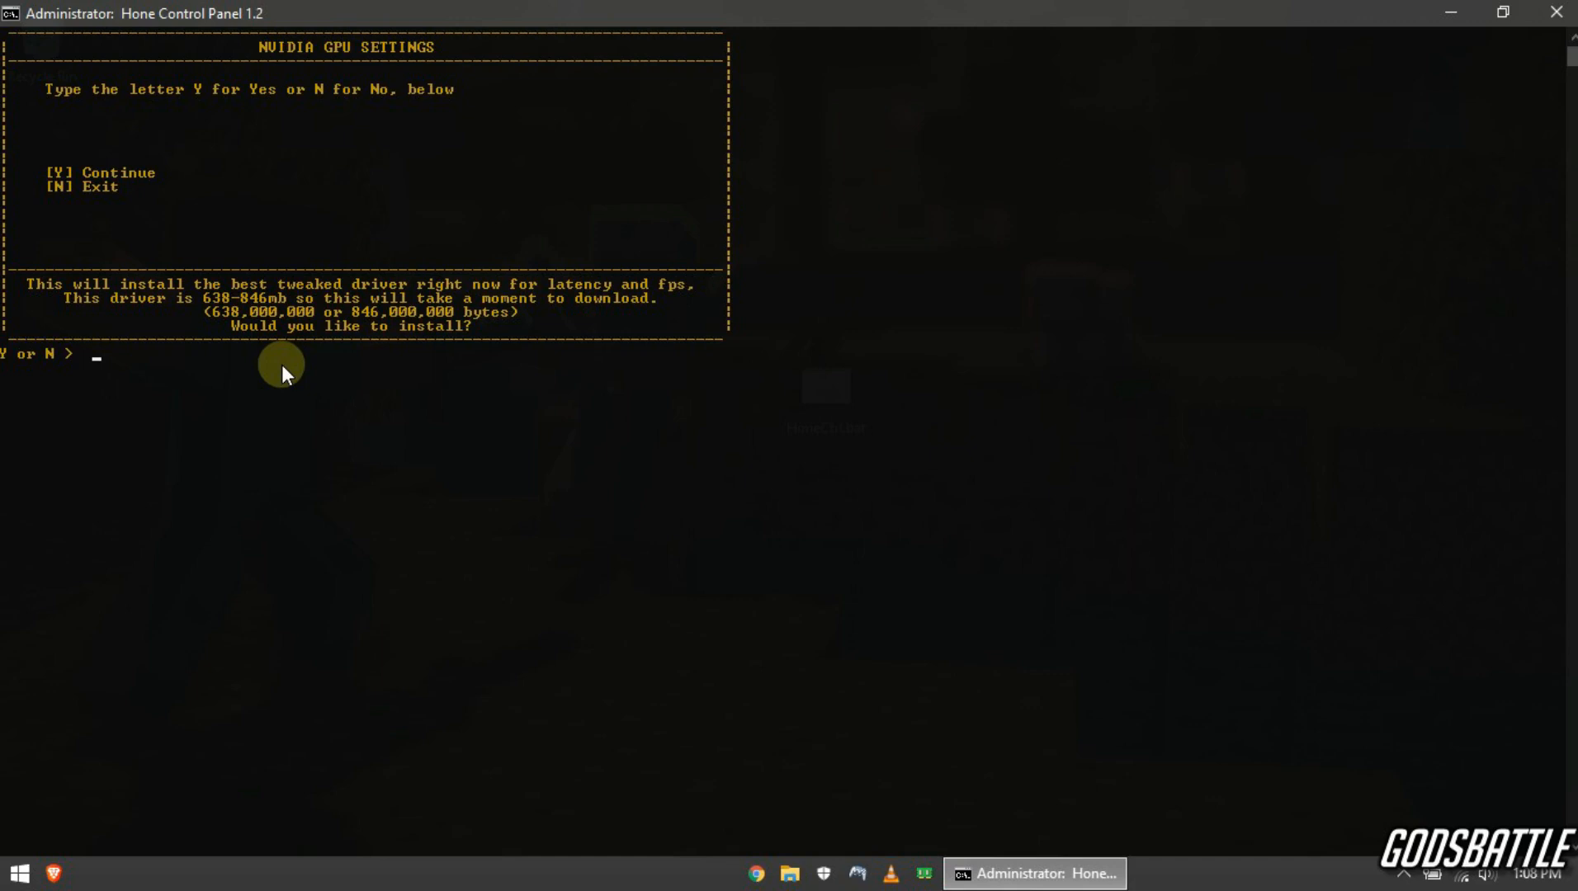
pyautogui.write('Y')
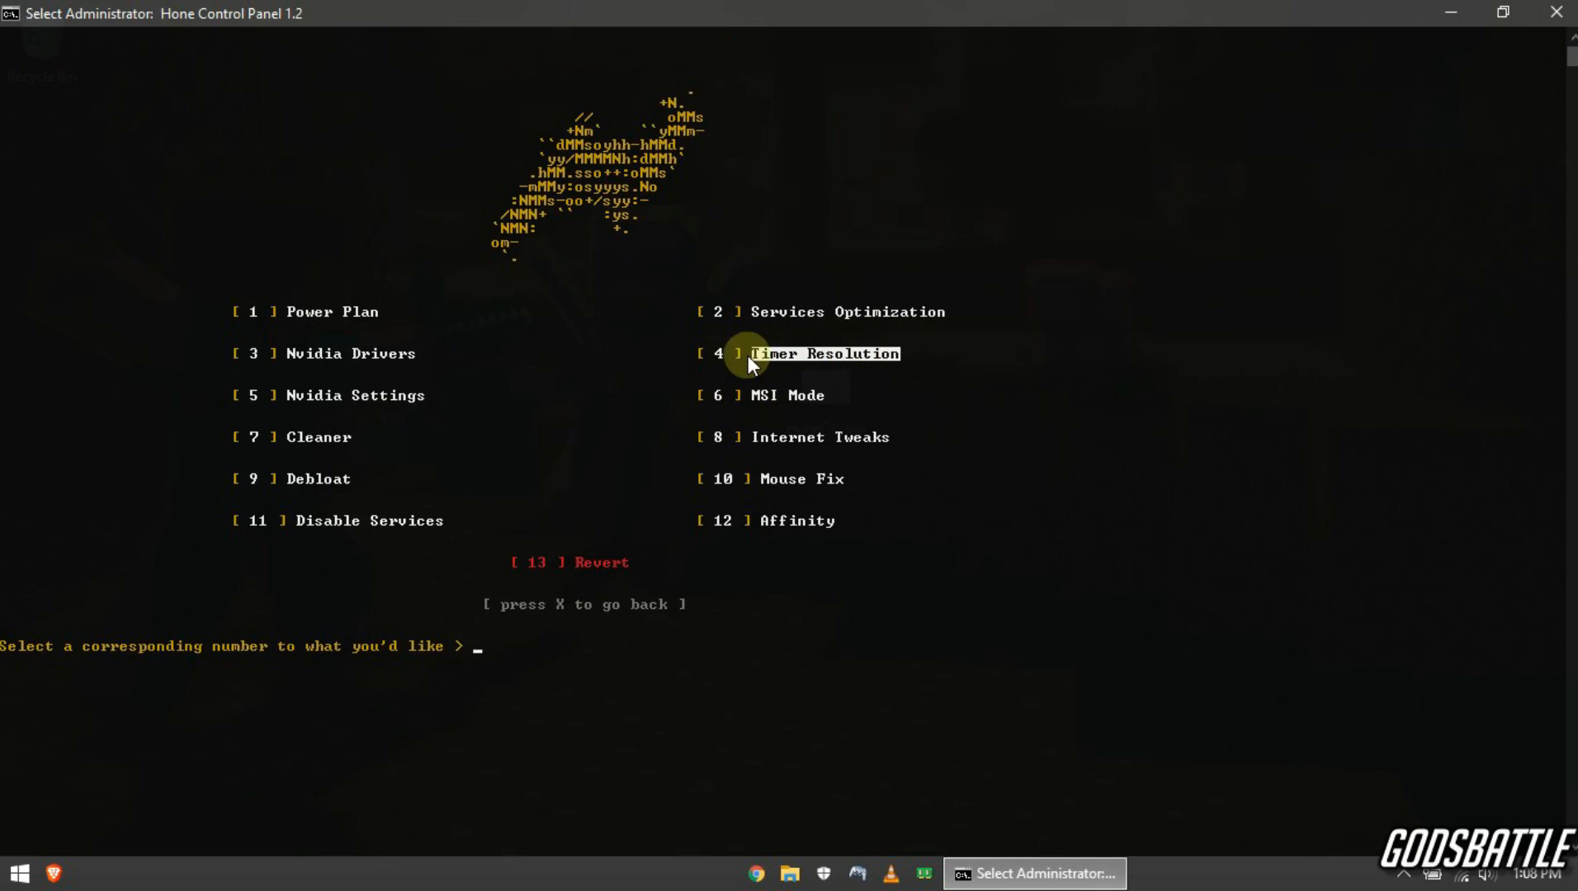
pyautogui.moveTo(485, 646)
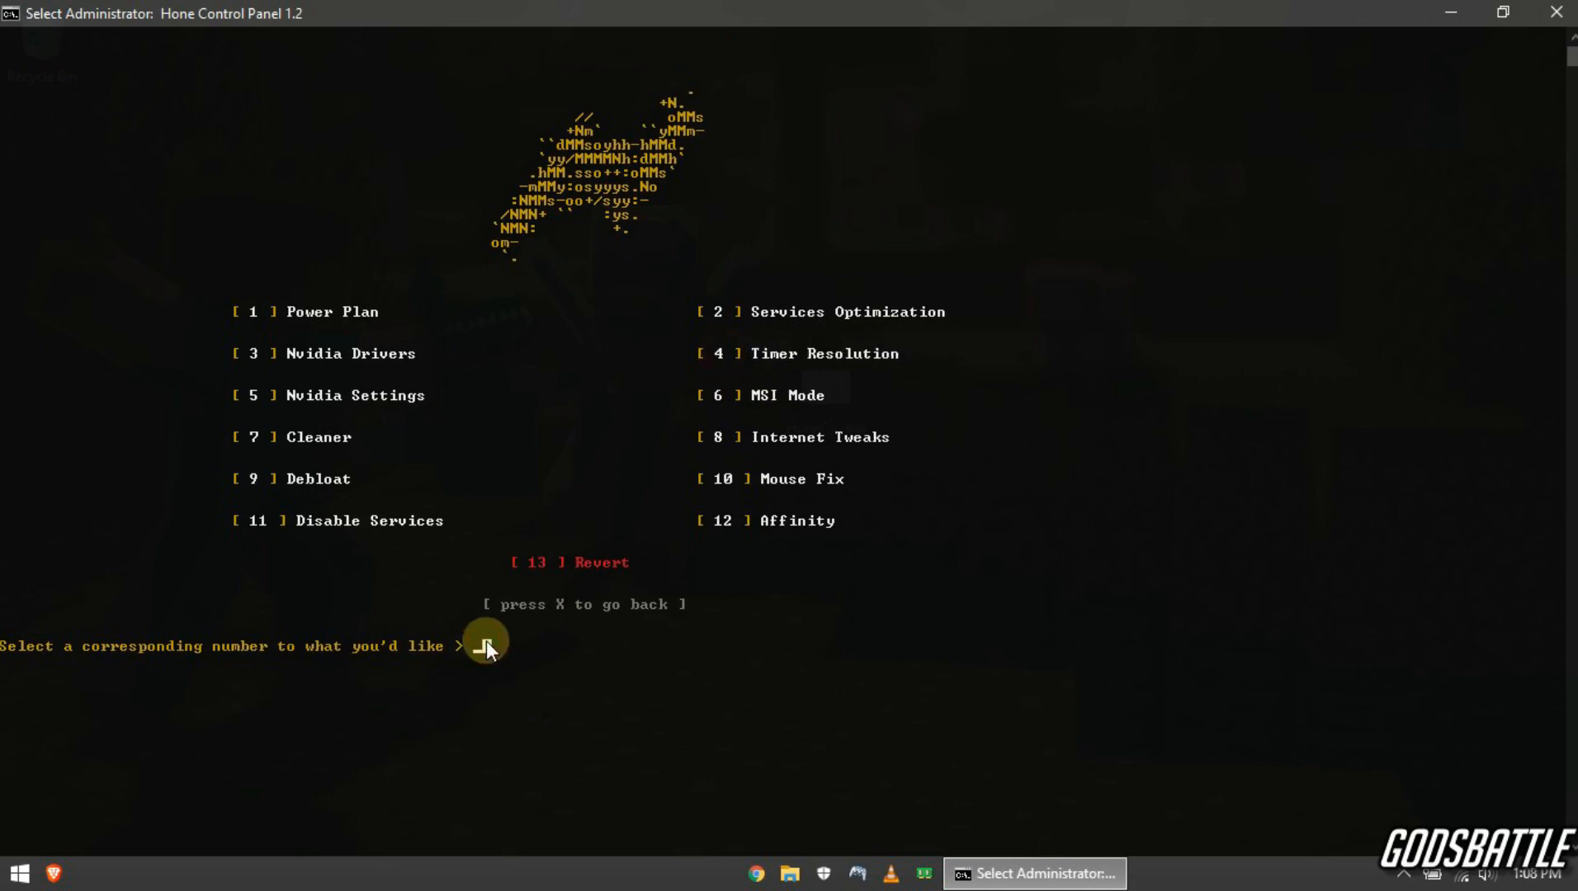
# Step: Choose option 4, Timer Resolution, agree to the ClockRes license, and answer Y
pyautogui.write('4')
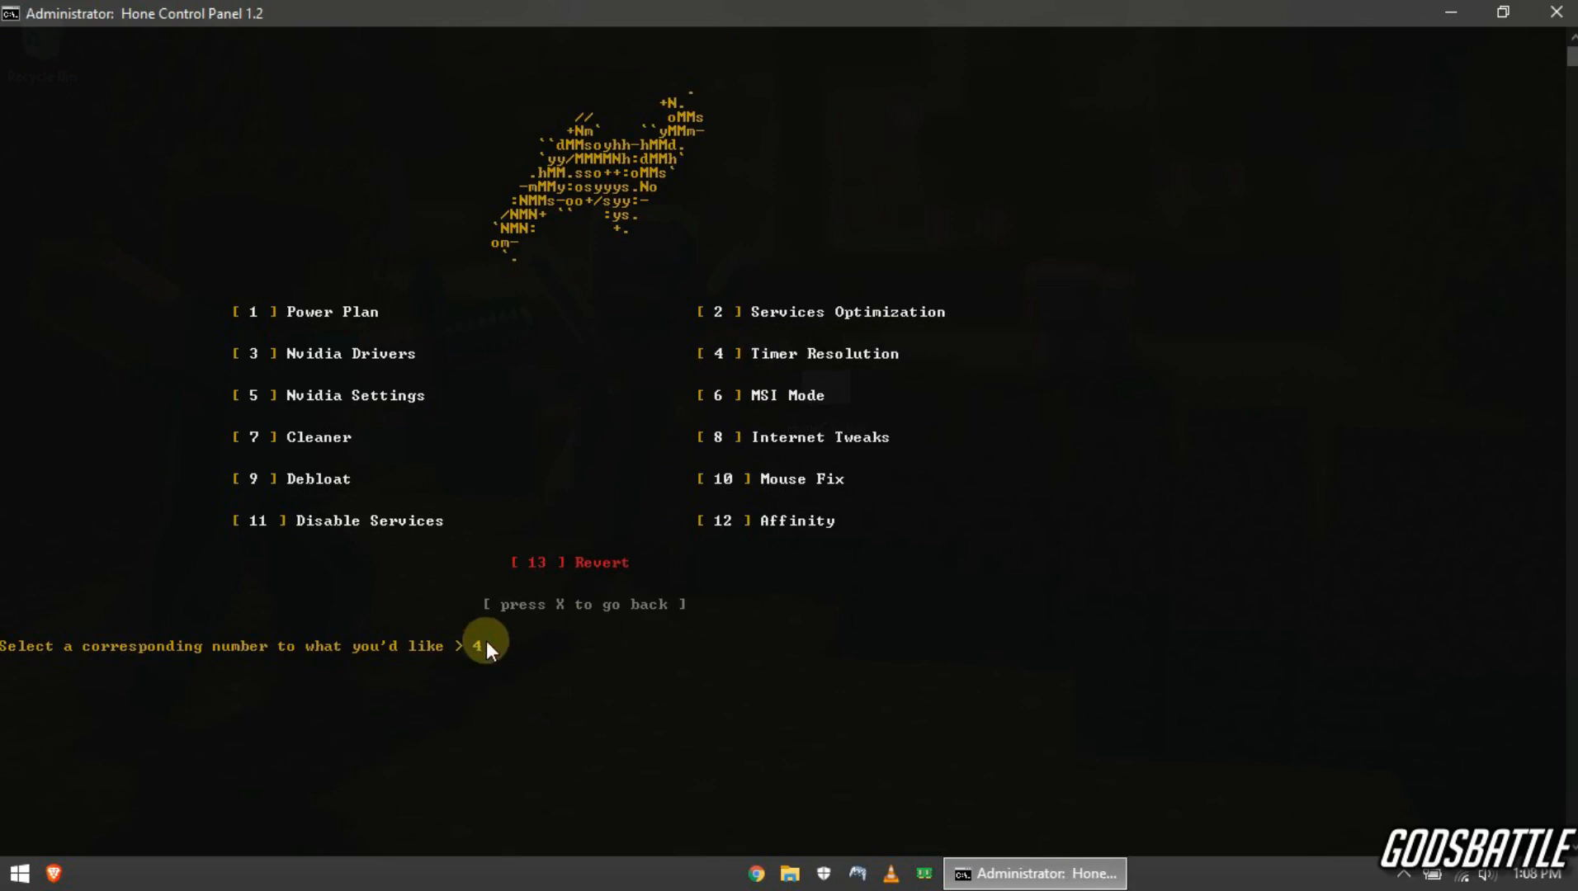
pyautogui.press('enter')
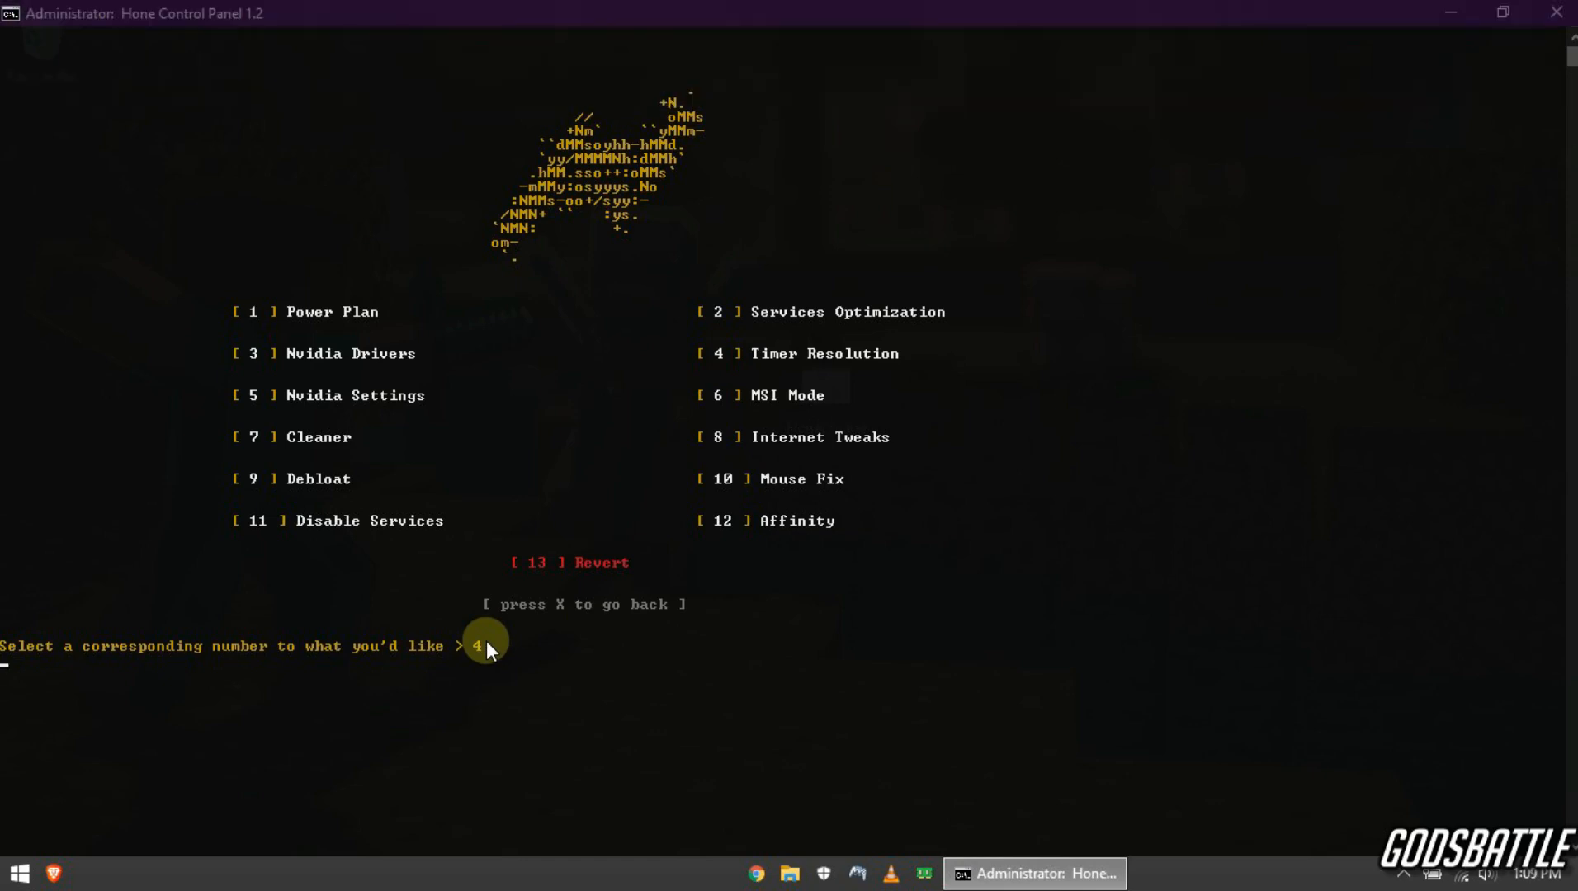
pyautogui.press('enter')
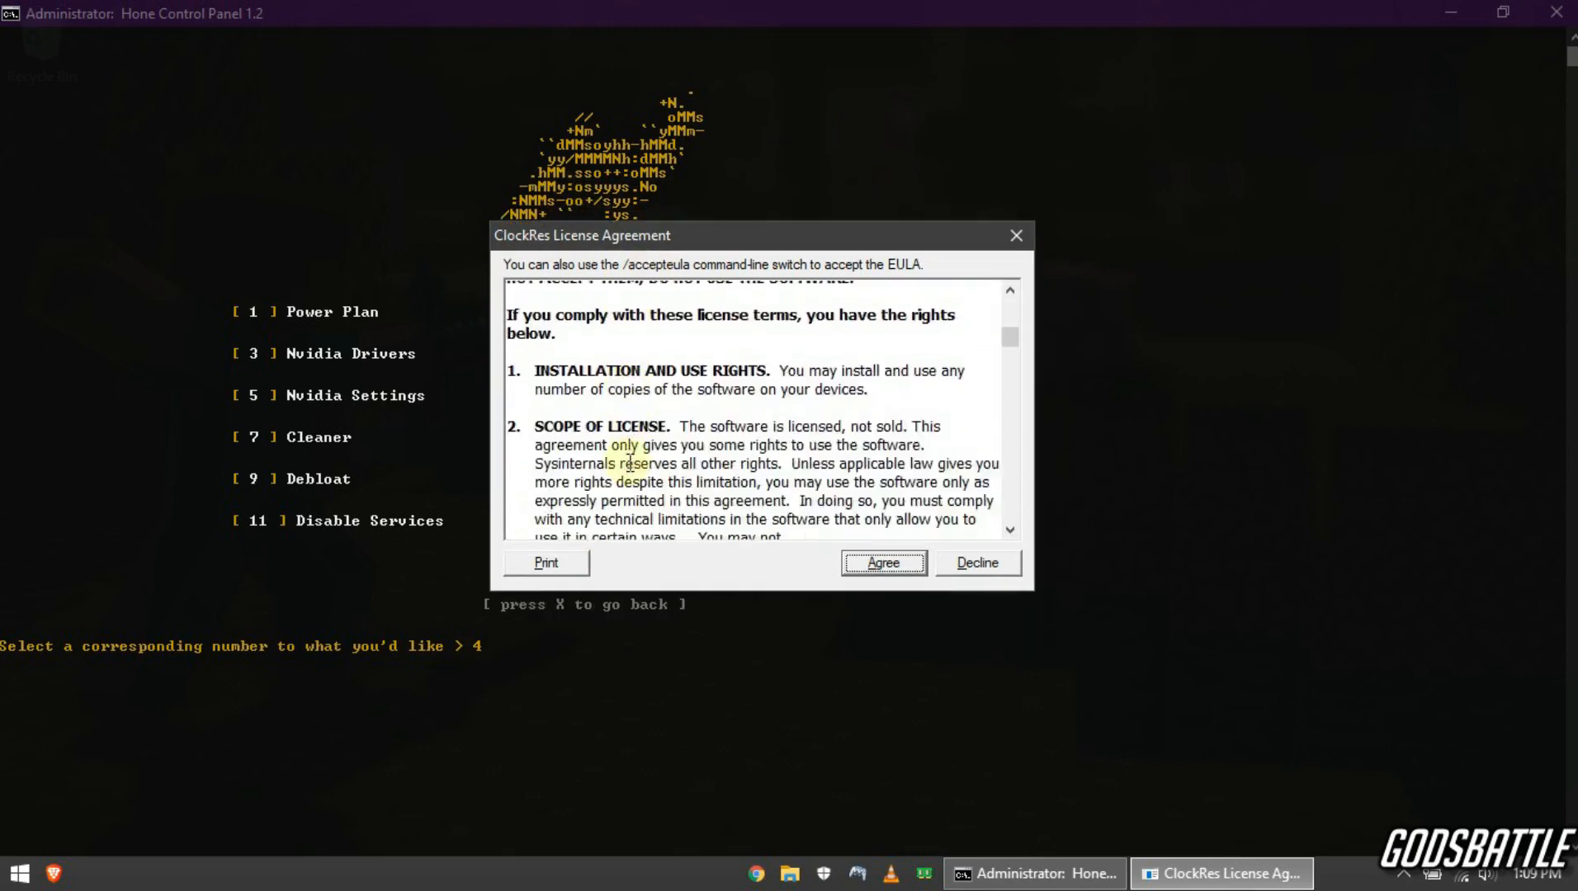
pyautogui.moveTo(1012, 337); pyautogui.dragTo(1012, 488)
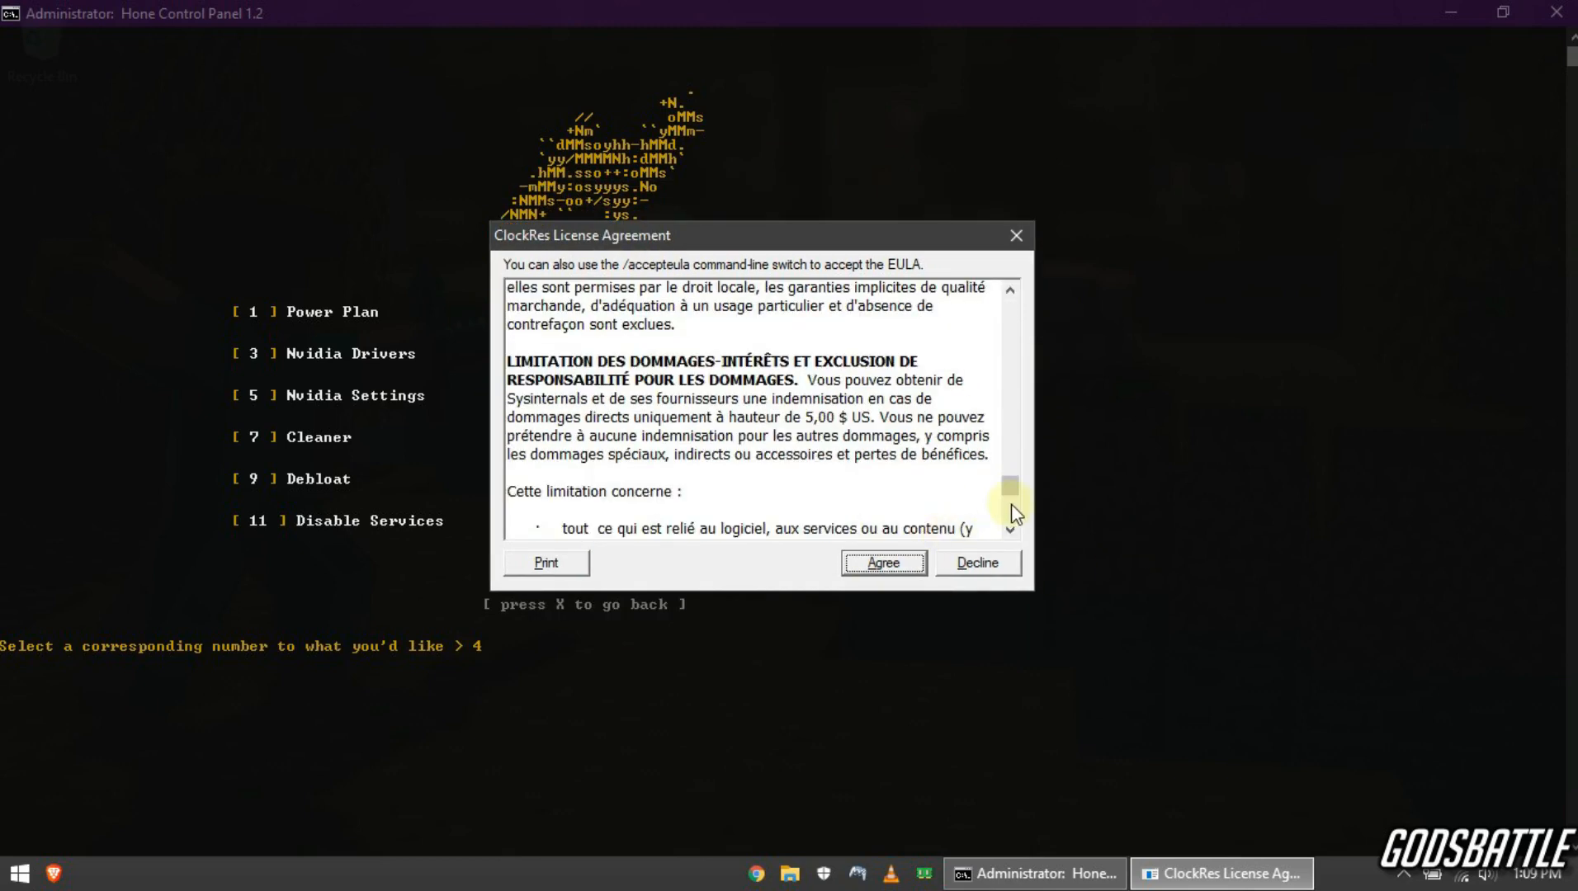
pyautogui.click(882, 562)
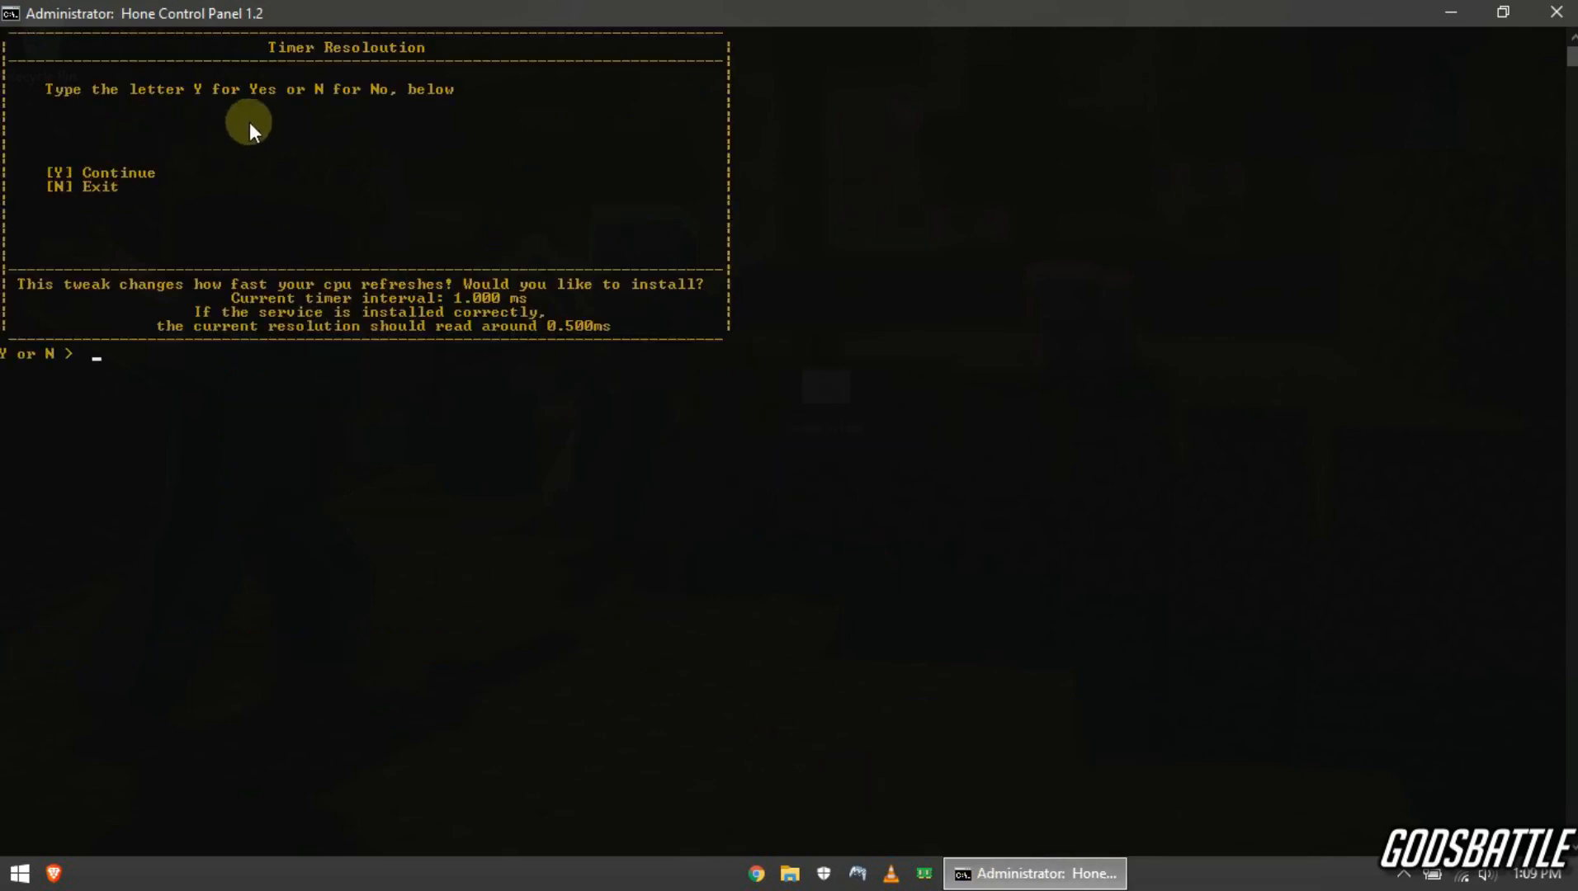
pyautogui.moveTo(445, 104)
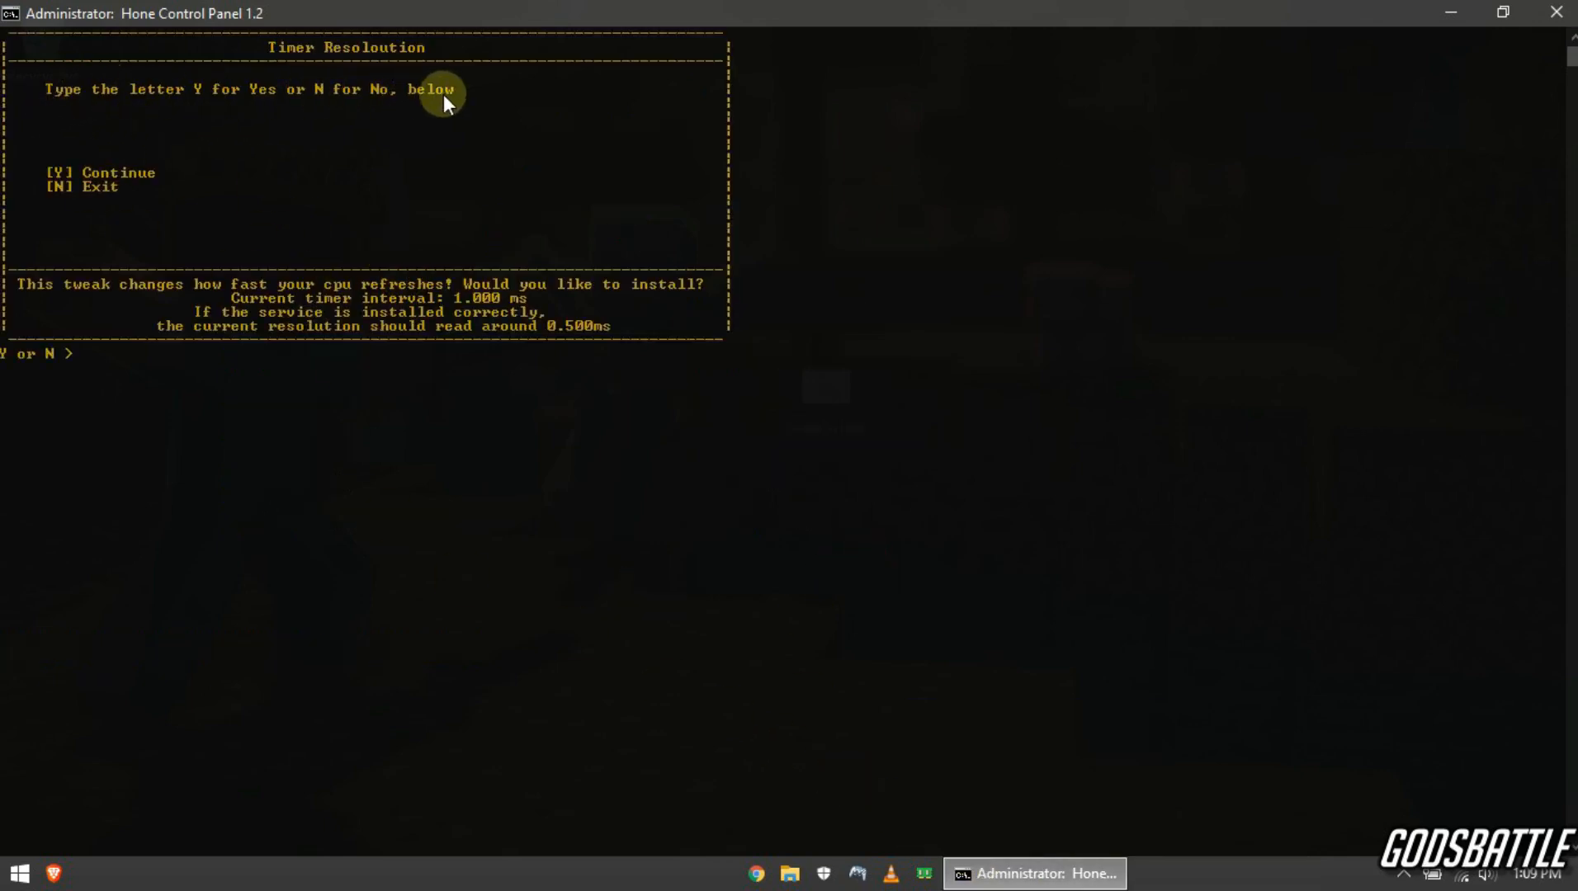
pyautogui.moveTo(336, 387)
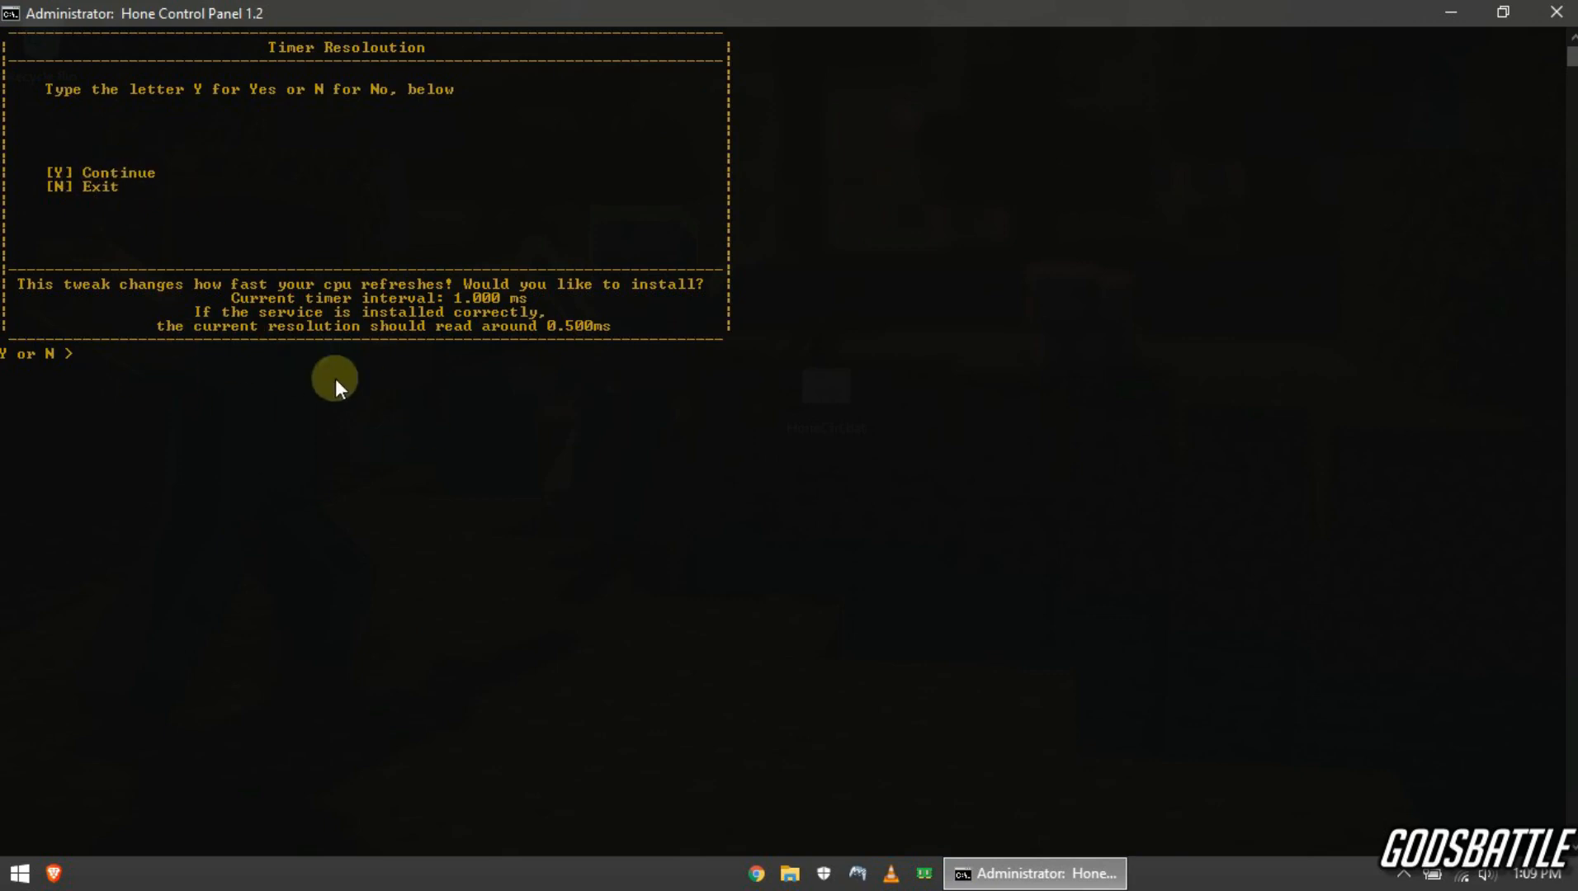
pyautogui.write('Y')
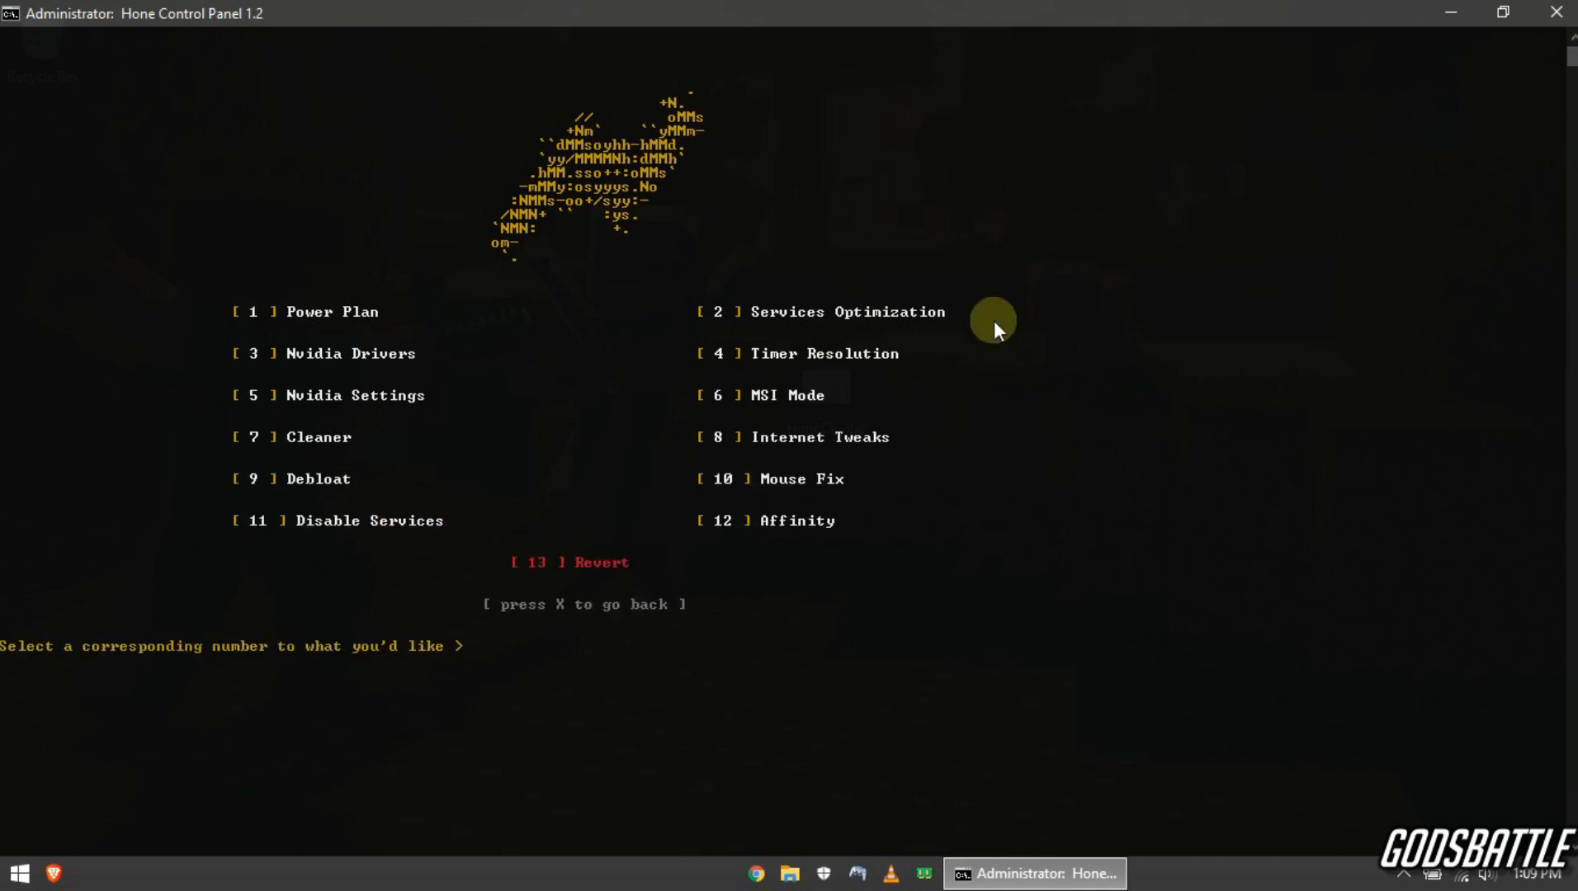
pyautogui.moveTo(621, 342)
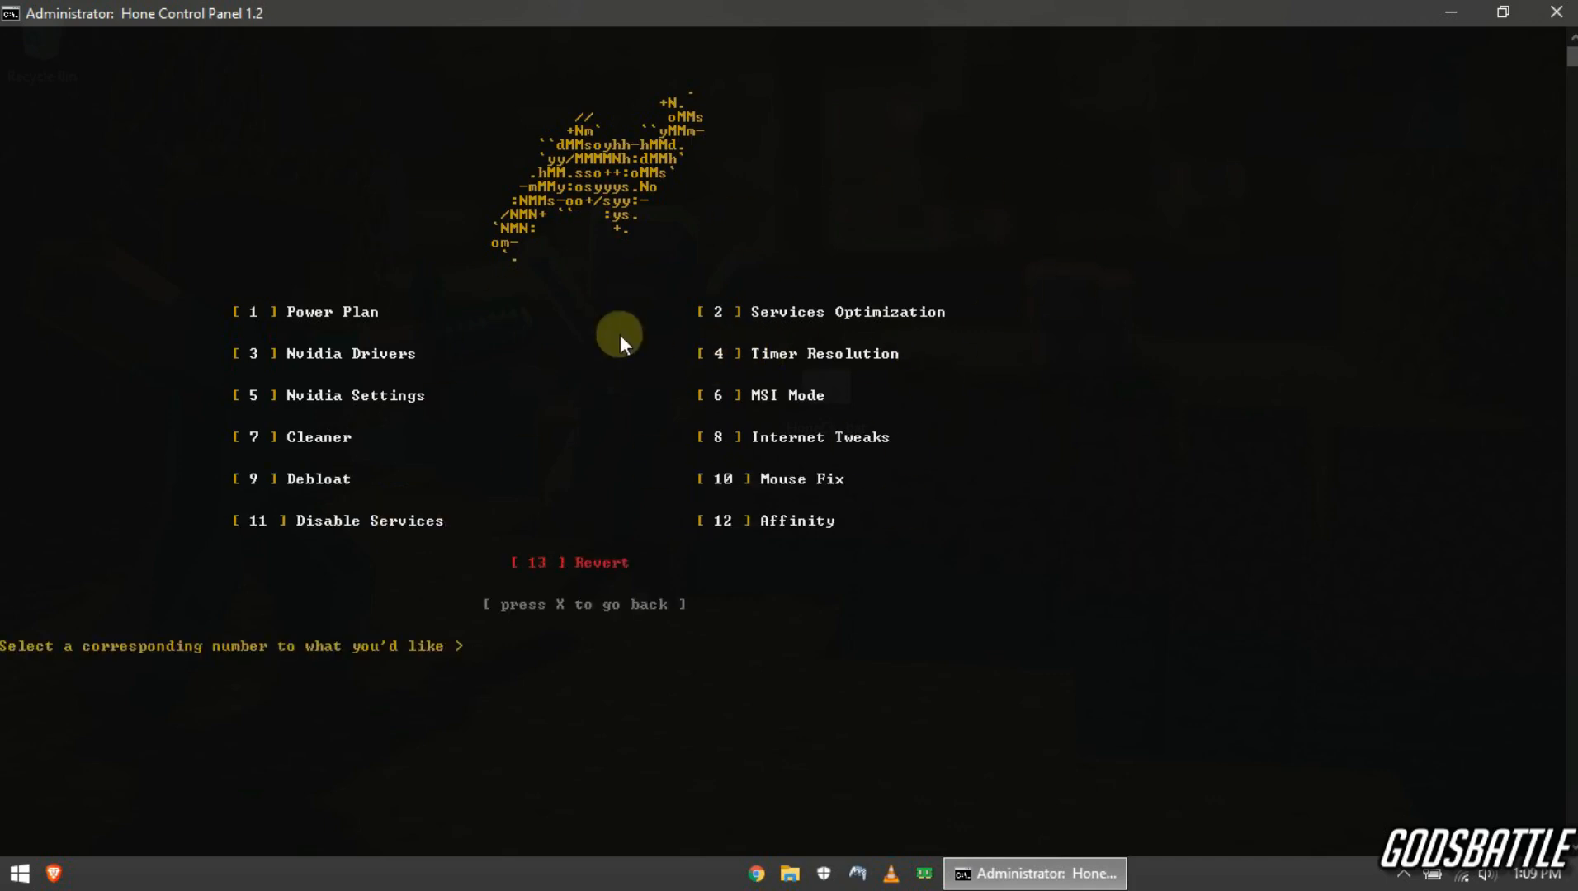
pyautogui.moveTo(320, 413)
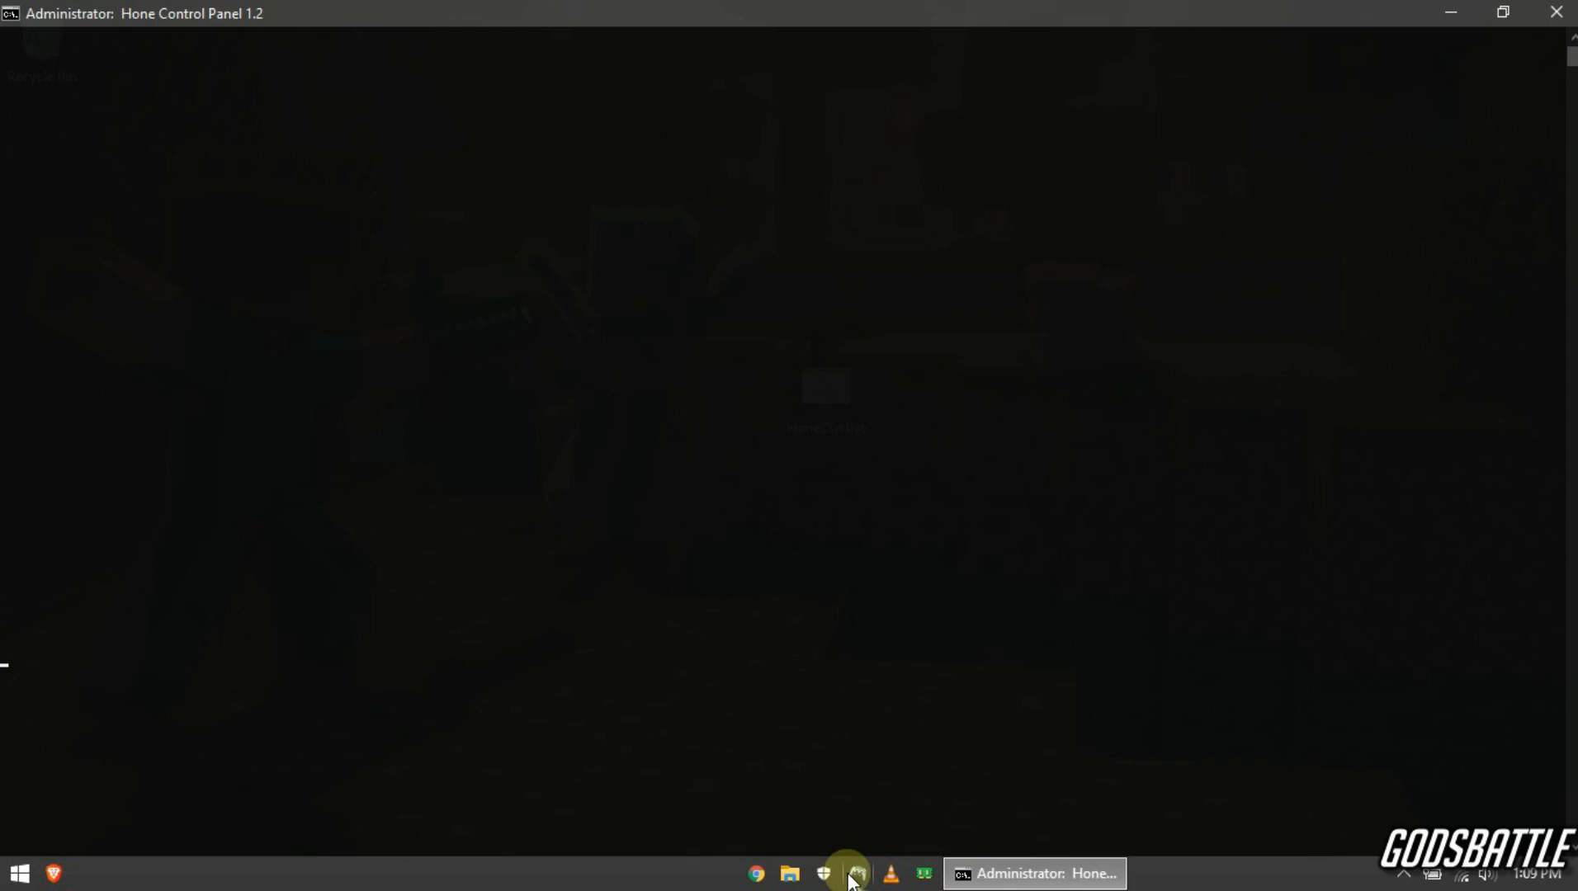
# Step: In the GPU submenu, decline the Afterburner skin (3, N) and Profile Inspector (2, N)
pyautogui.click(848, 873)
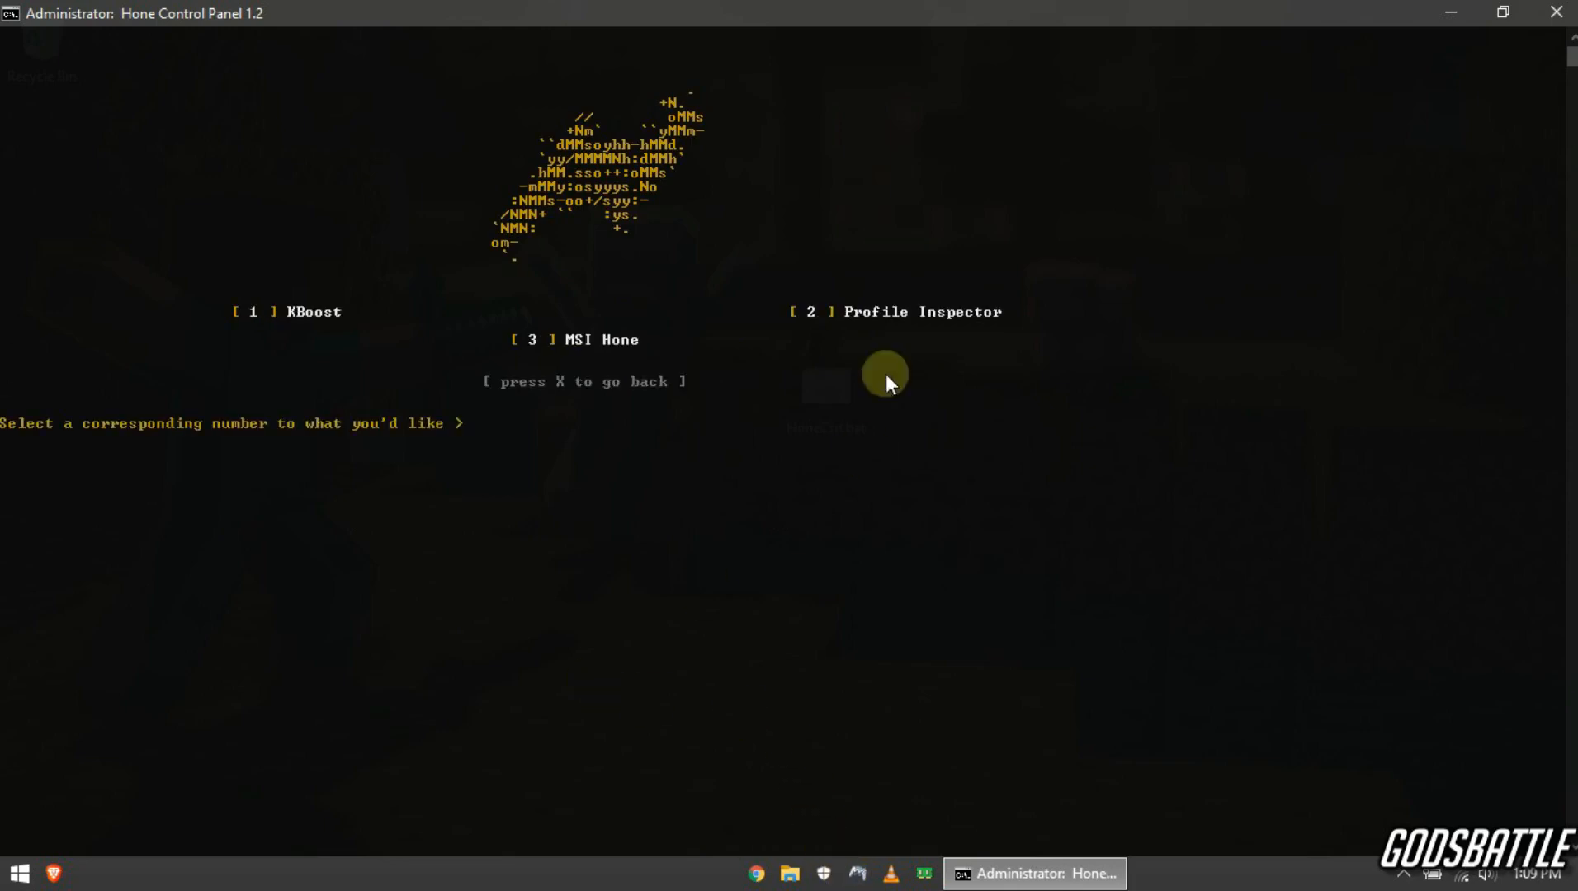
pyautogui.moveTo(334, 323)
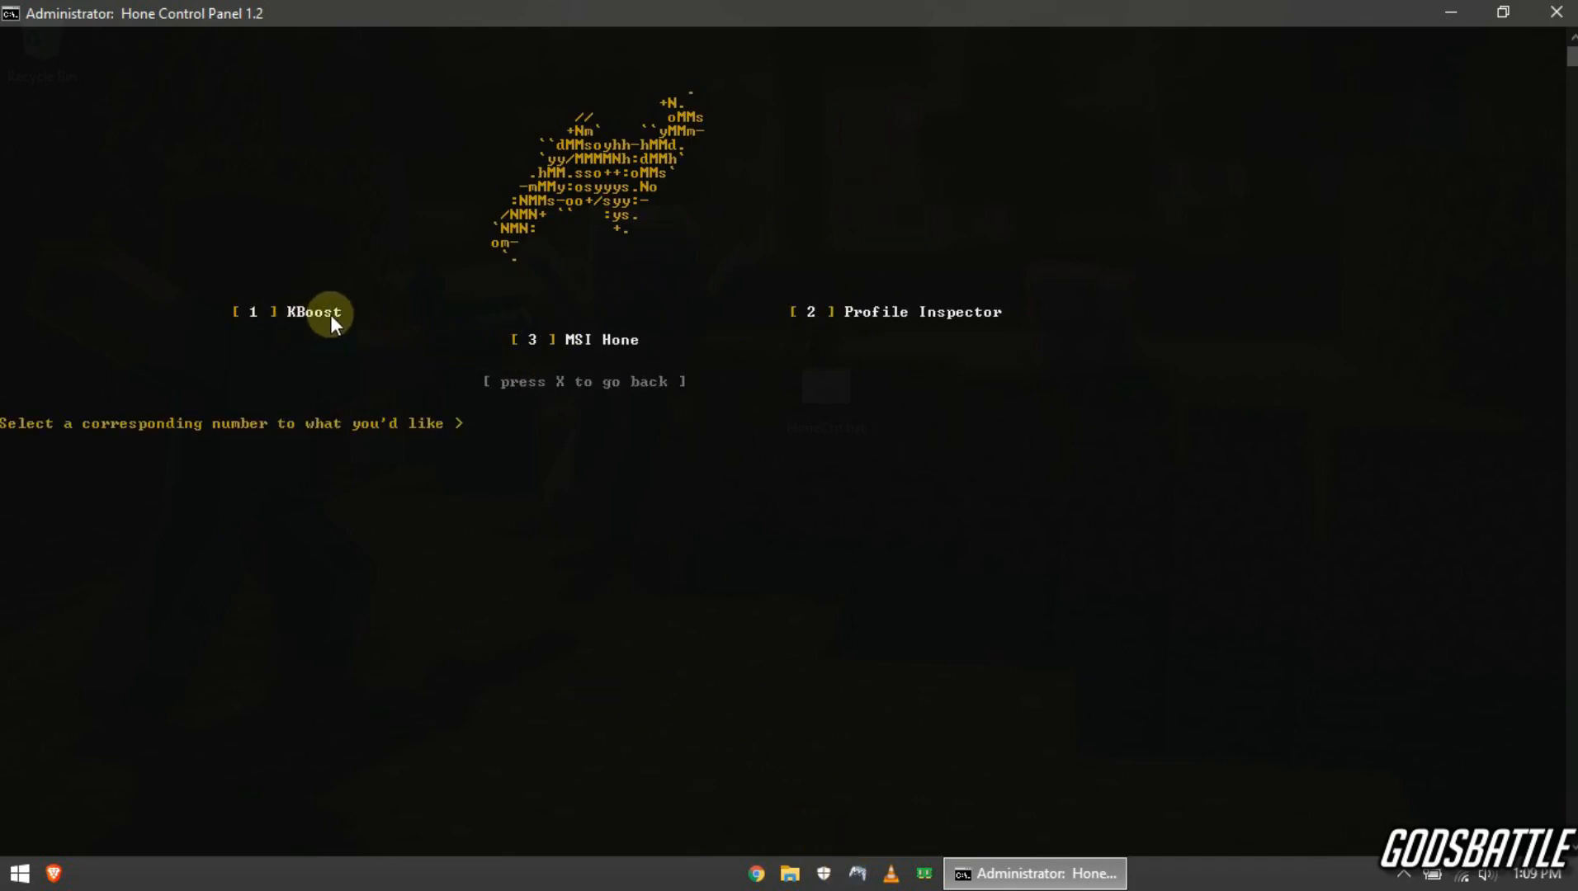
pyautogui.moveTo(761, 387)
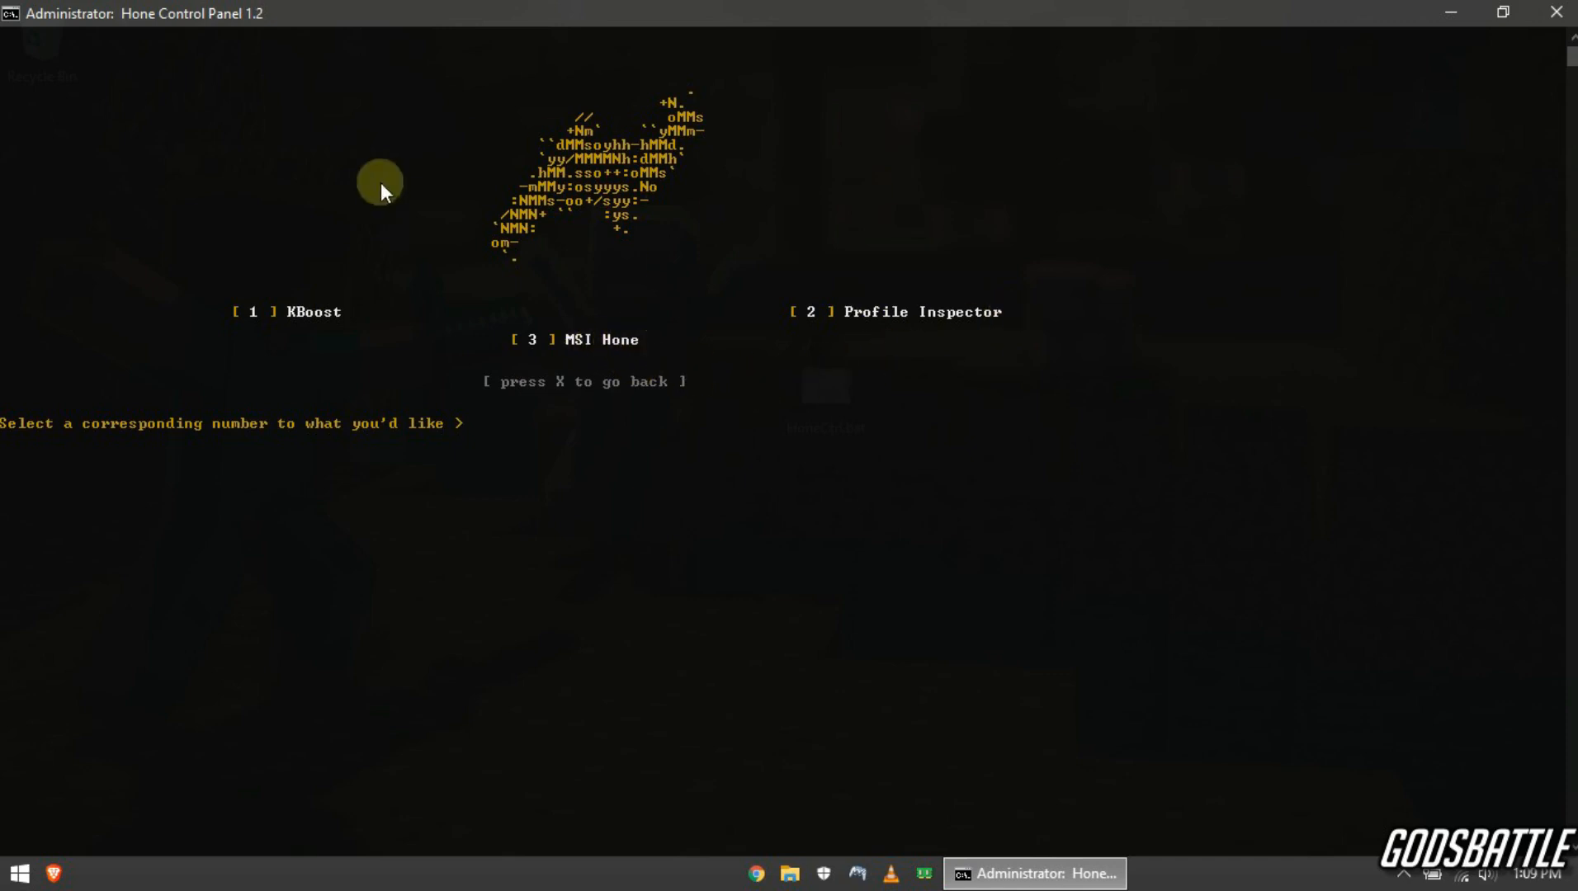
pyautogui.moveTo(543, 312)
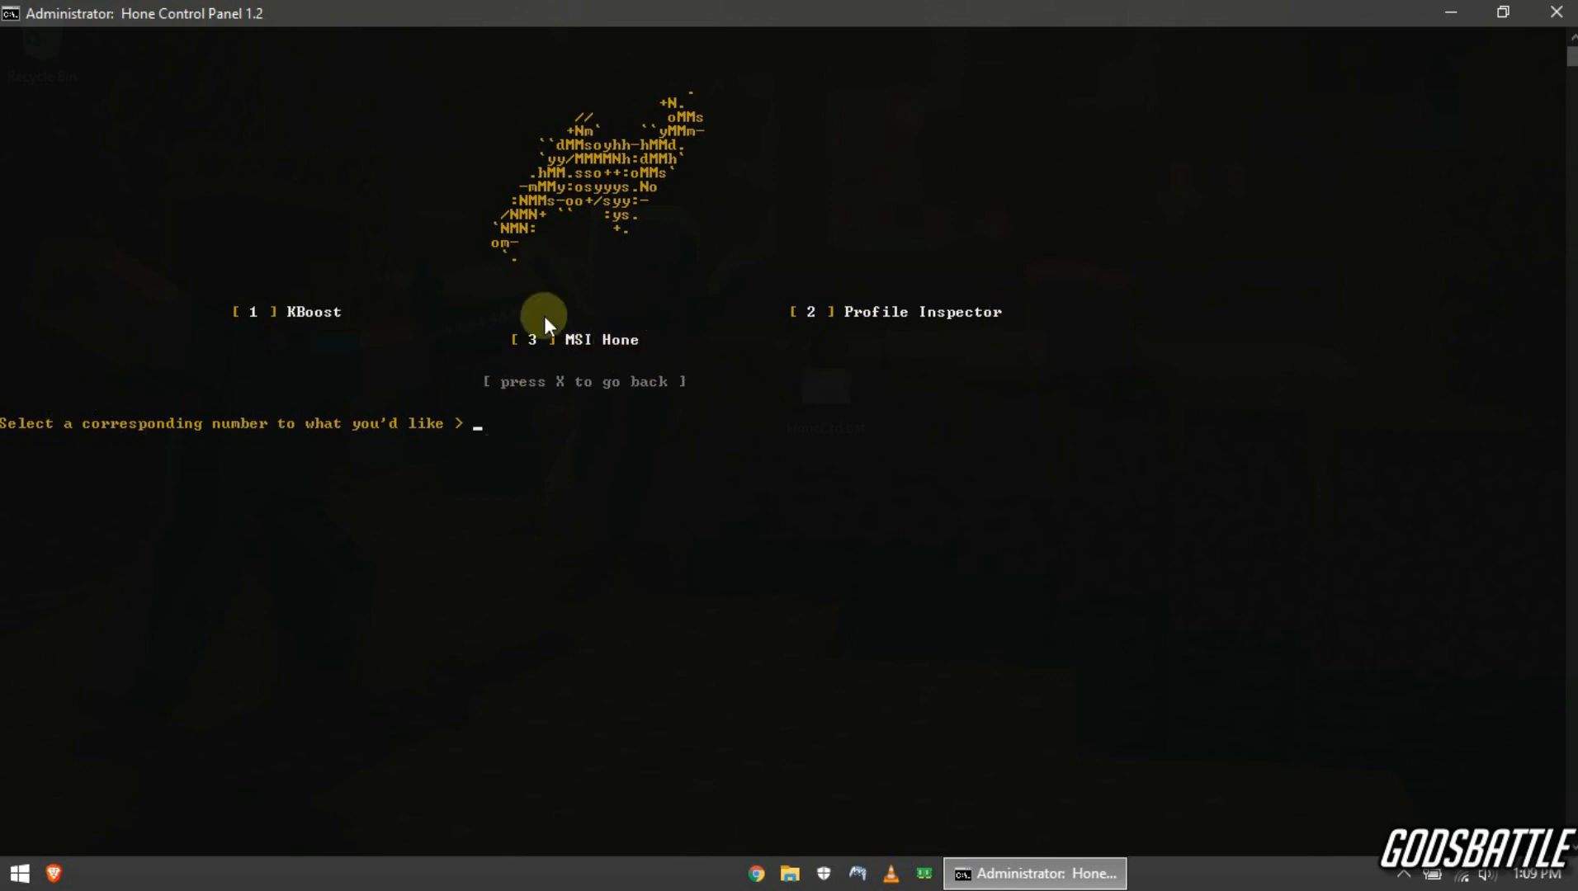
pyautogui.write('3')
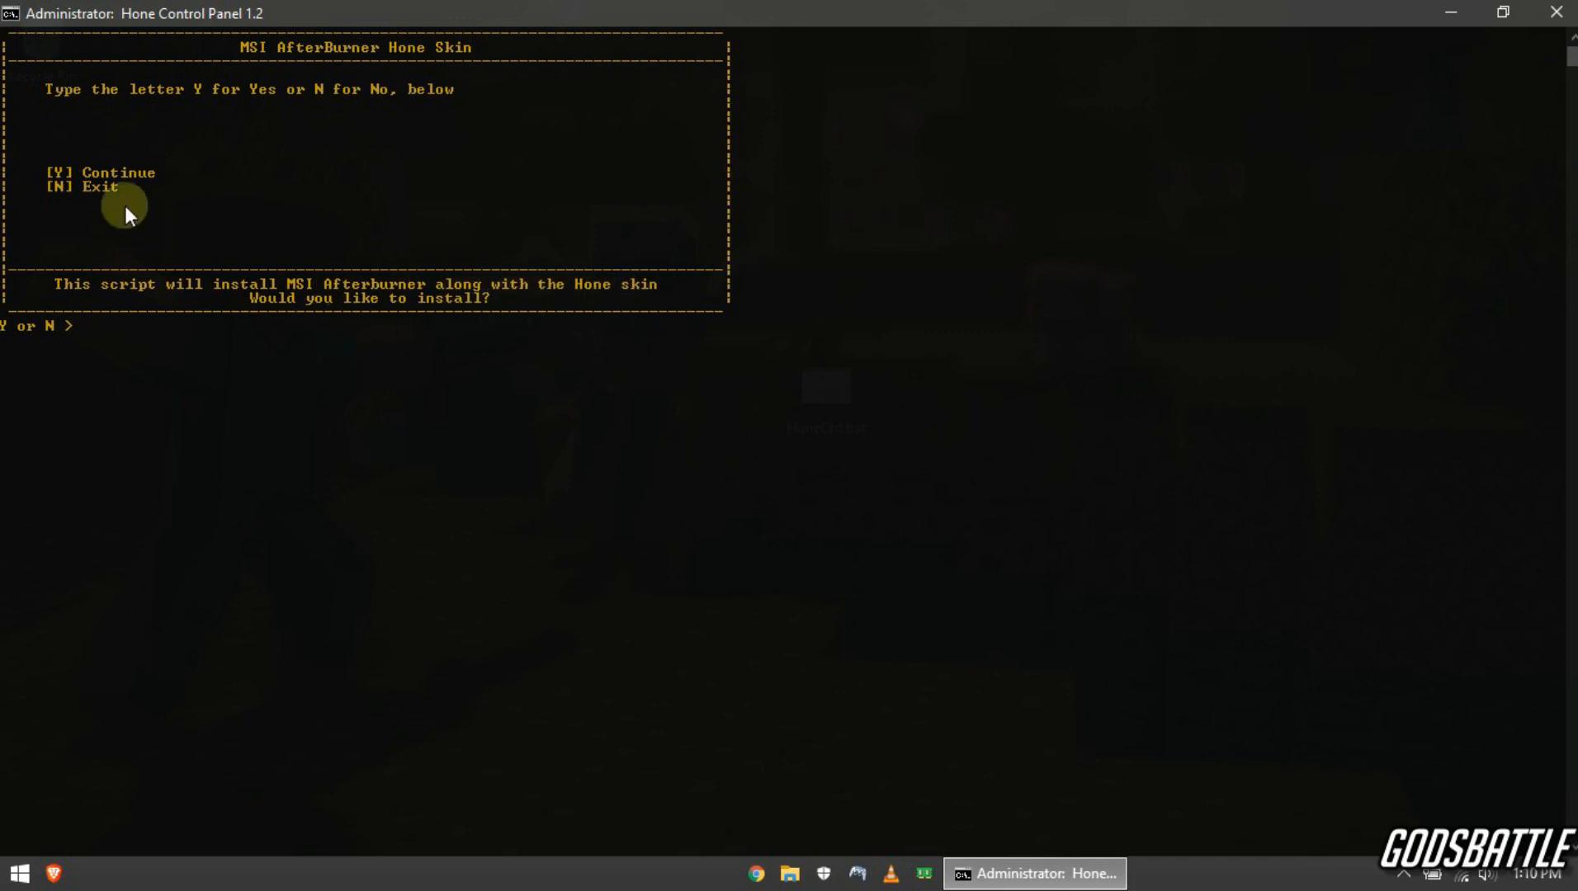
pyautogui.write('N')
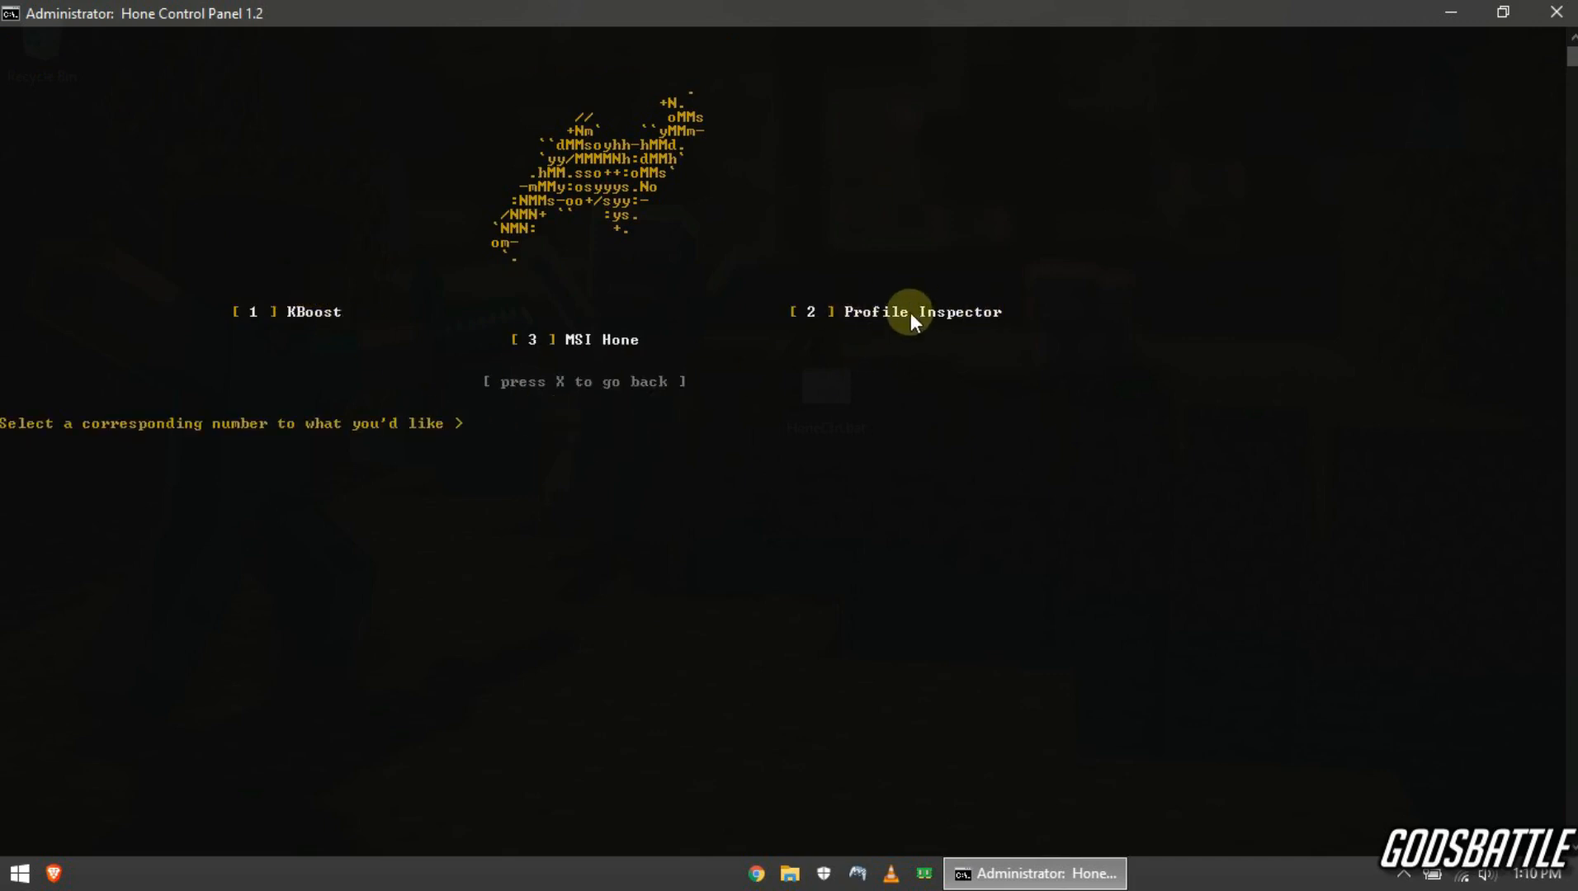
pyautogui.moveTo(938, 334)
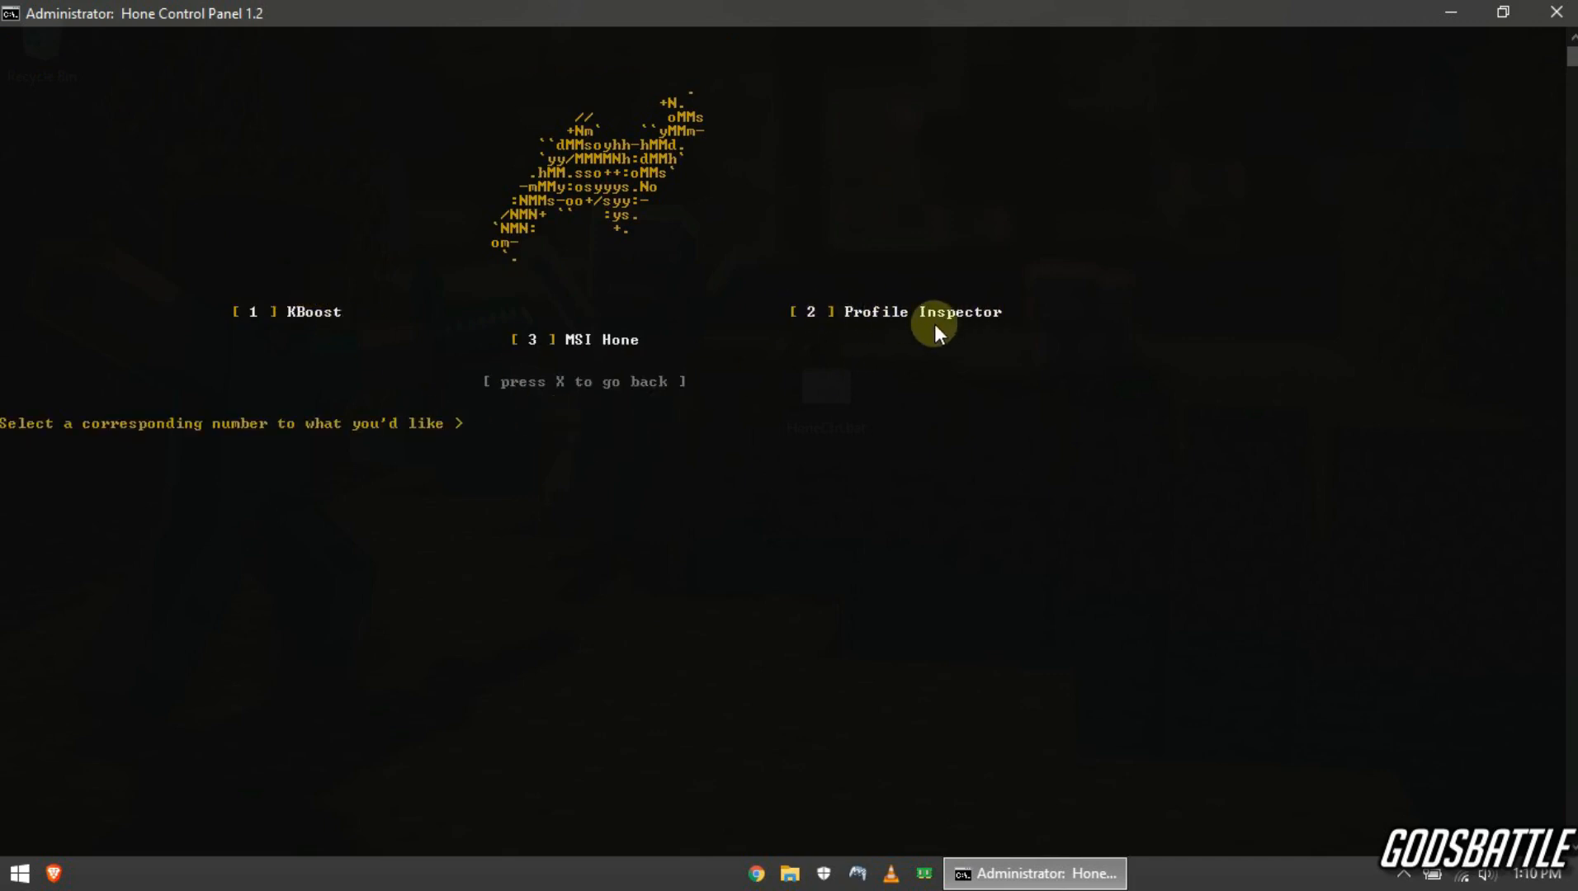
pyautogui.write('2')
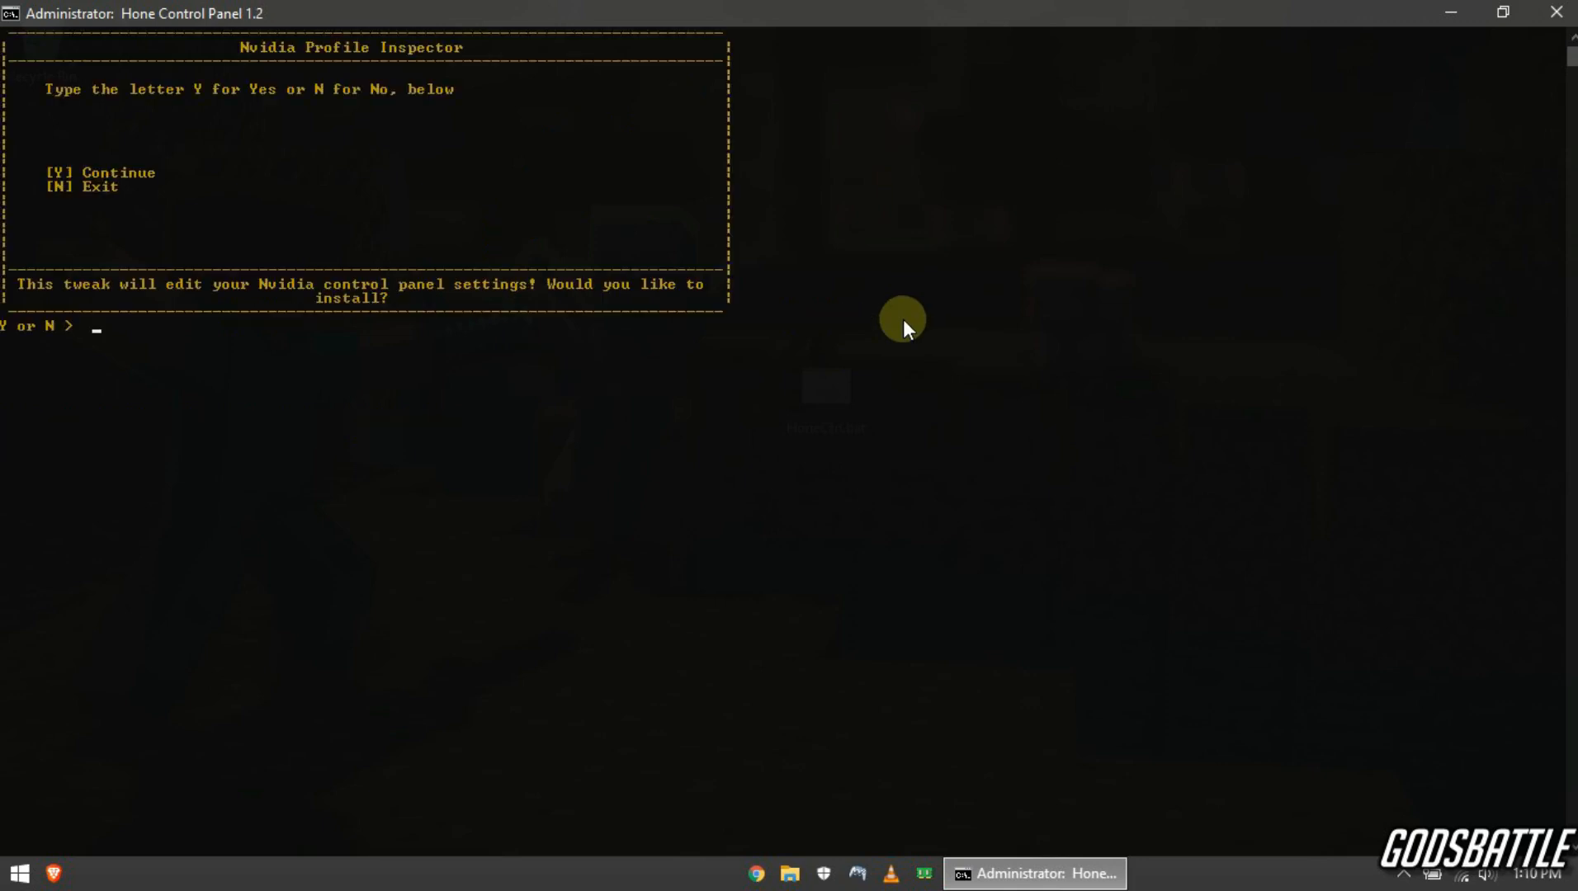
pyautogui.moveTo(198, 307)
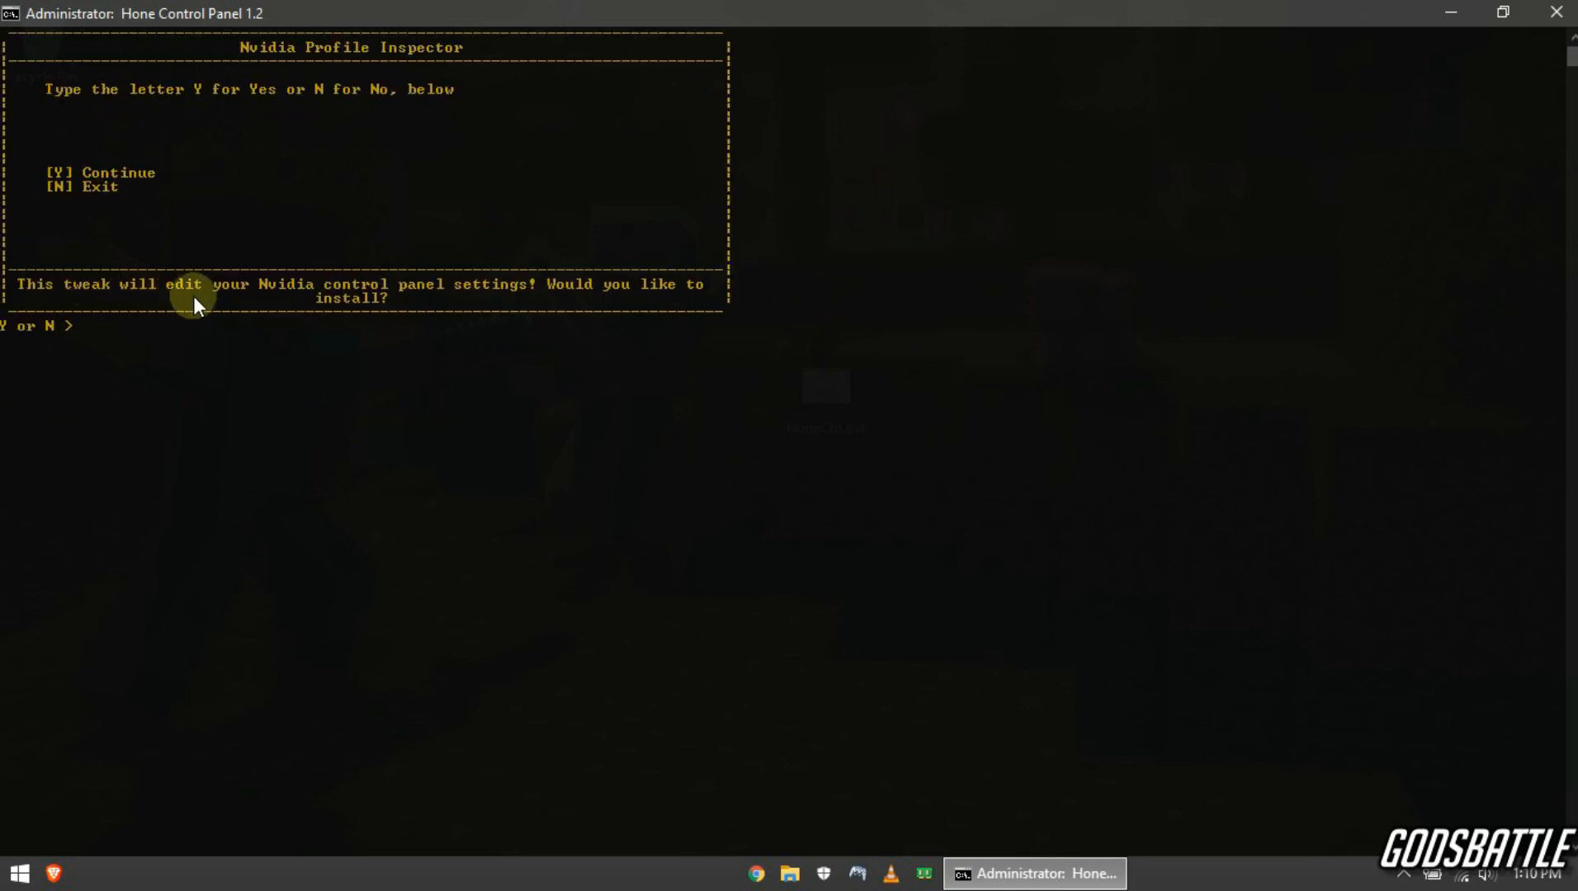
pyautogui.moveTo(116, 222)
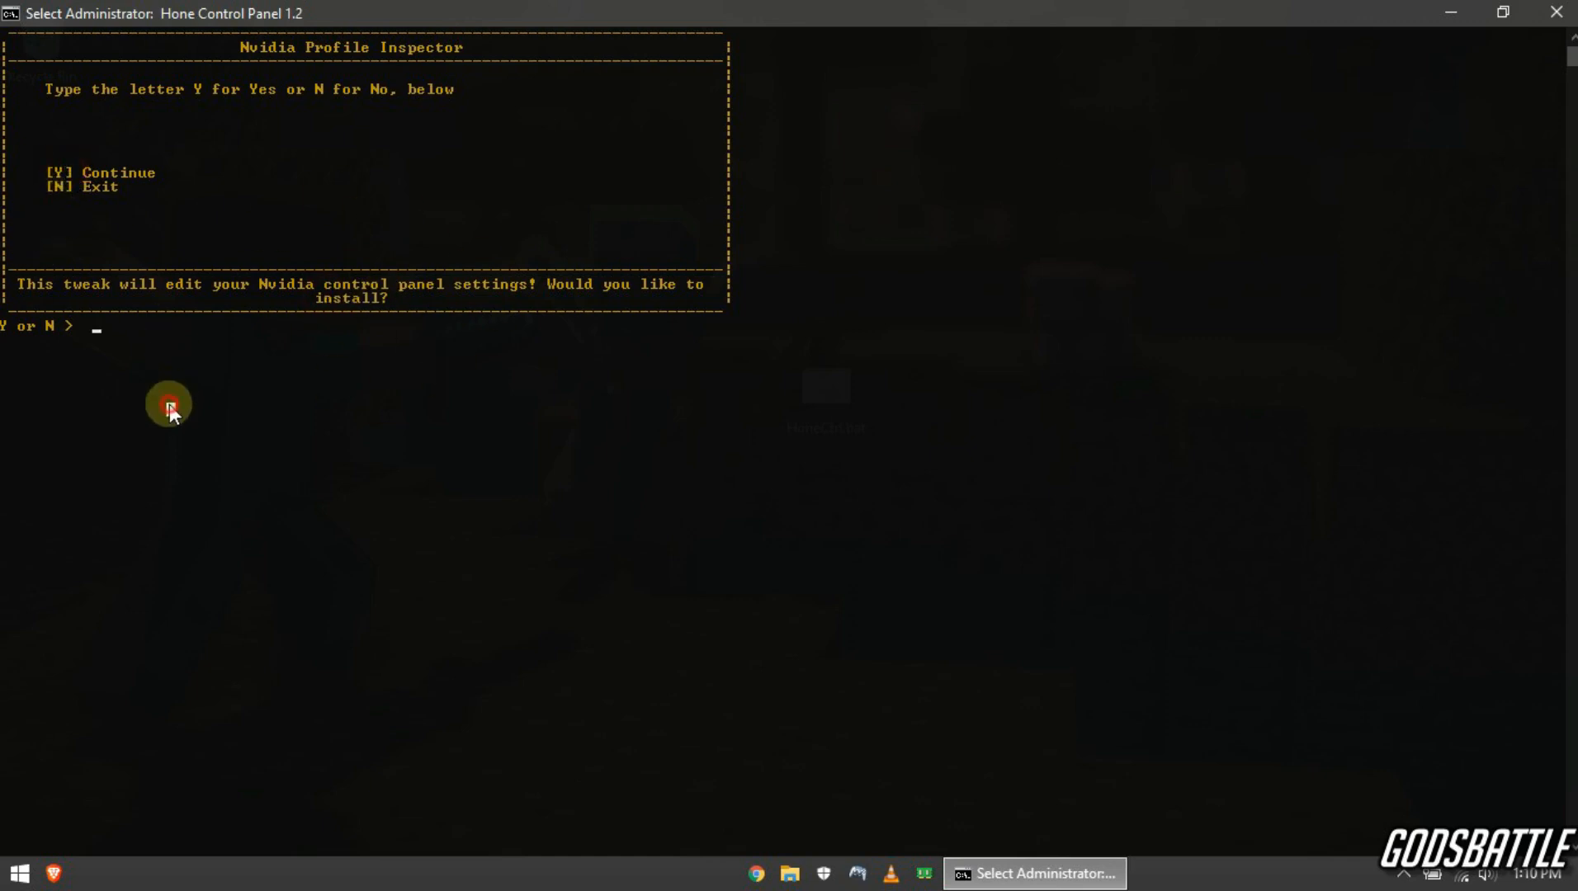
pyautogui.write('N')
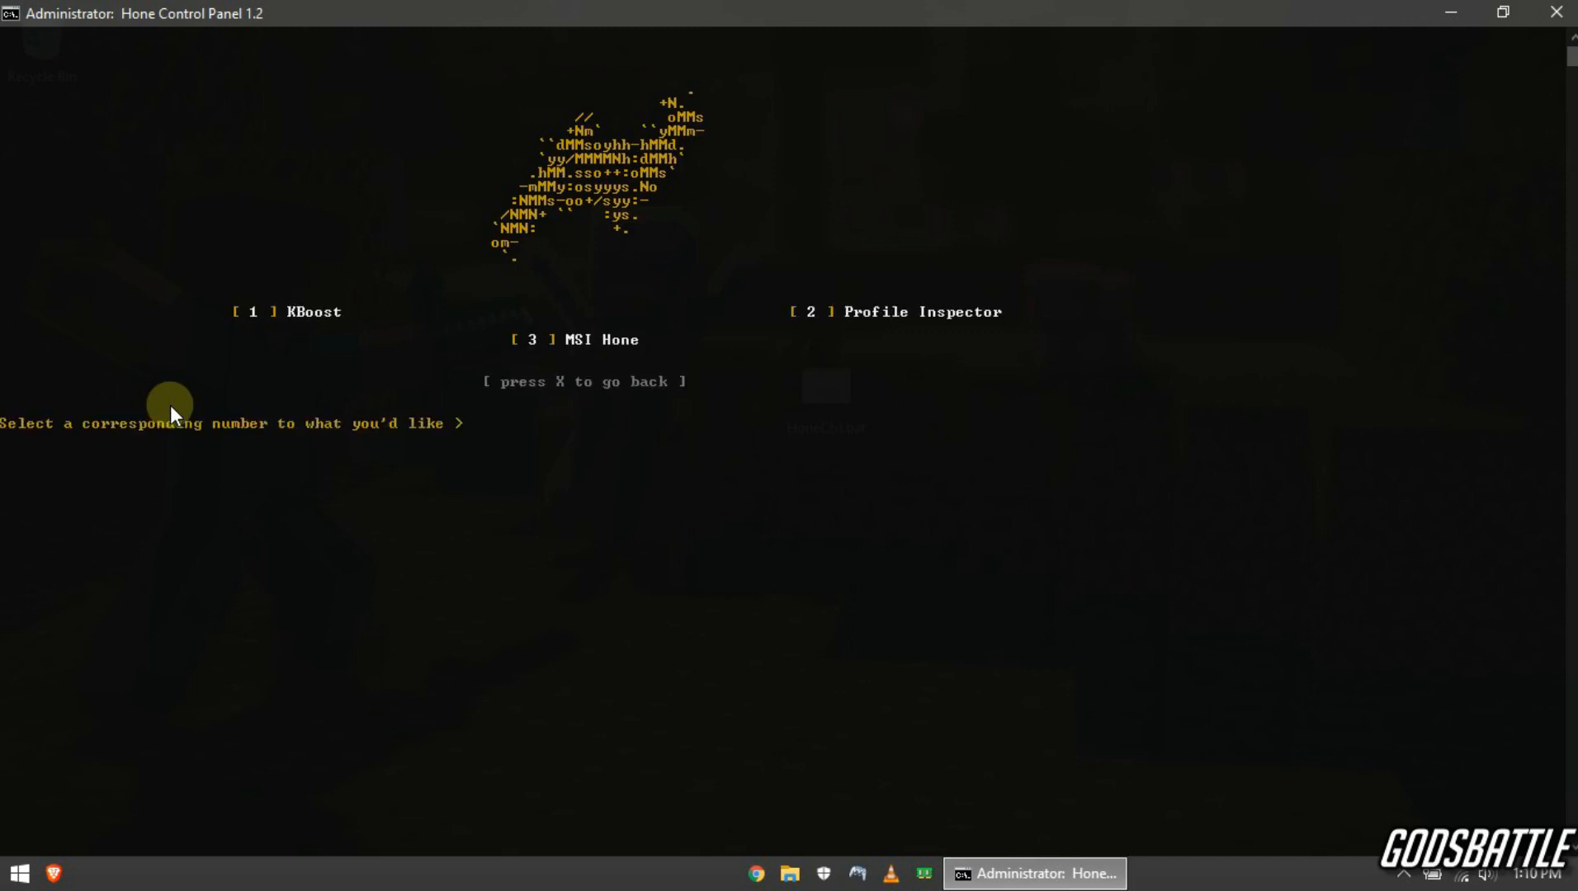
pyautogui.write('1')
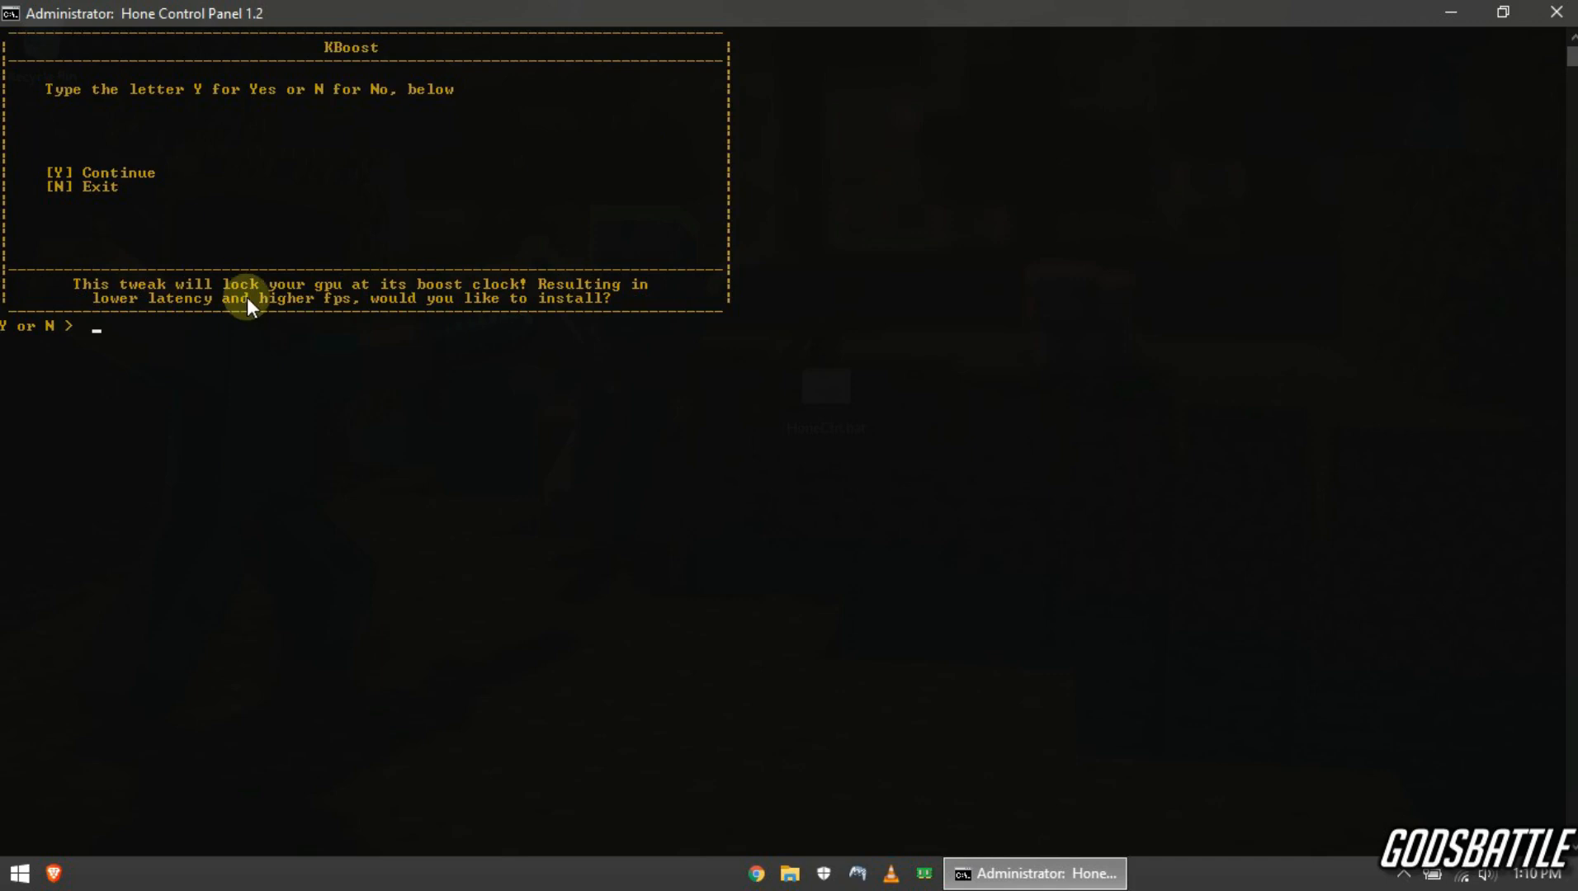
# Step: Answer Y at the KBoost prompt to install the boost-clock tweak
pyautogui.doubleClick(332, 284)
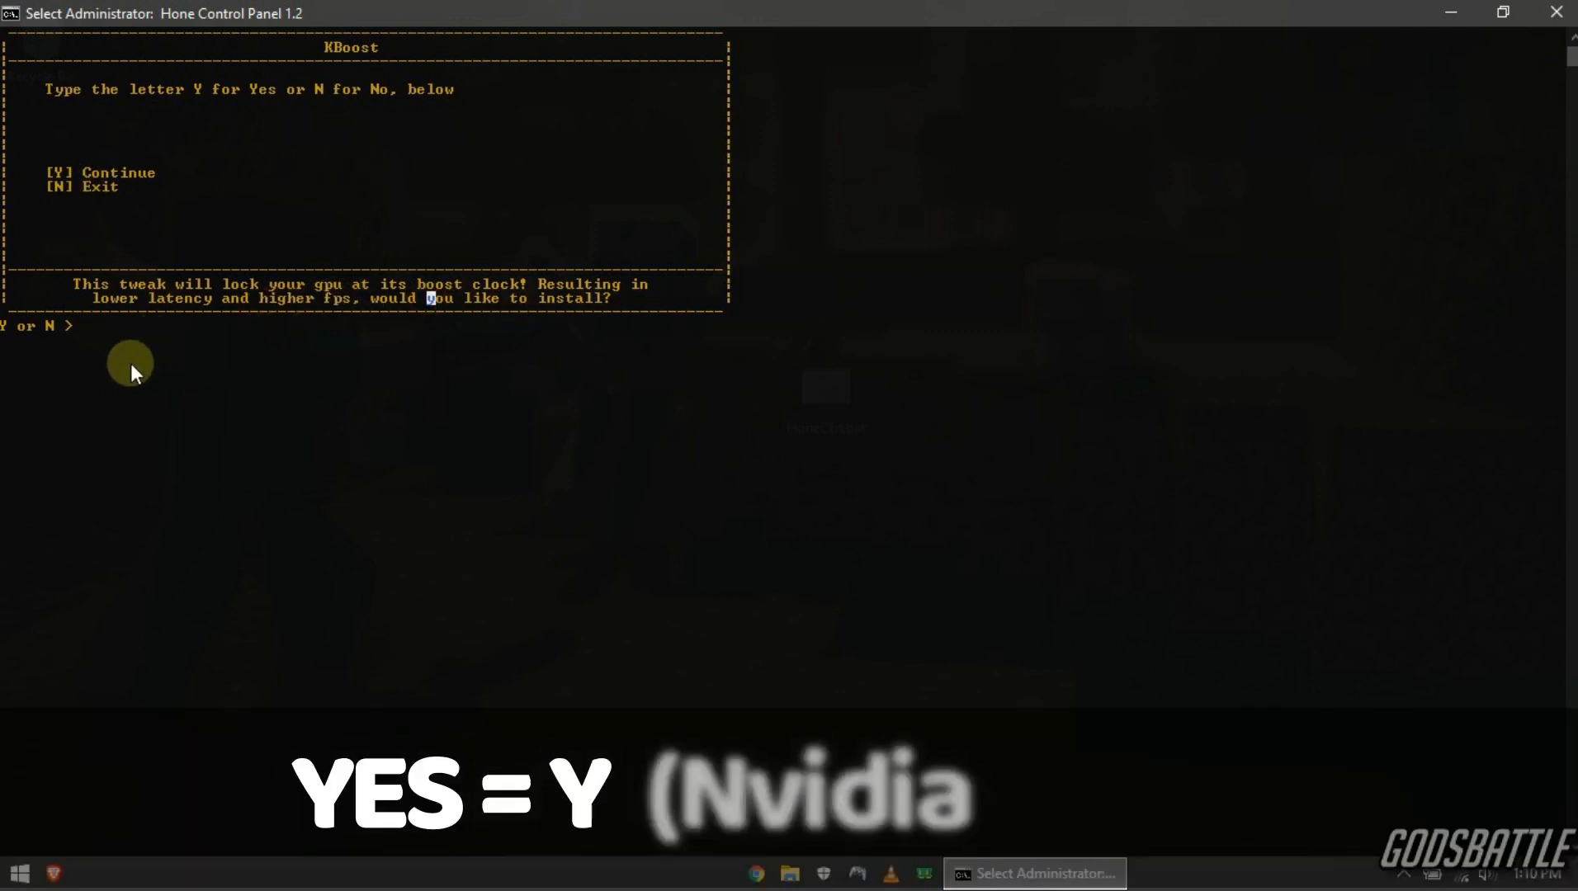
pyautogui.write('Y')
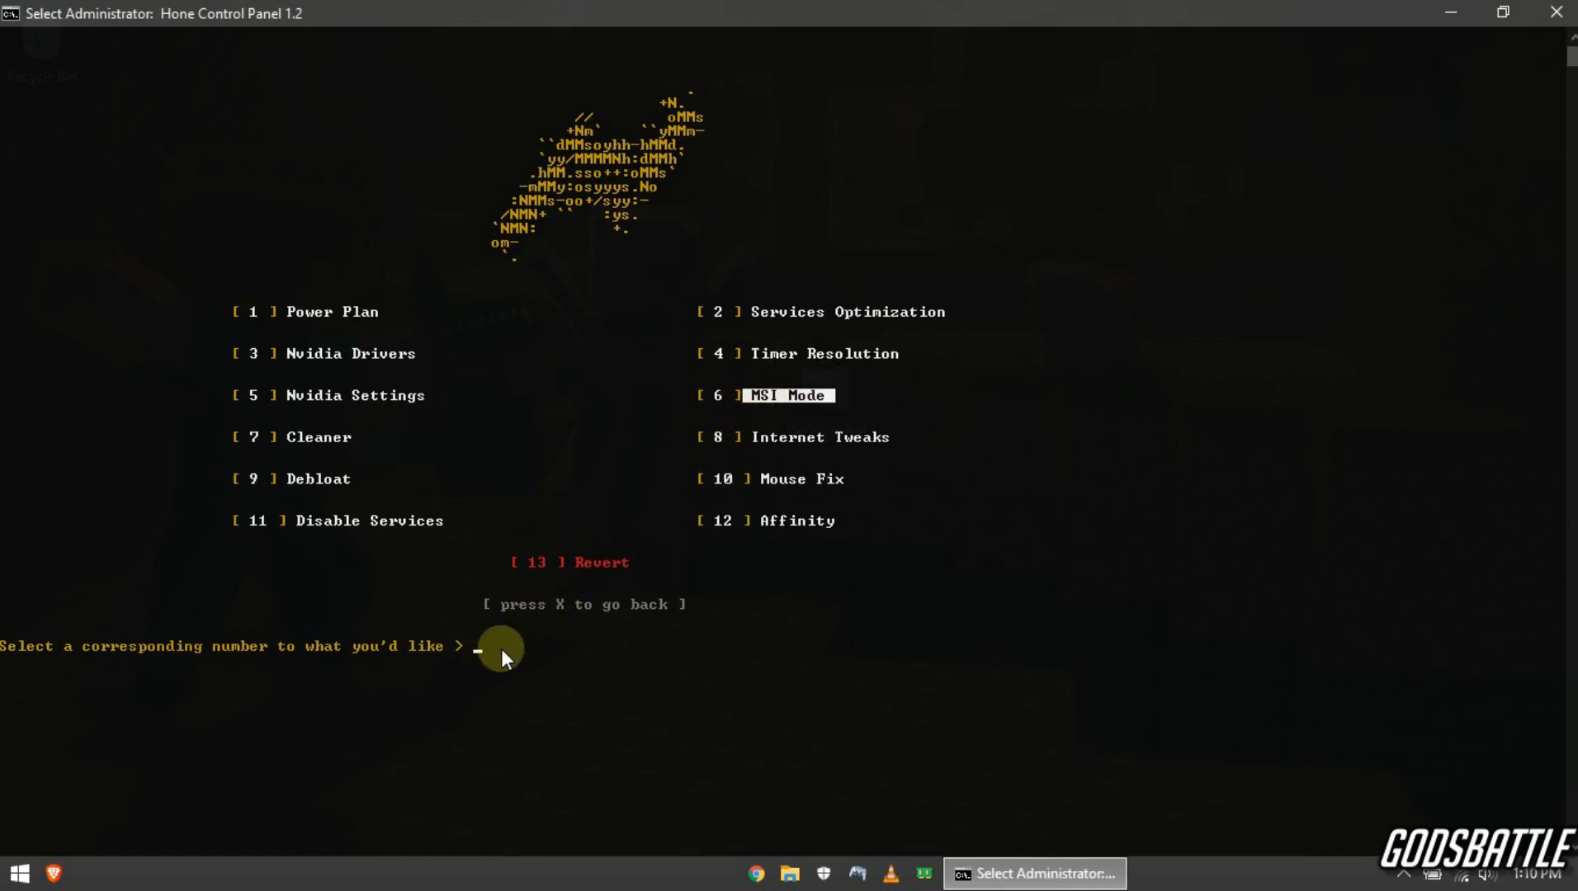
# Step: Choose option 6, MSI Mode, and confirm with Y
pyautogui.write('6')
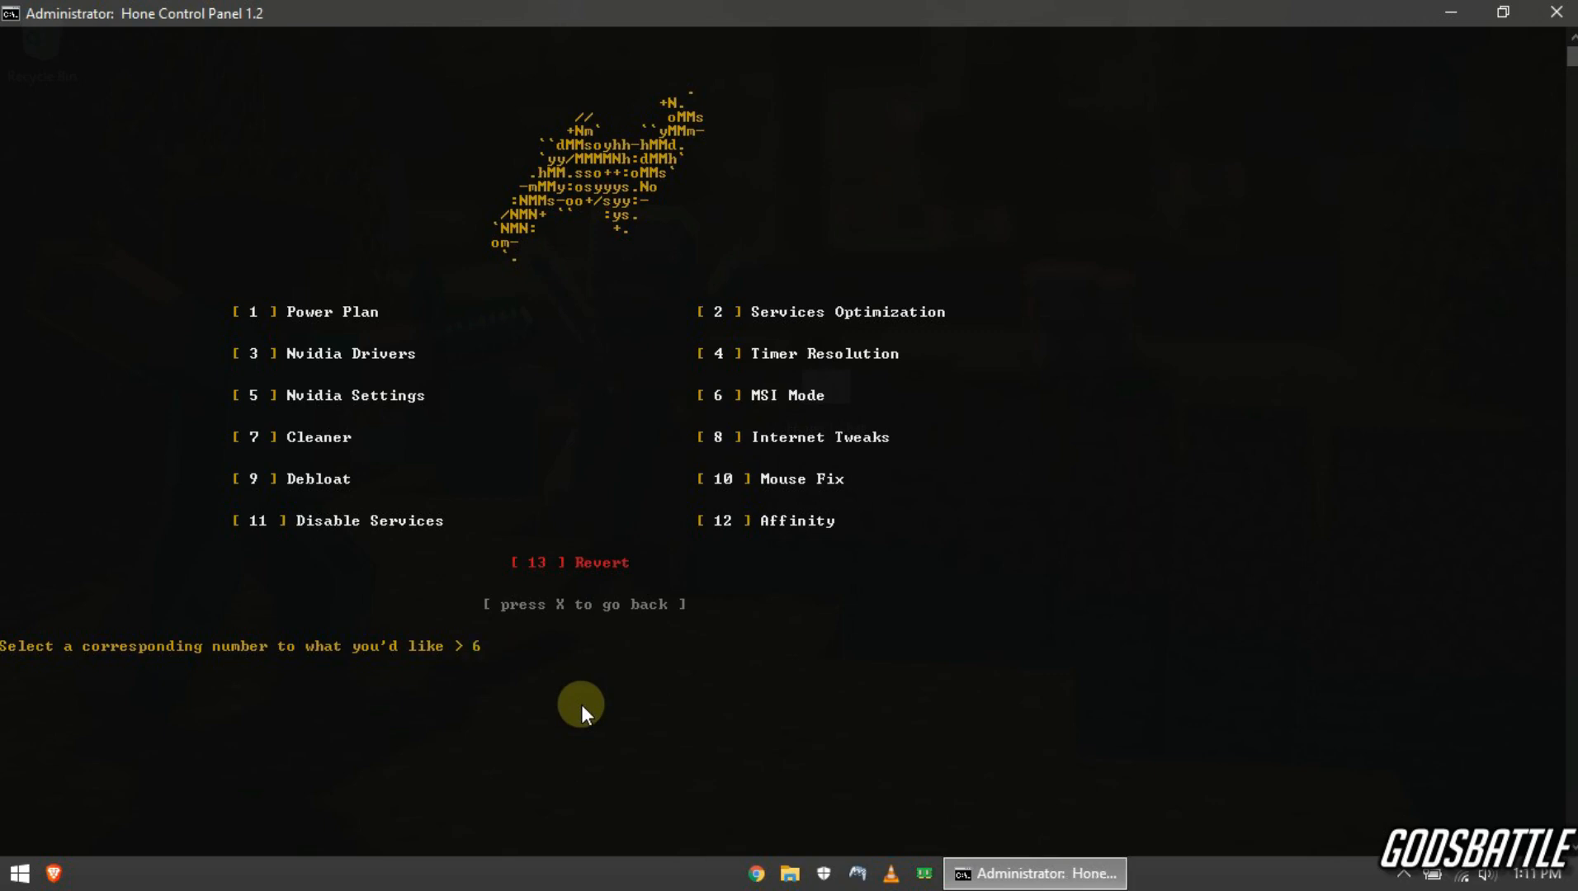
pyautogui.press('enter')
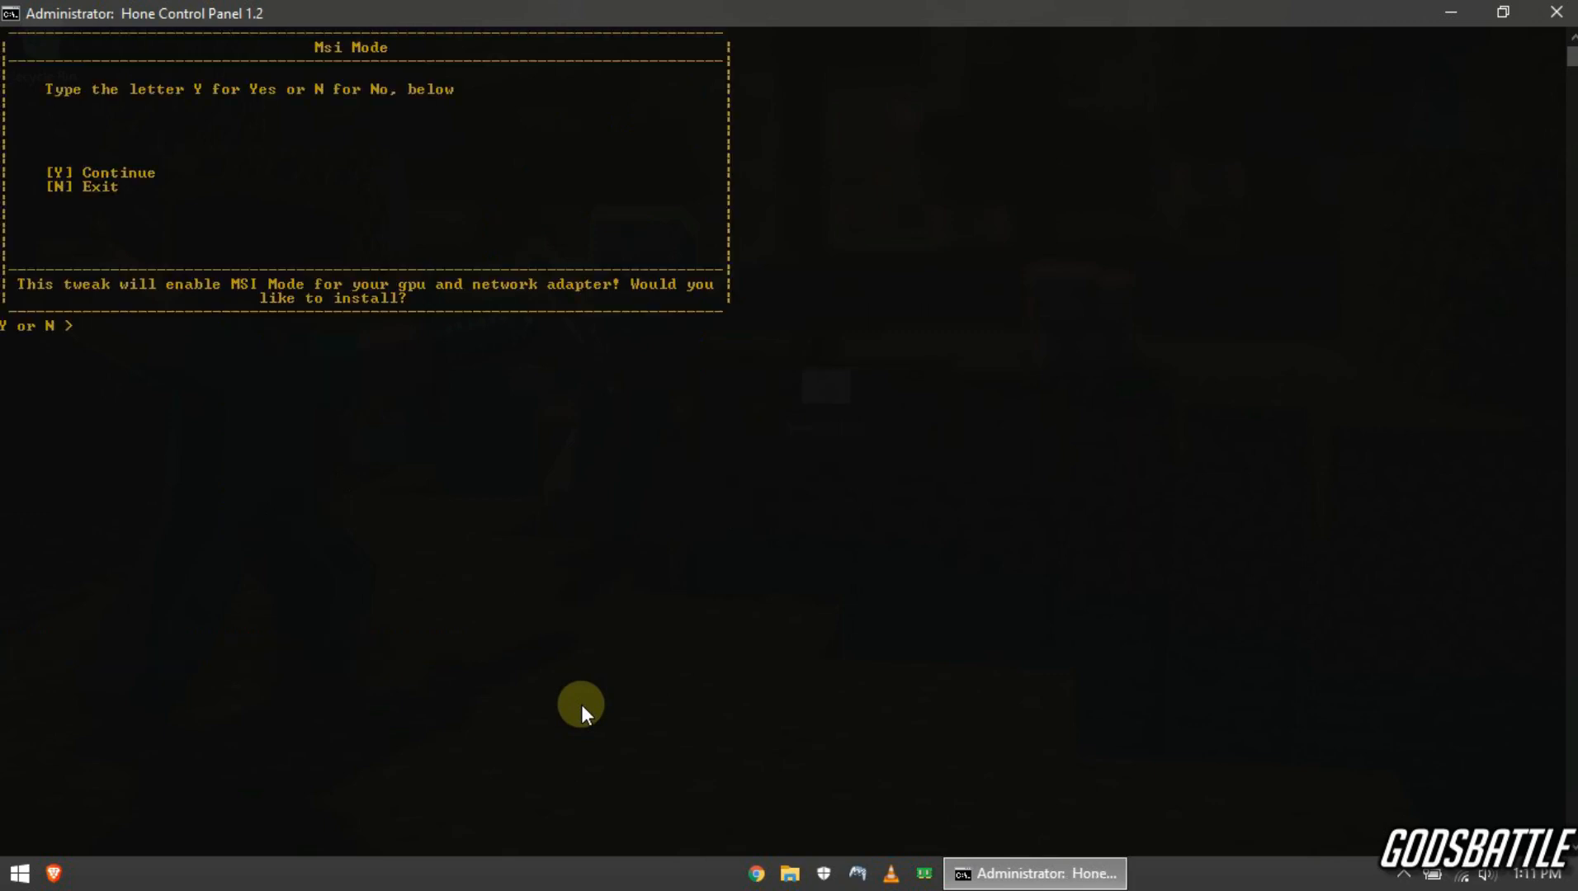
pyautogui.moveTo(247, 292)
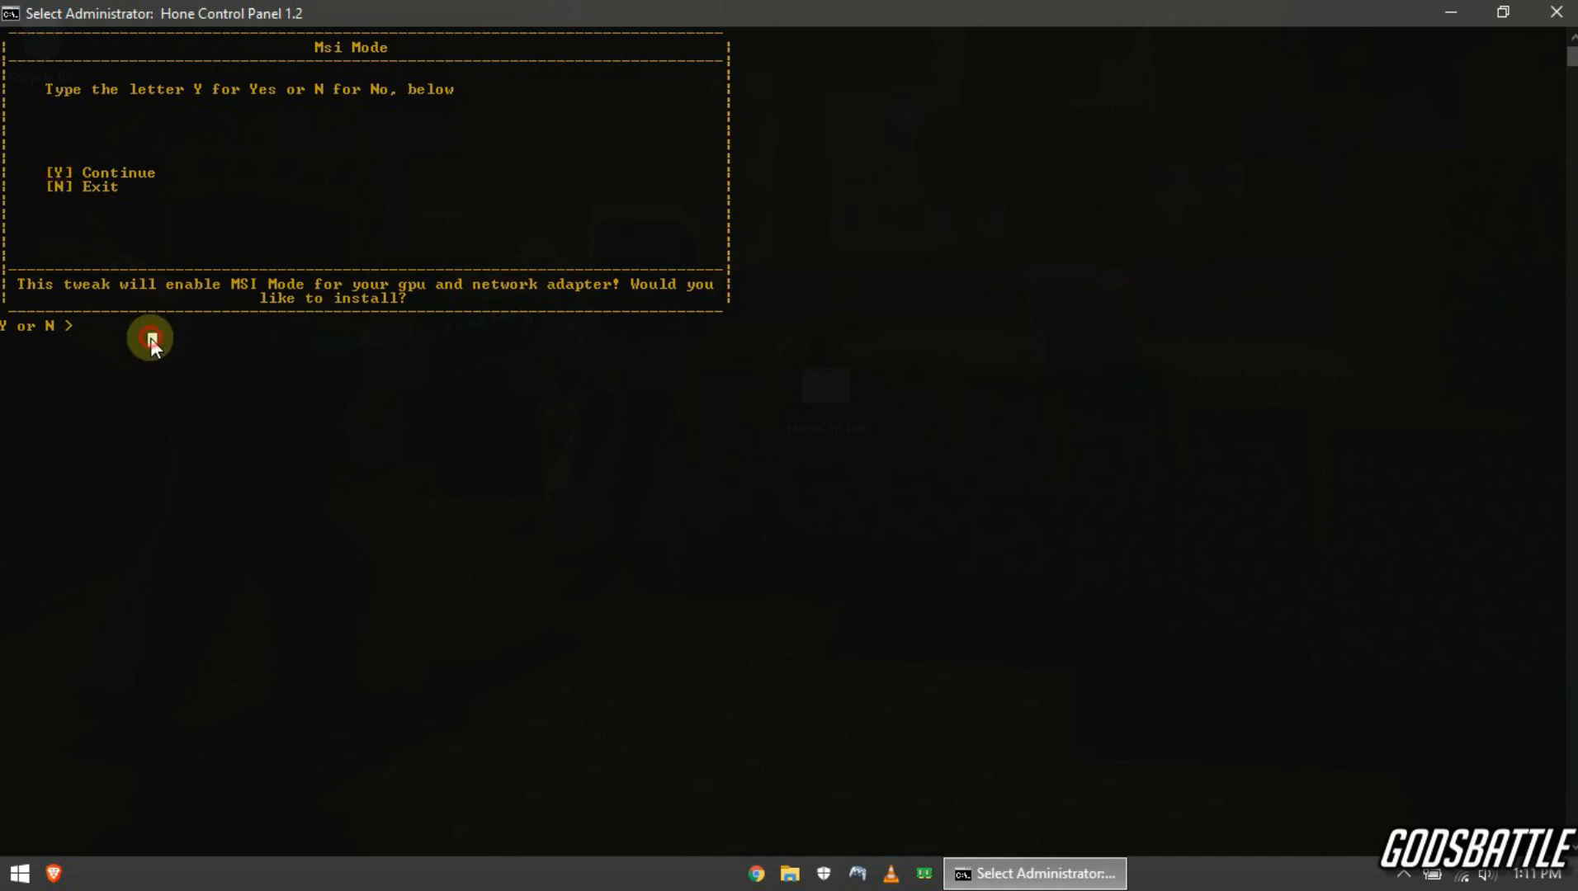
pyautogui.write('Y')
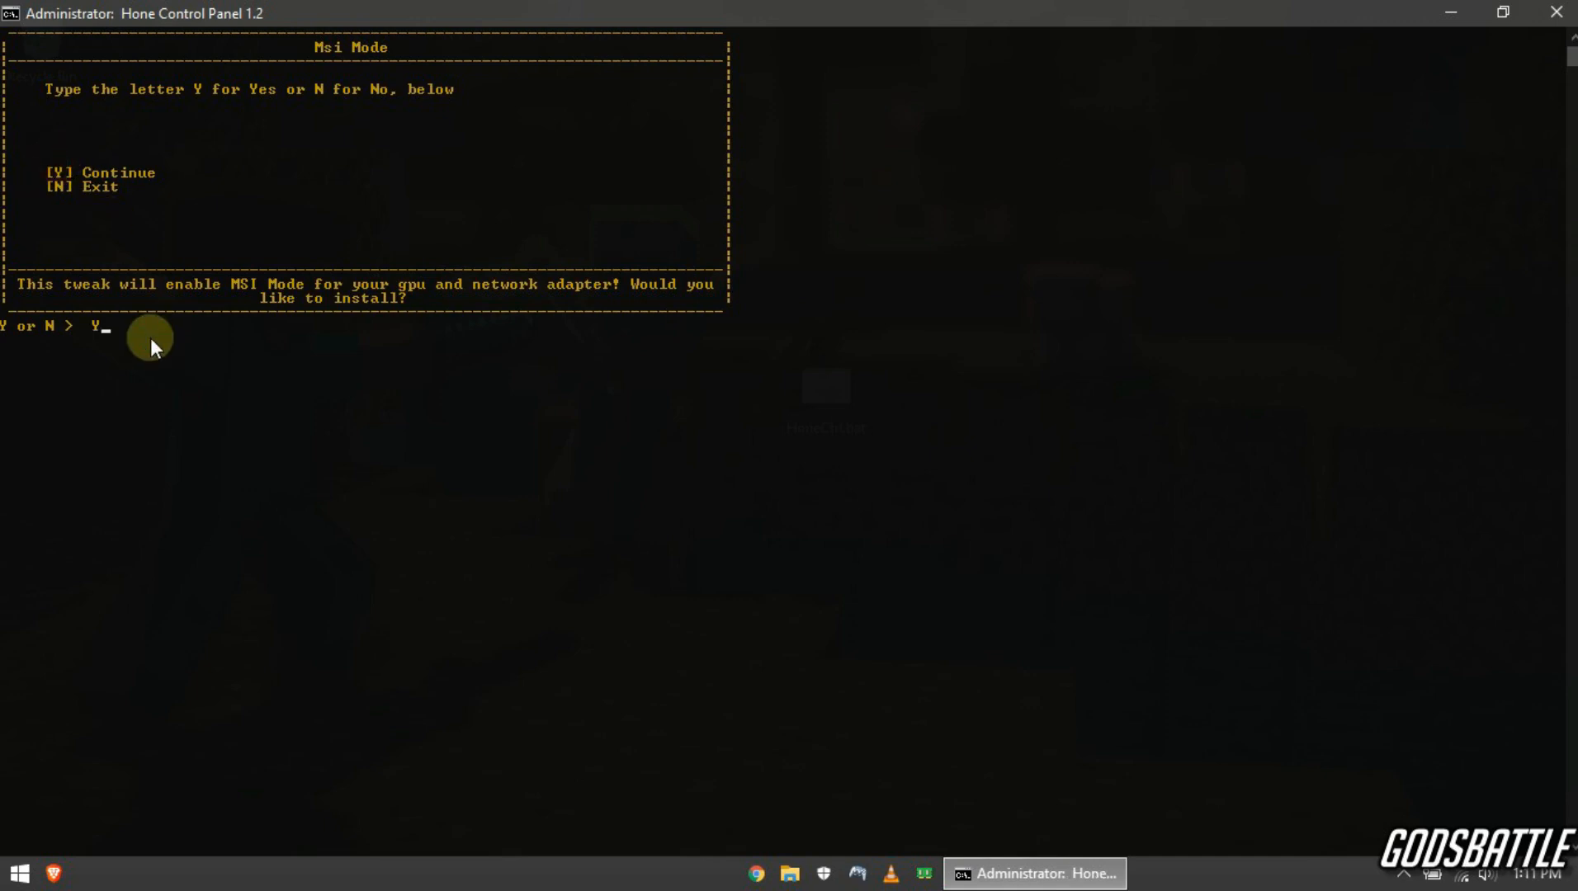
pyautogui.press('enter')
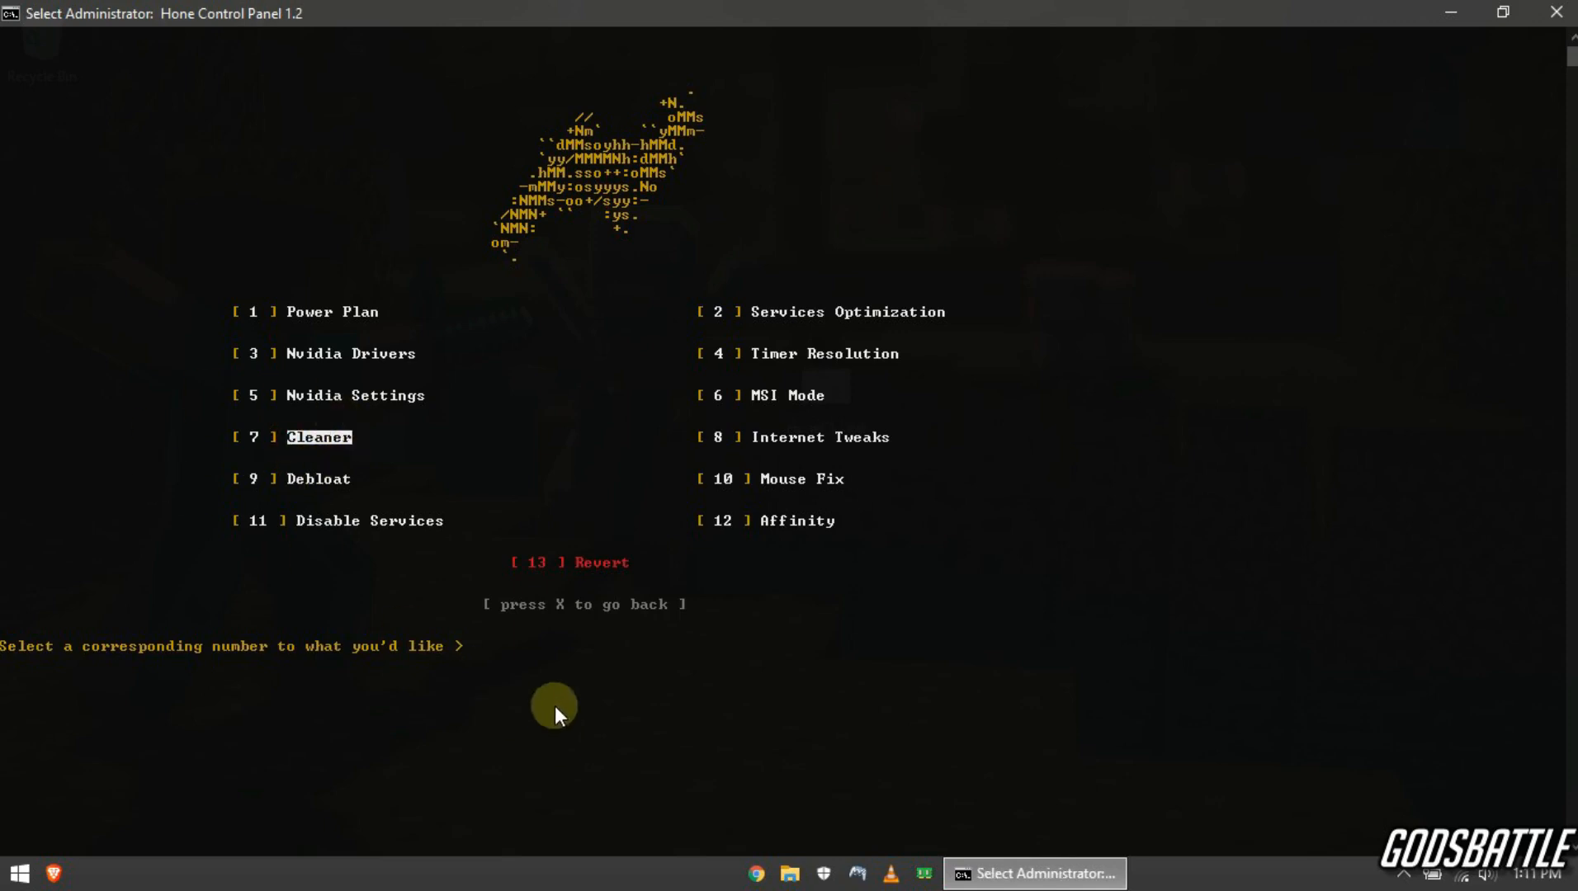
pyautogui.write('&')
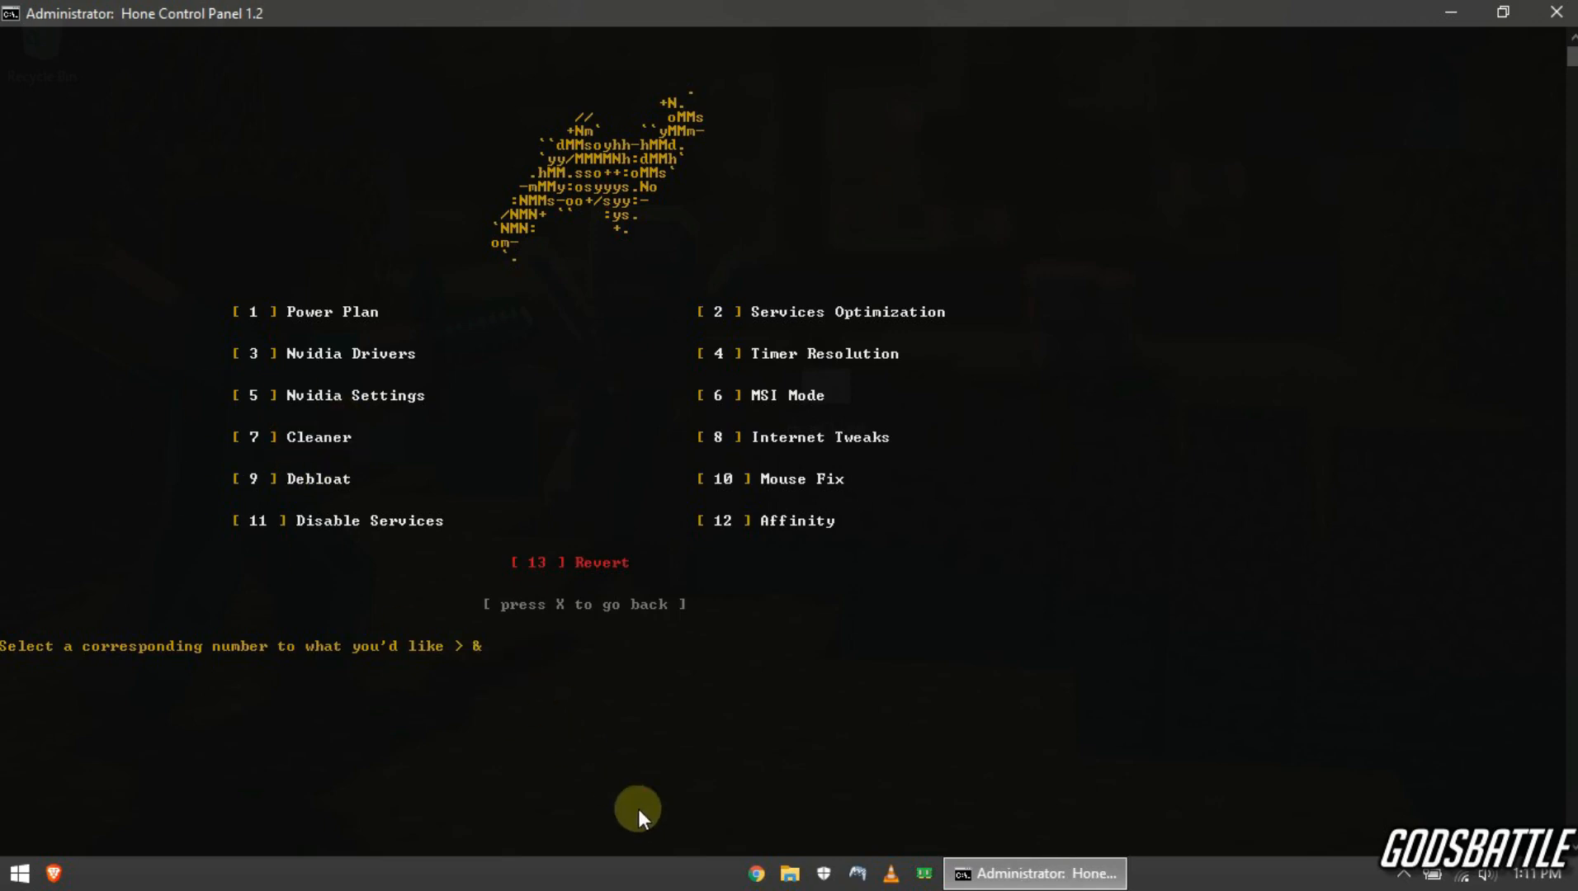
# Step: Clear the stray character, choose option 7, Cleaner, and confirm with Y
pyautogui.press('Backspace')
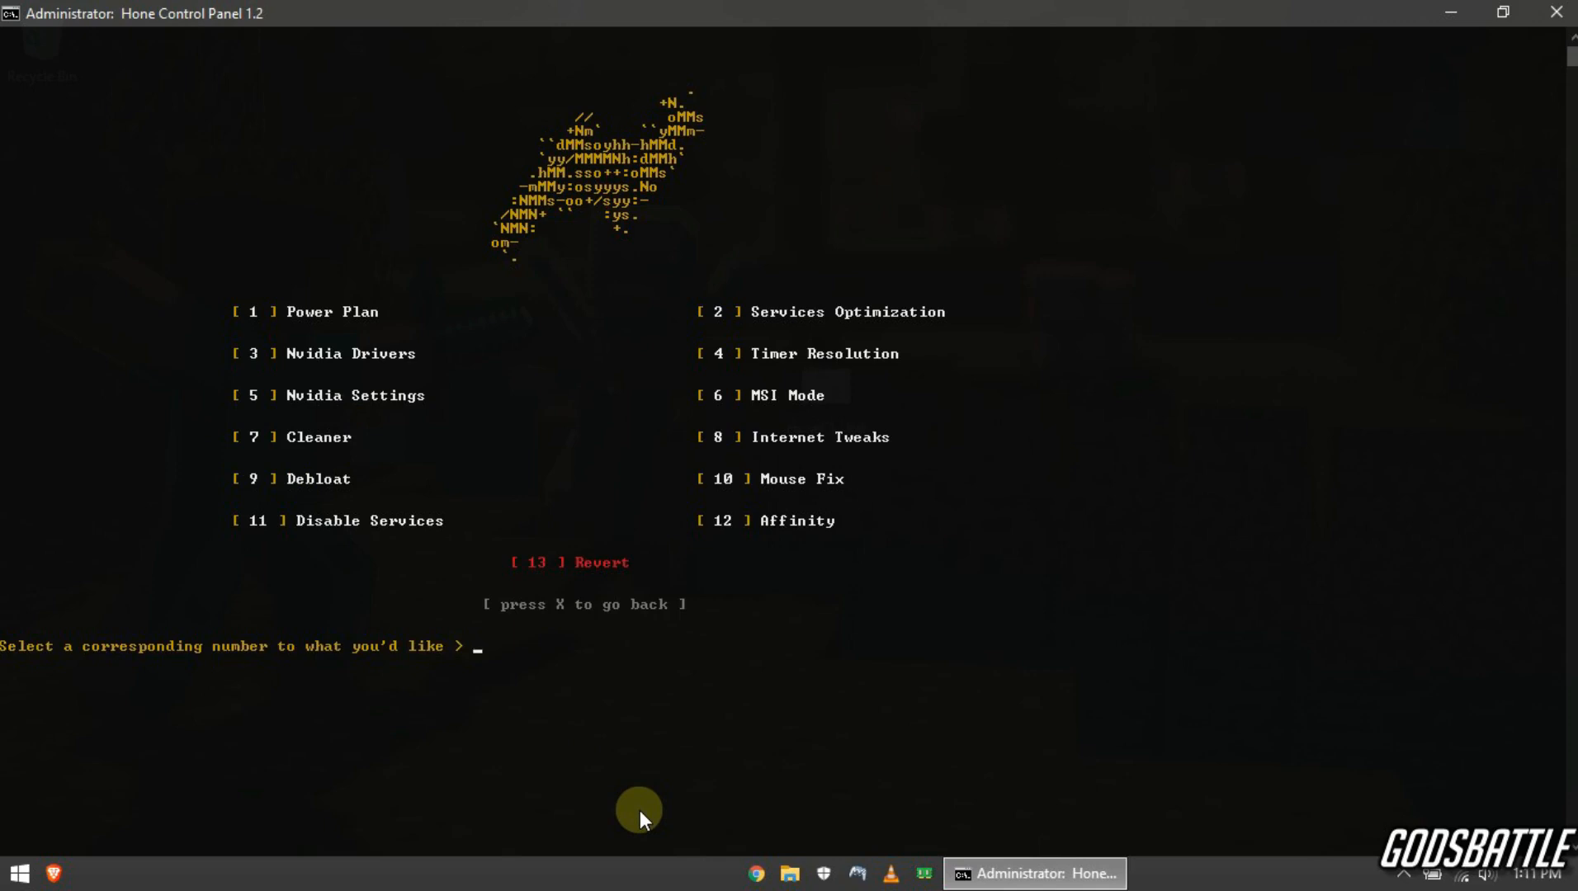
pyautogui.write('7')
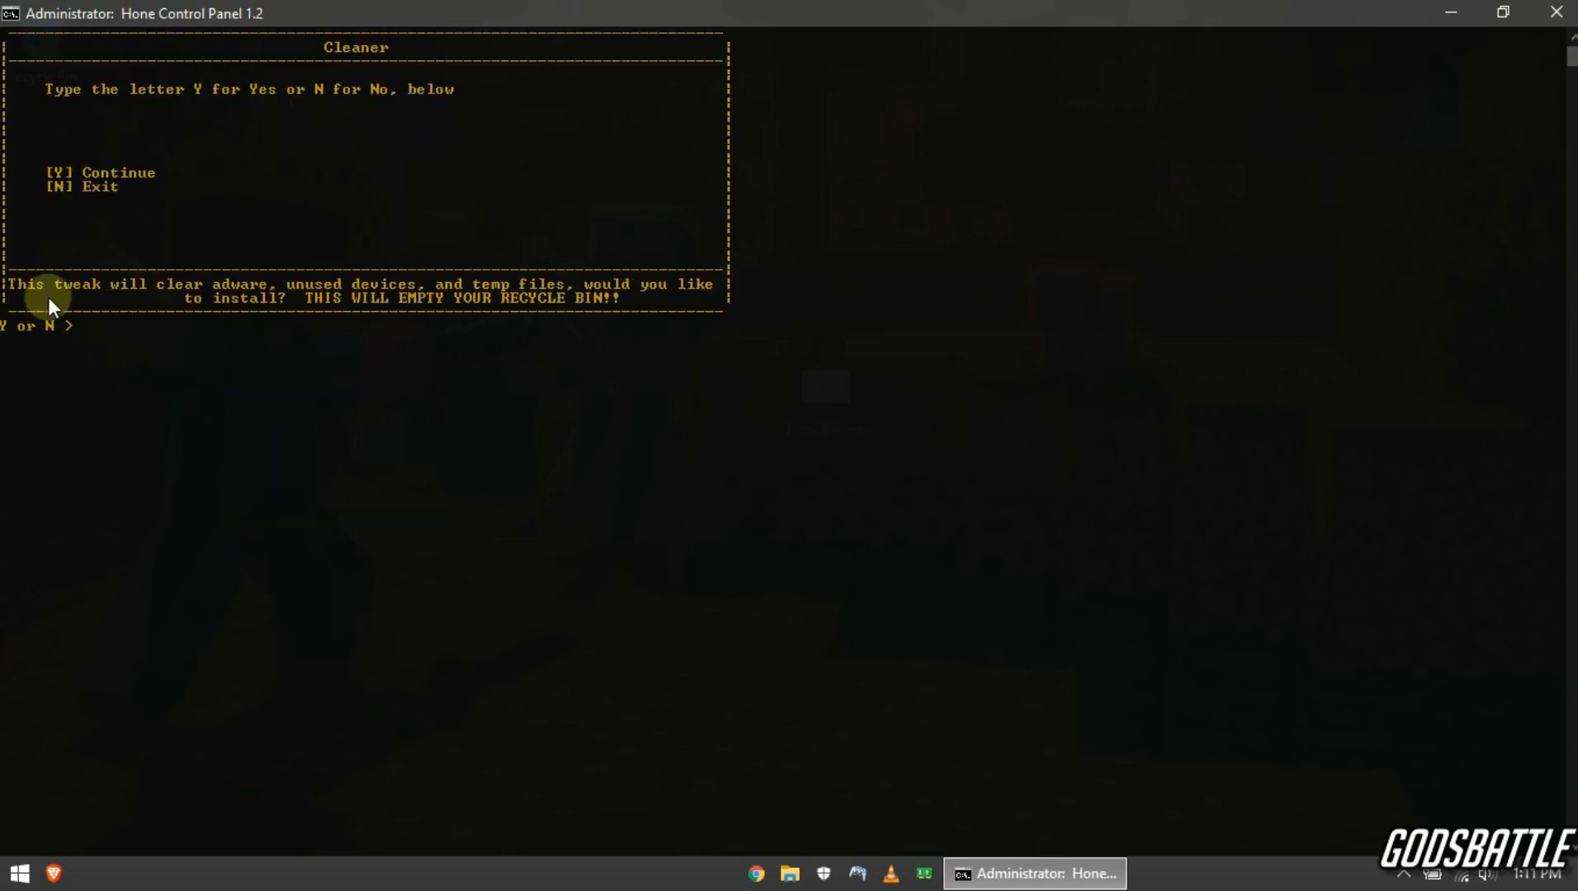
pyautogui.moveTo(51, 307); pyautogui.dragTo(316, 322)
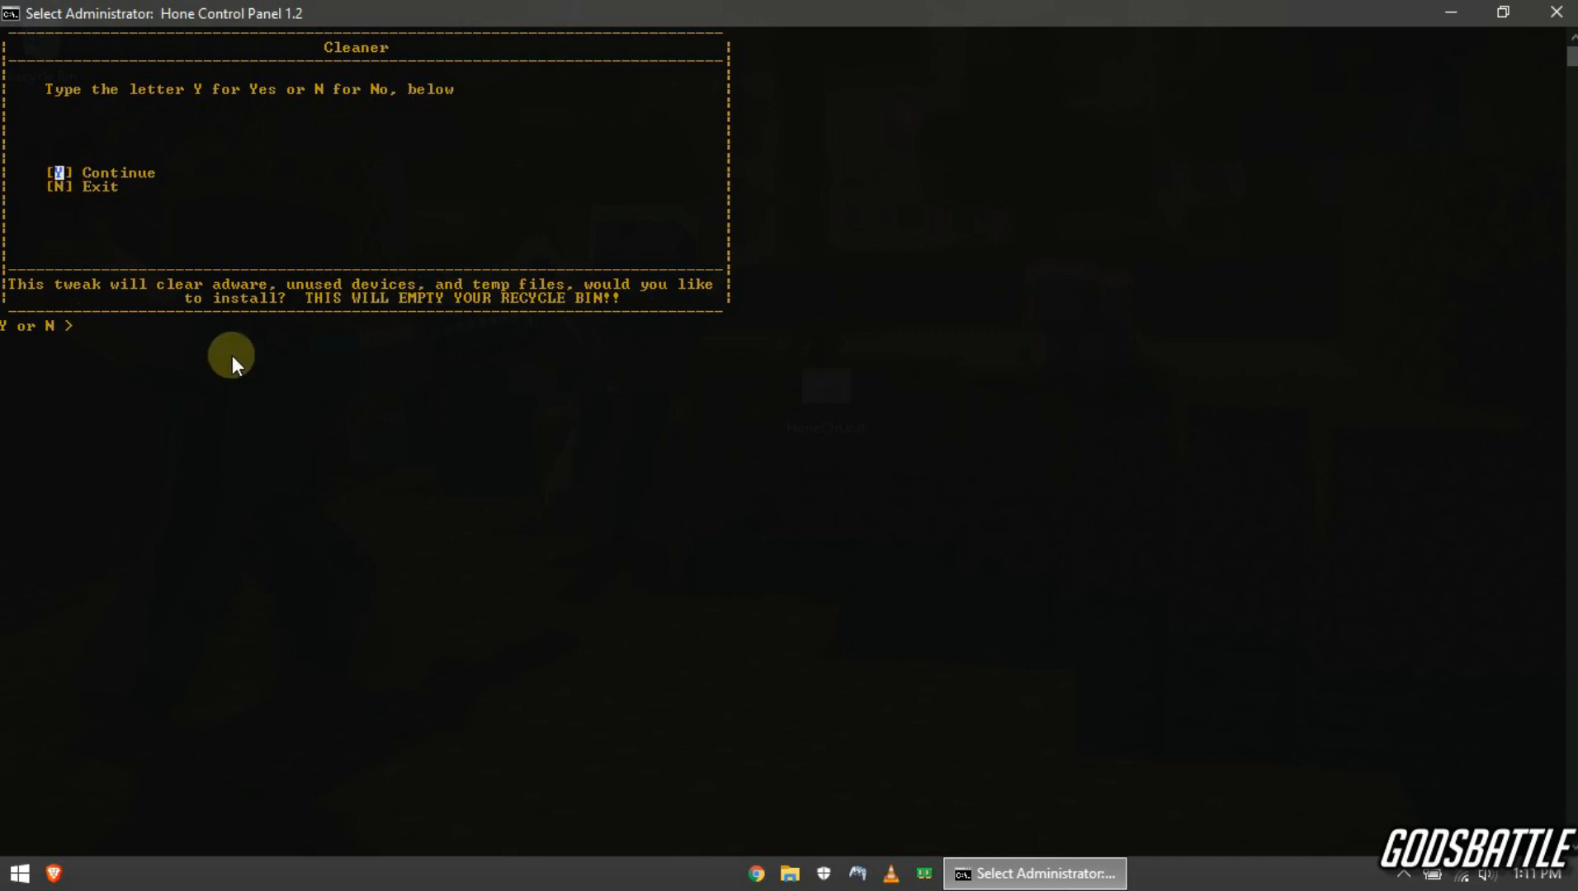
pyautogui.moveTo(91, 334)
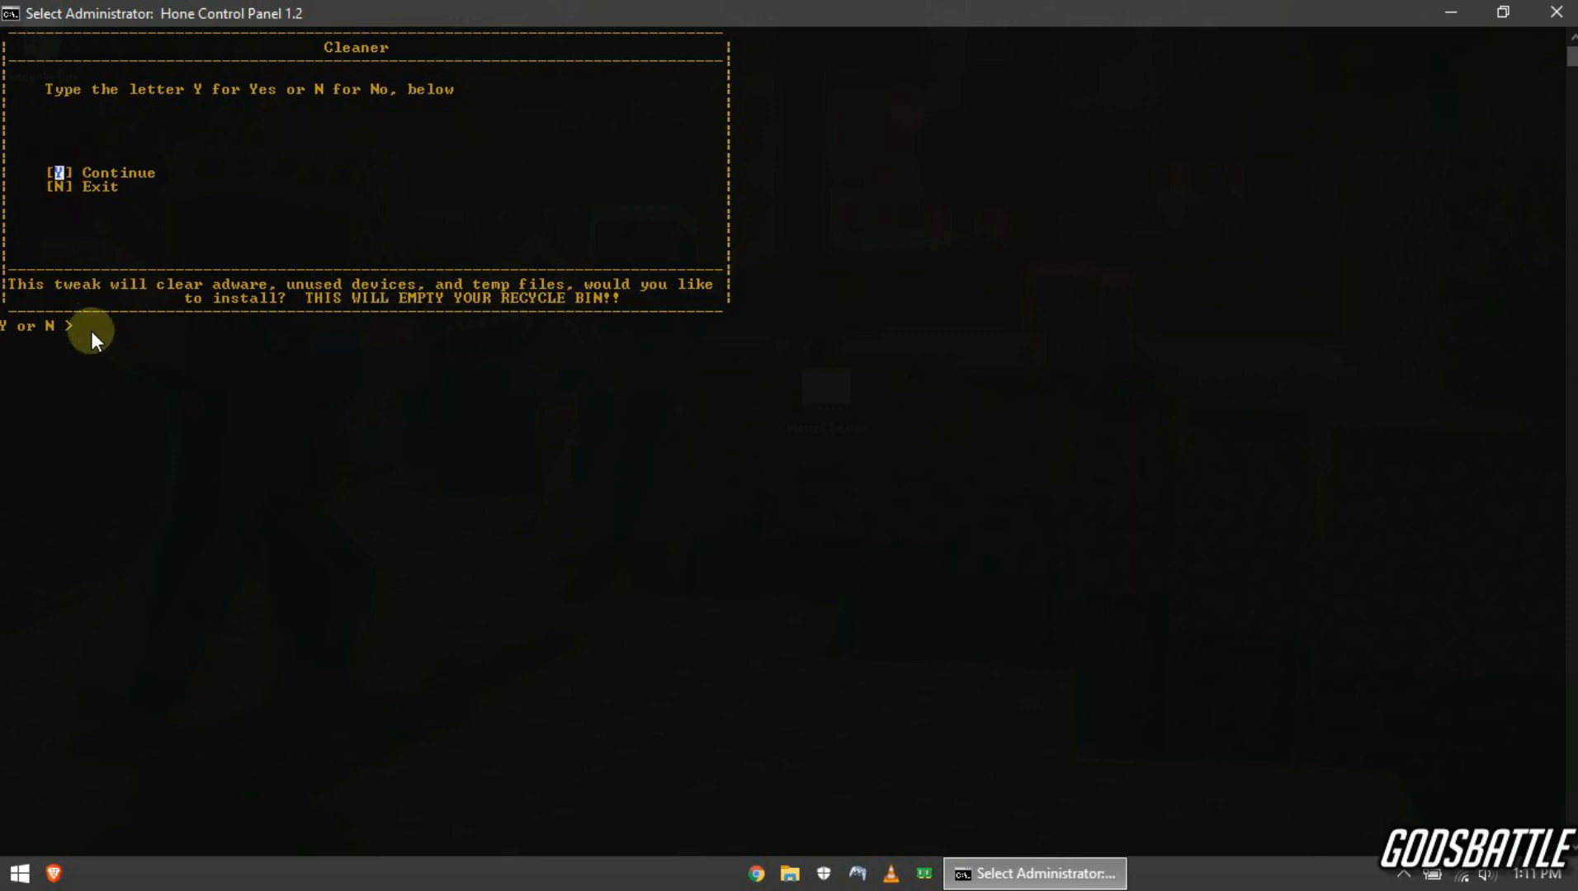
pyautogui.write('Y')
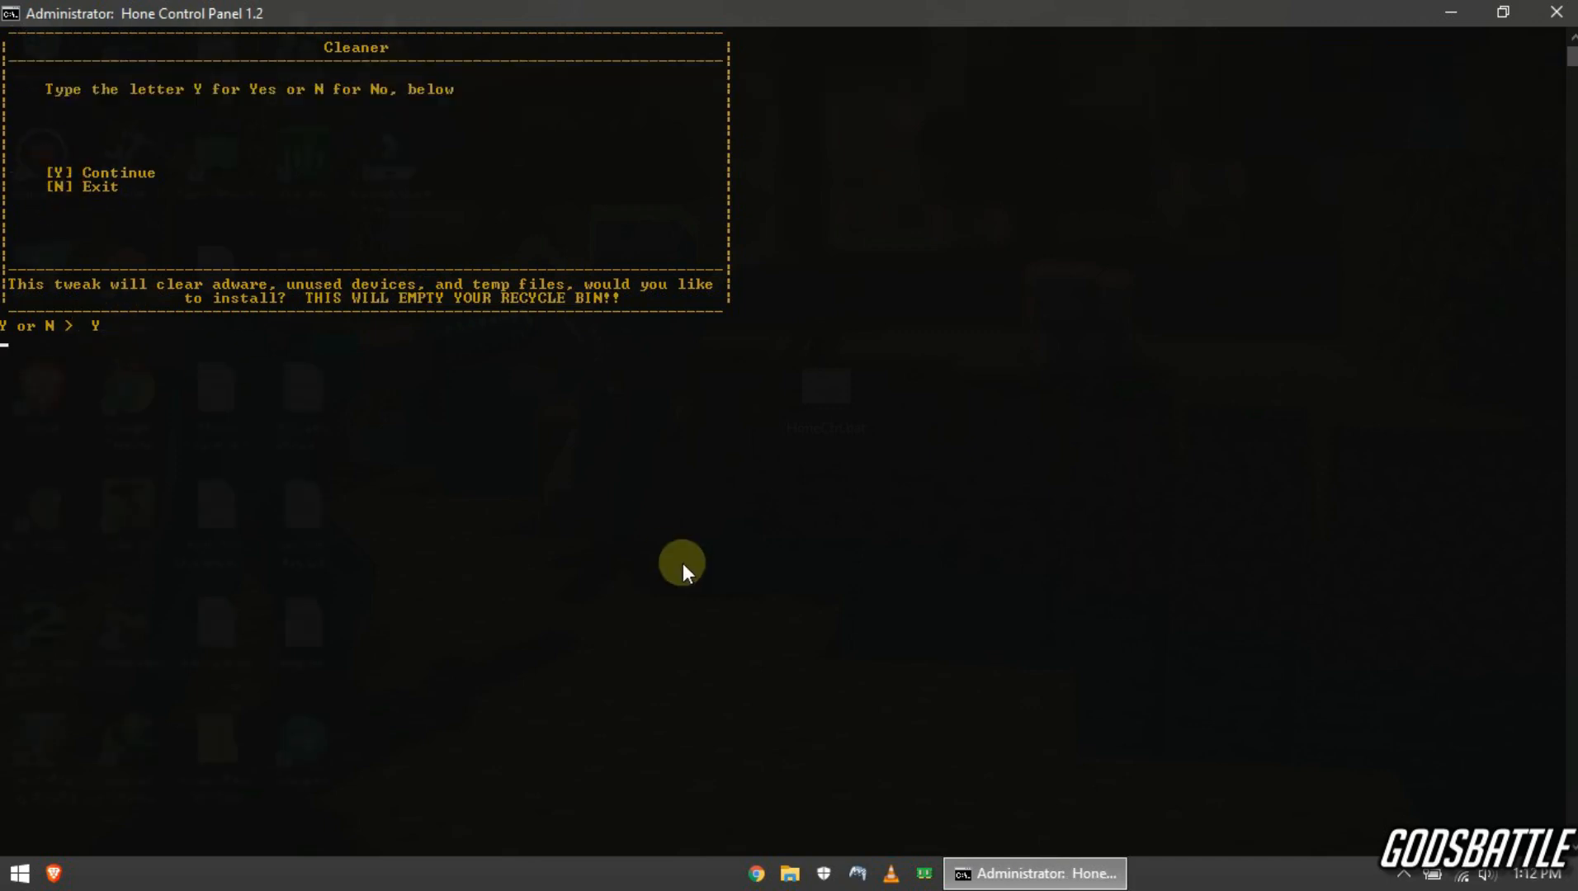
pyautogui.press('enter')
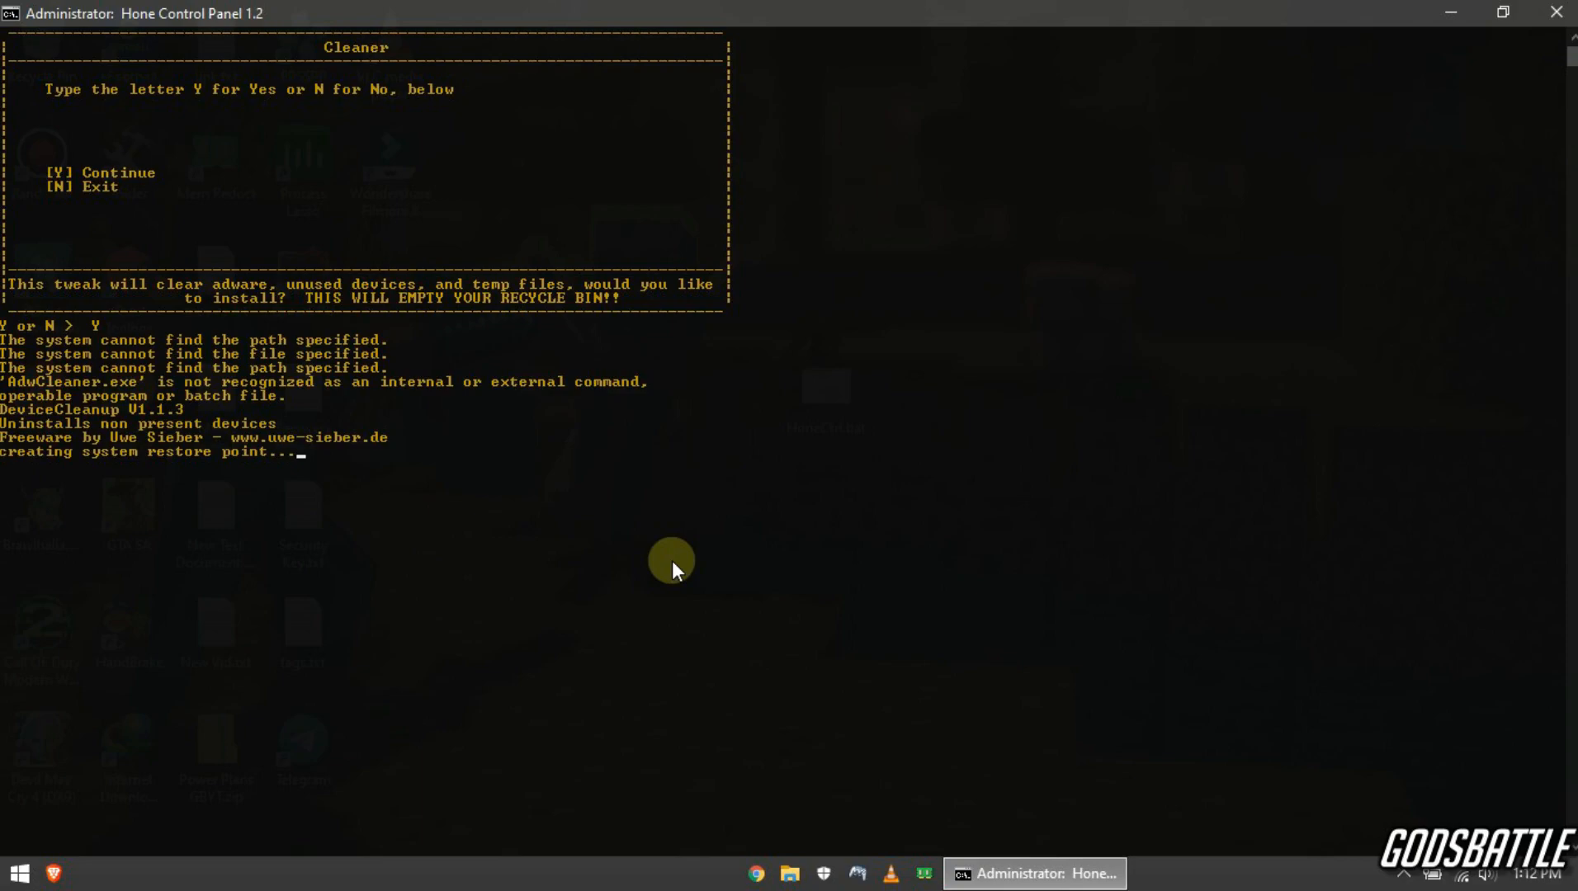
pyautogui.click(673, 562)
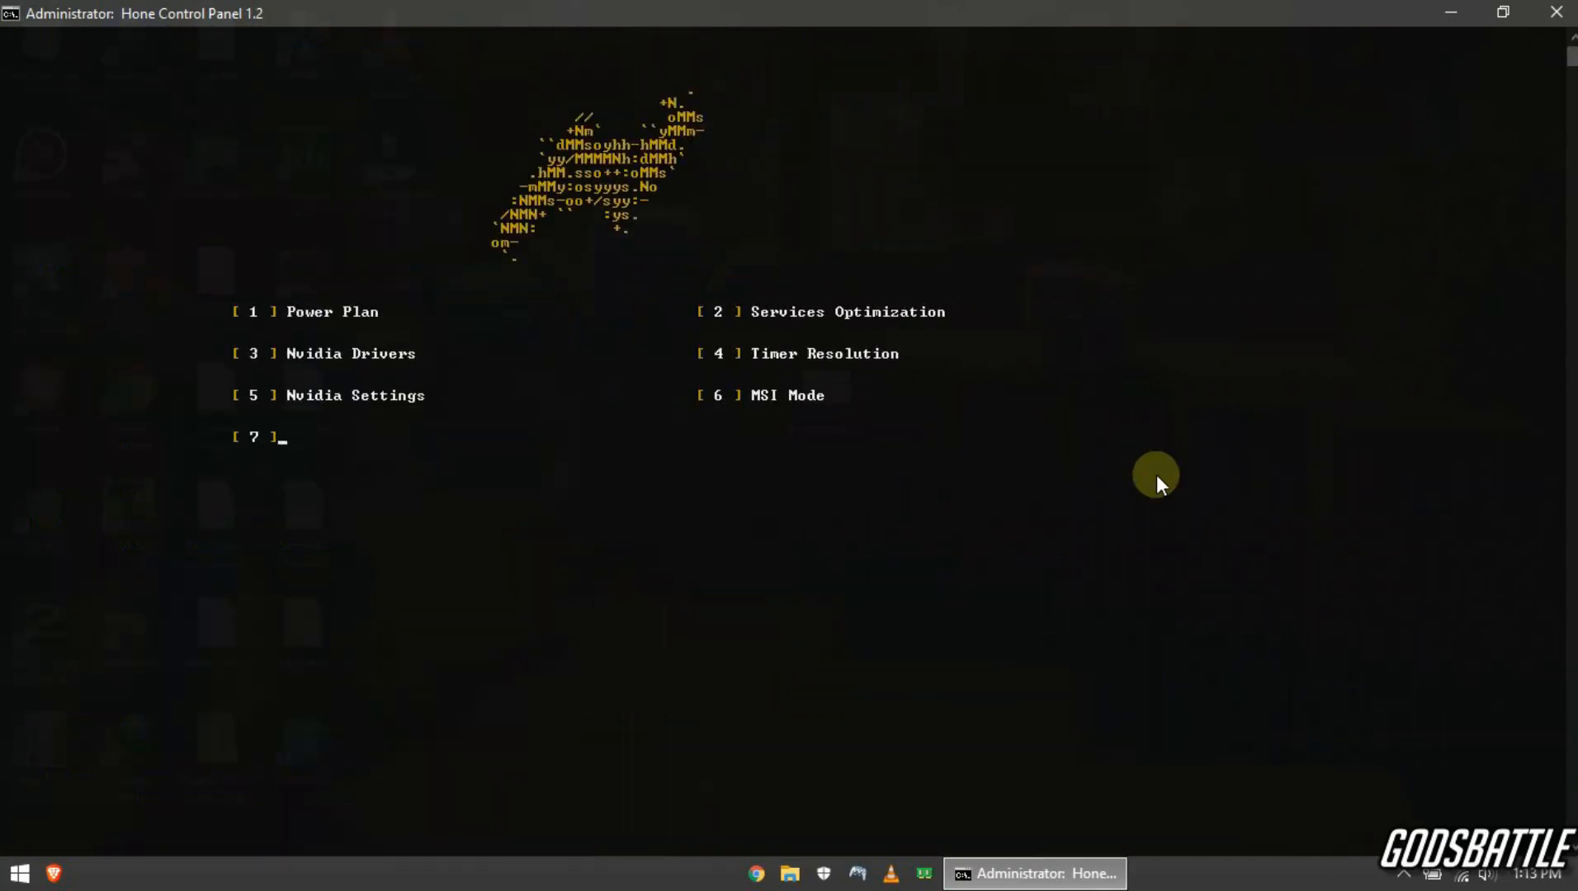
# Step: Choose option 8, Internet Tweaks, and answer Y to apply them
pyautogui.write('nn')
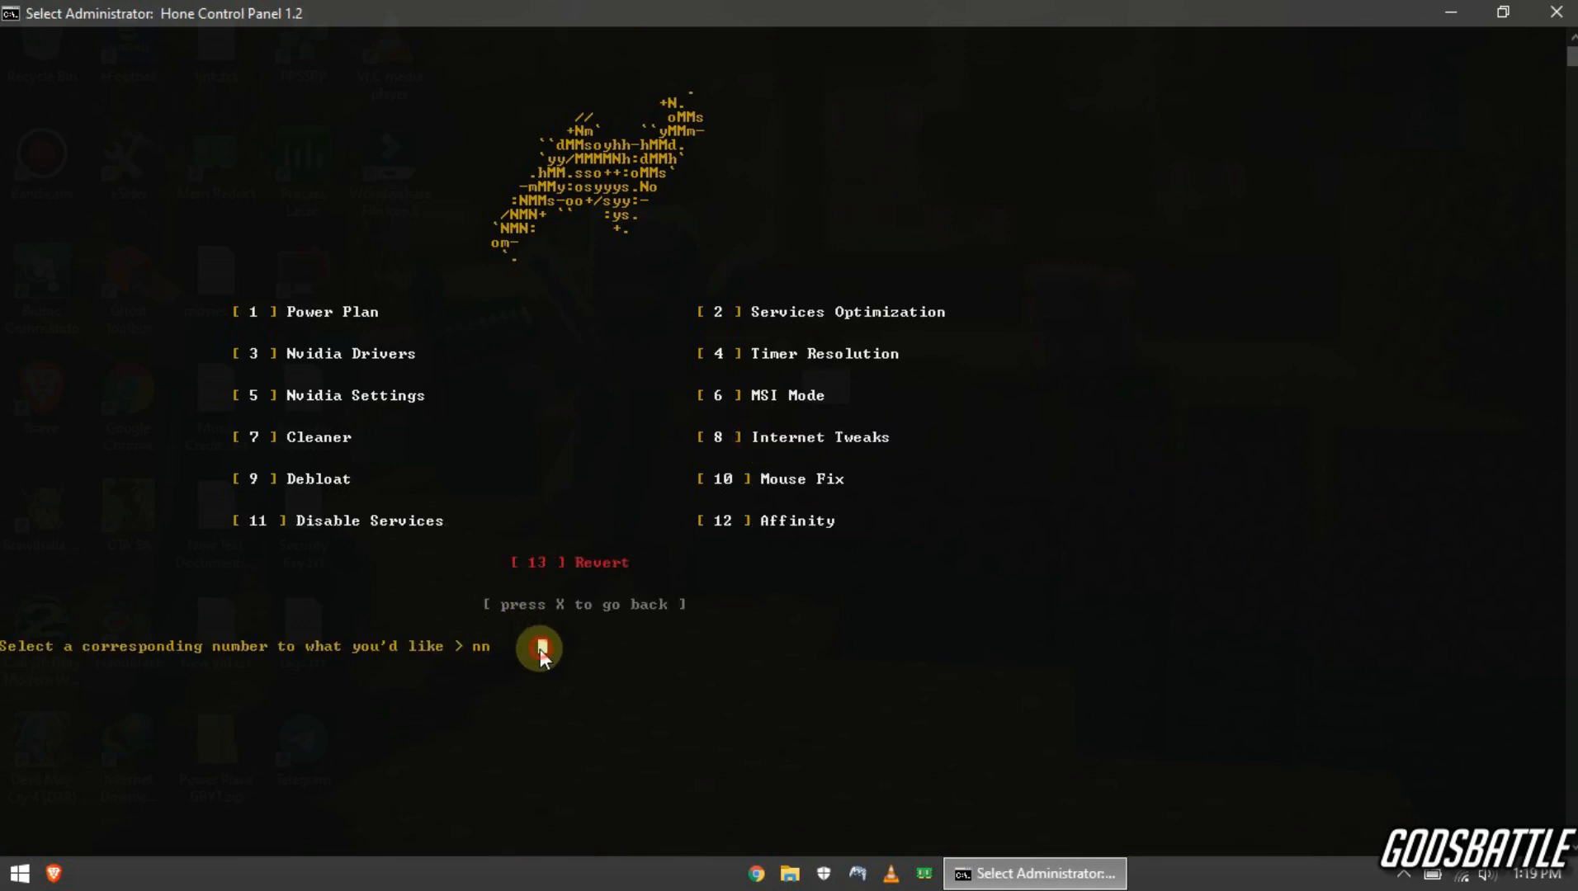
pyautogui.write('8')
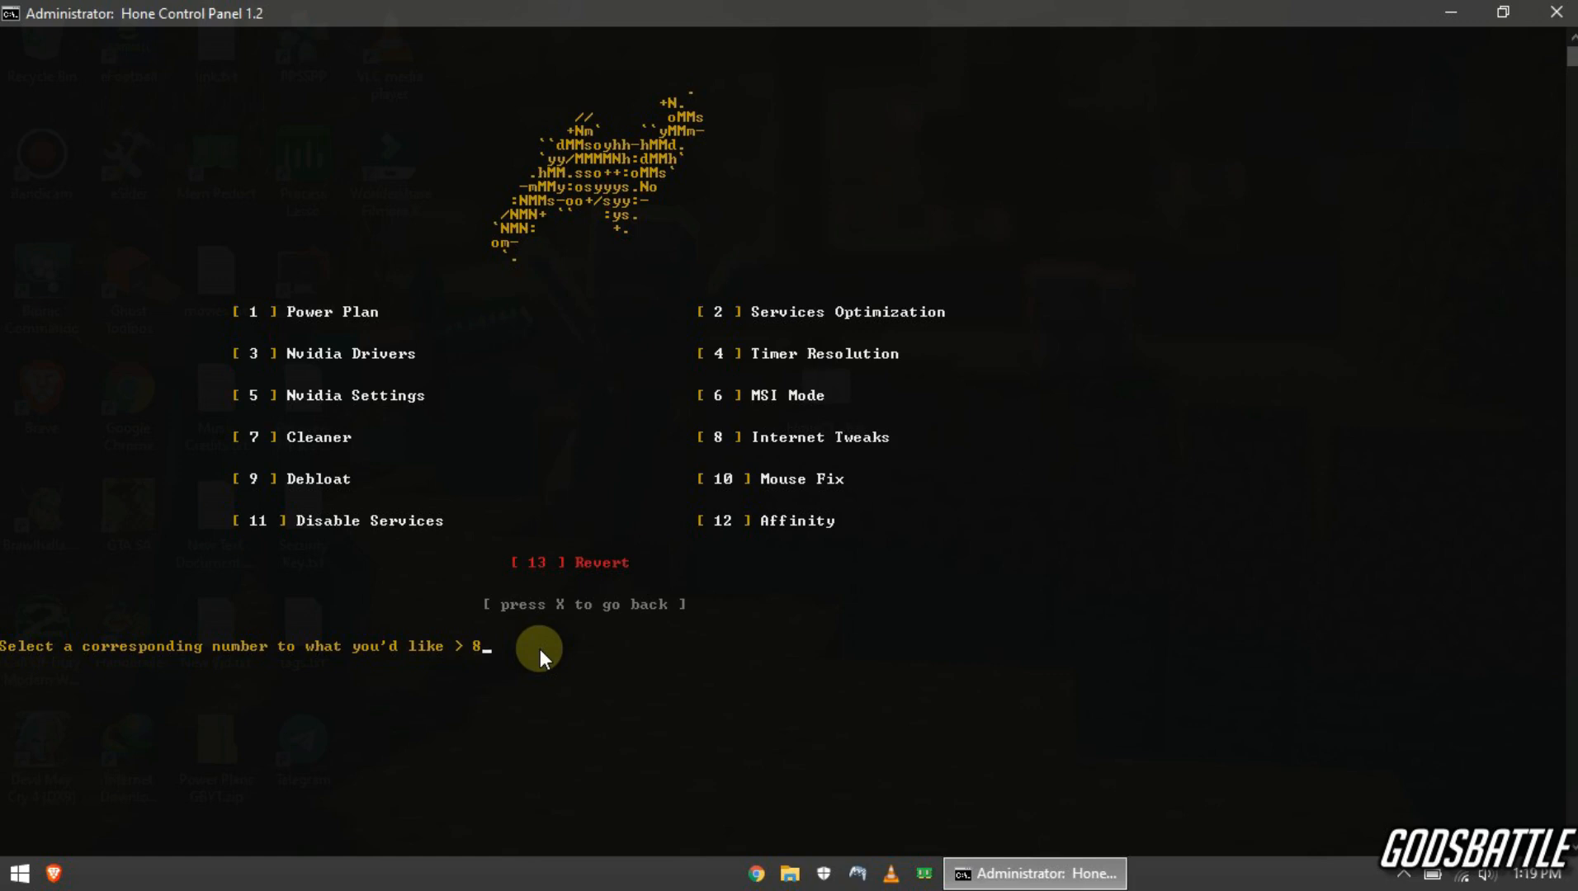
pyautogui.press('enter')
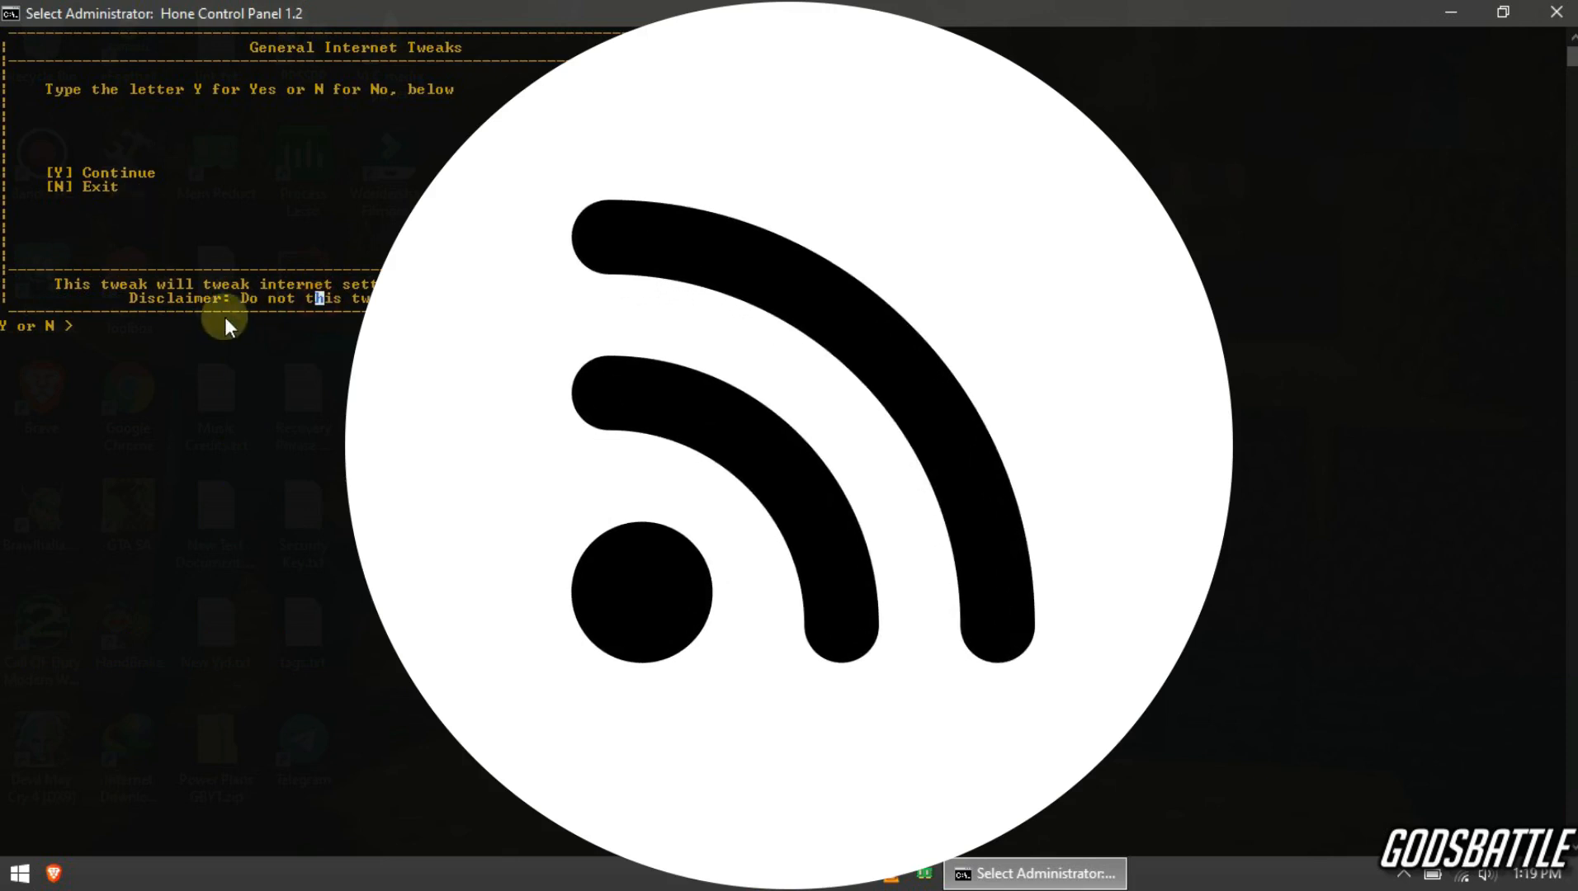
pyautogui.write('Y')
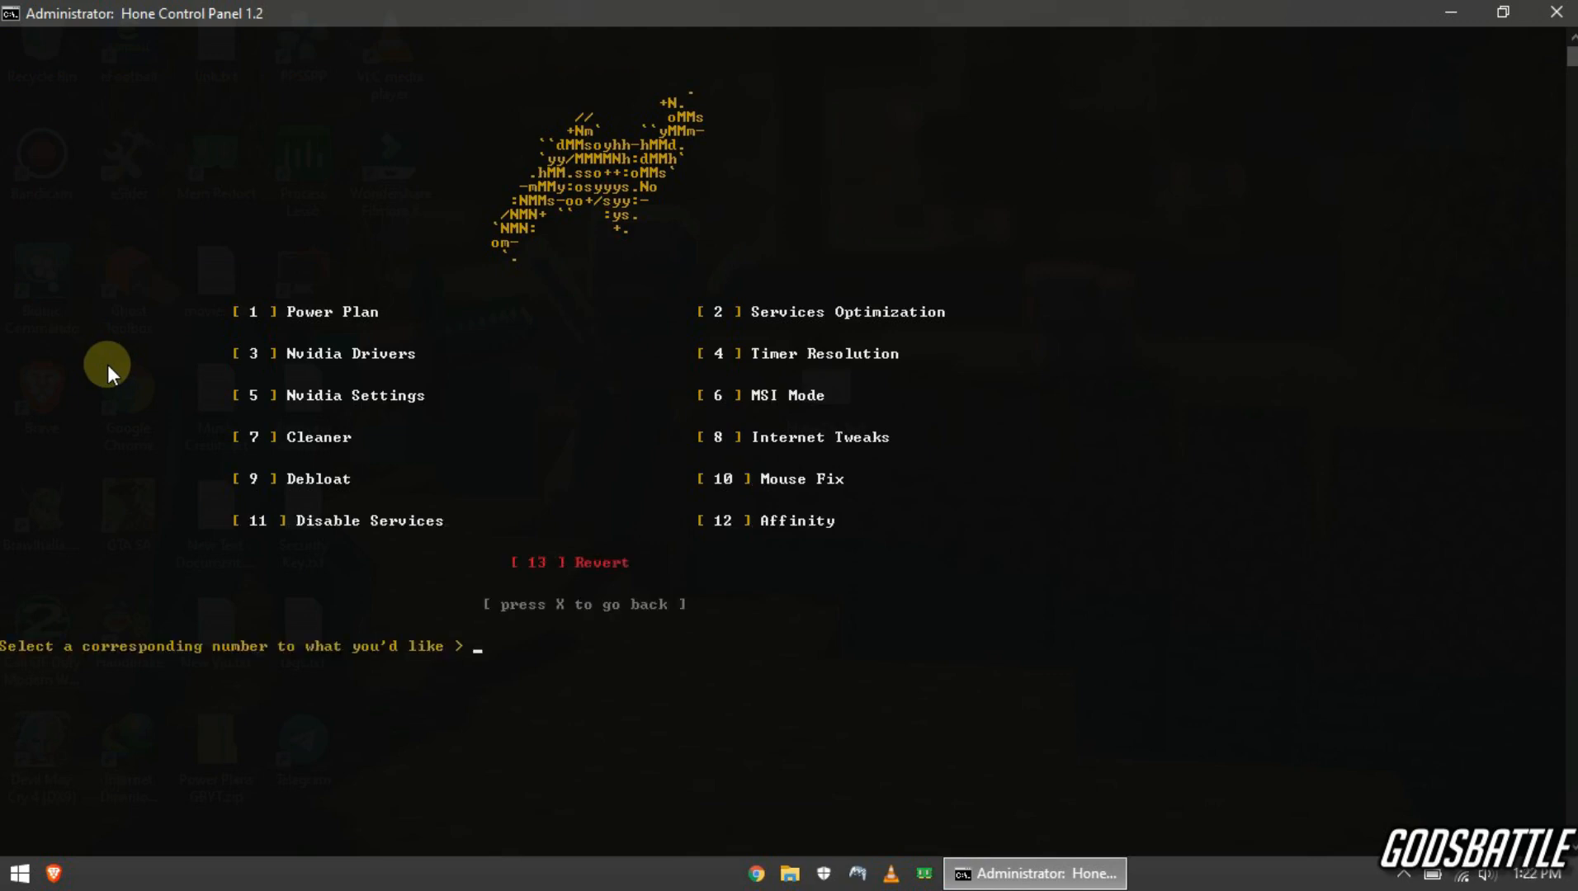
pyautogui.moveTo(359, 500)
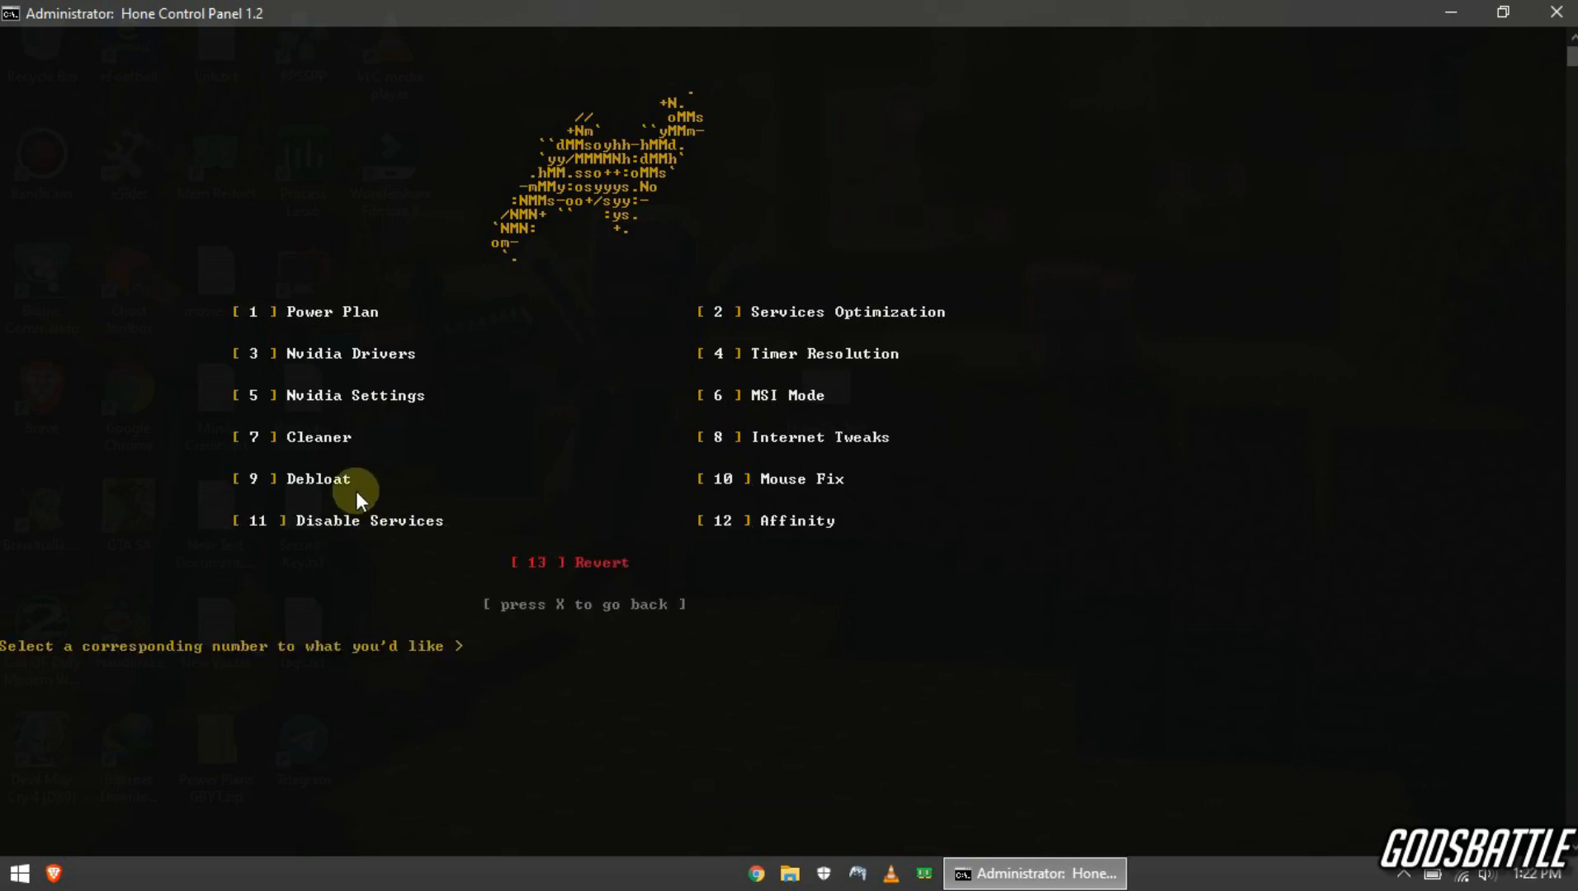
# Step: Choose Debloat (option 9) and answer Y to disable telemetry
pyautogui.click(318, 478)
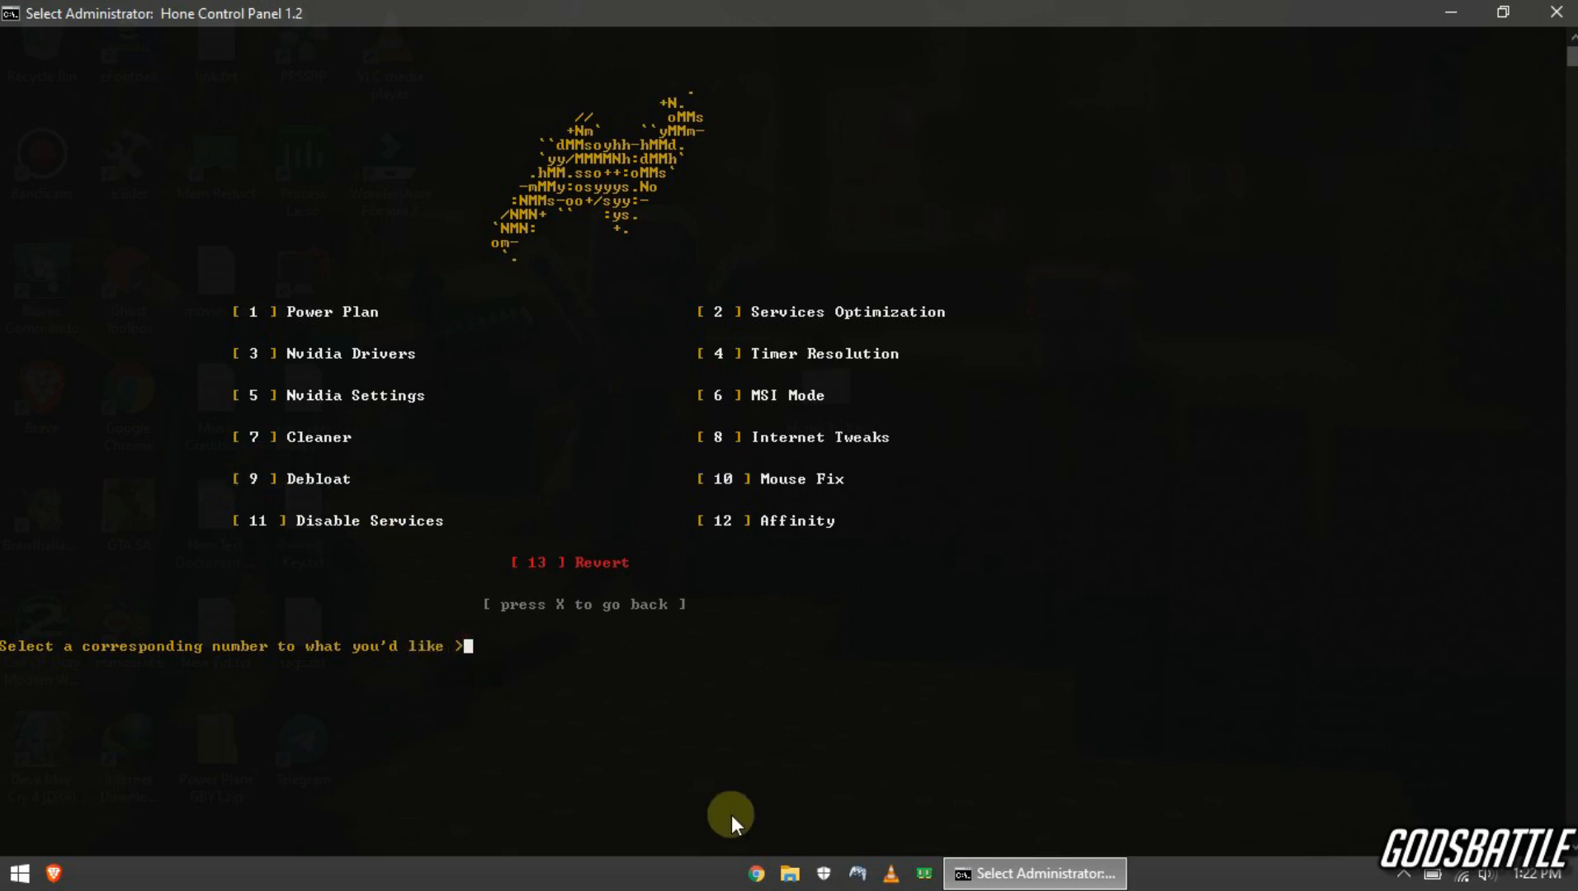
pyautogui.write('9')
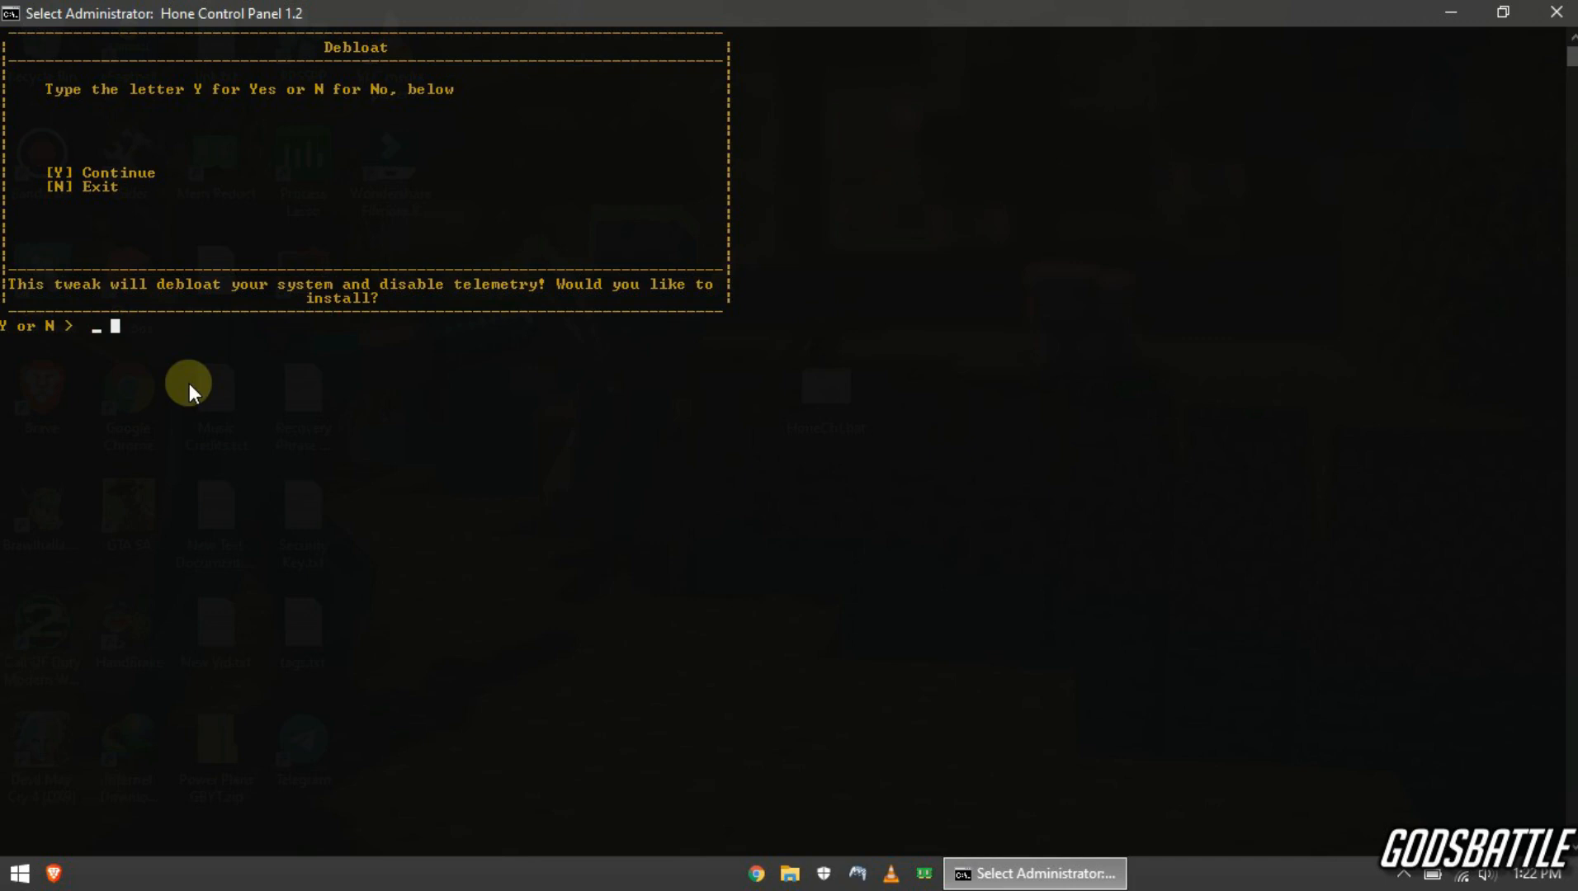
pyautogui.write('Y')
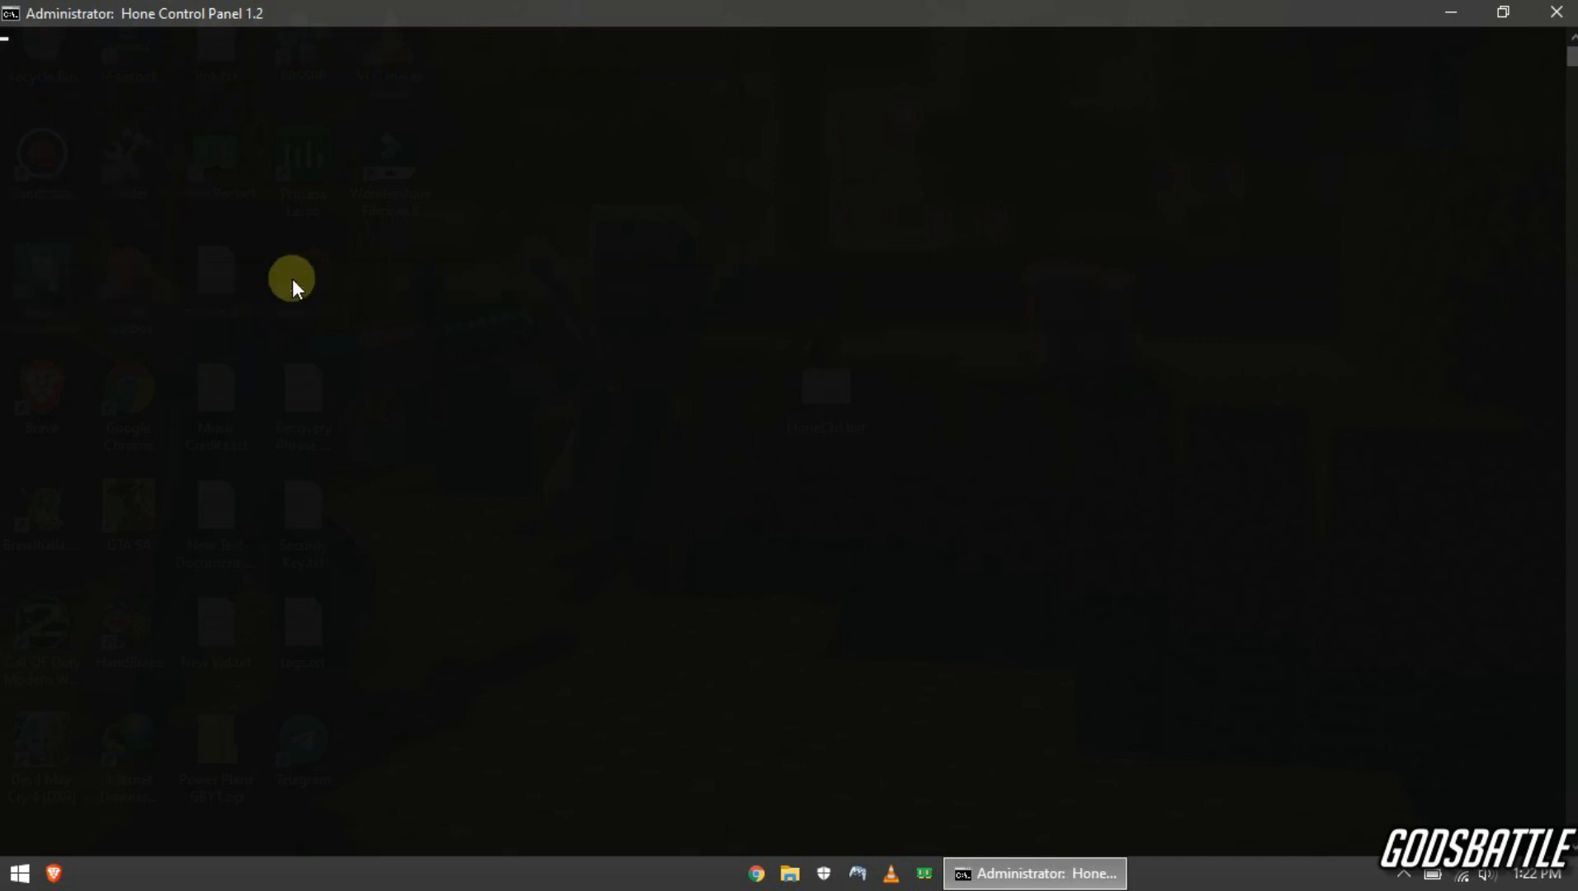
pyautogui.moveTo(588, 498)
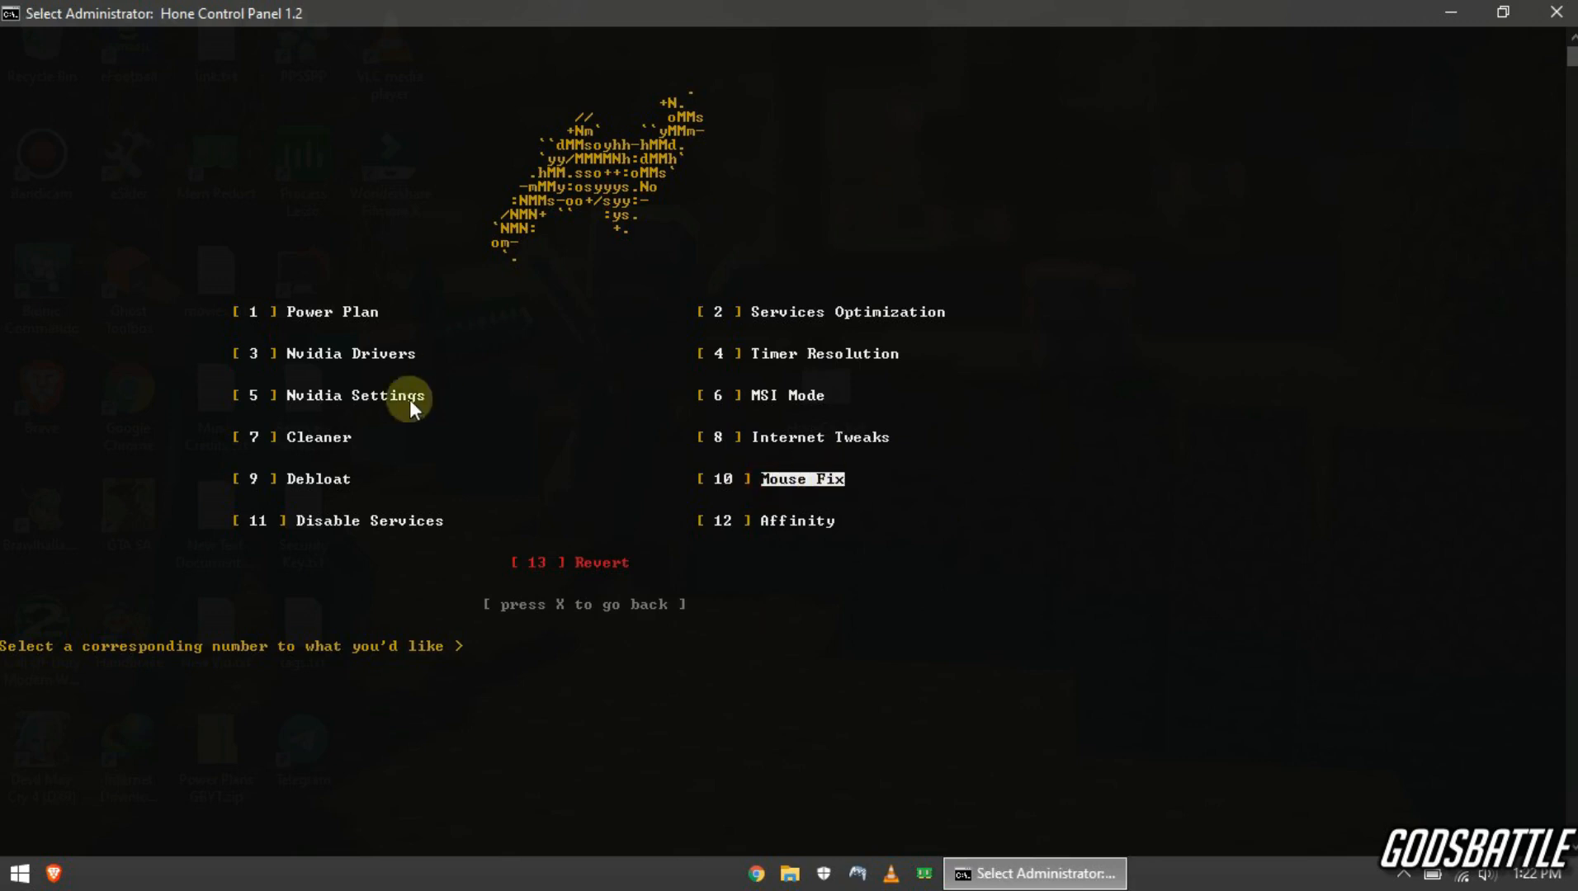
# Step: Choose Mouse Fix (option 10), accept with Y, then open the Start menu
pyautogui.write('1')
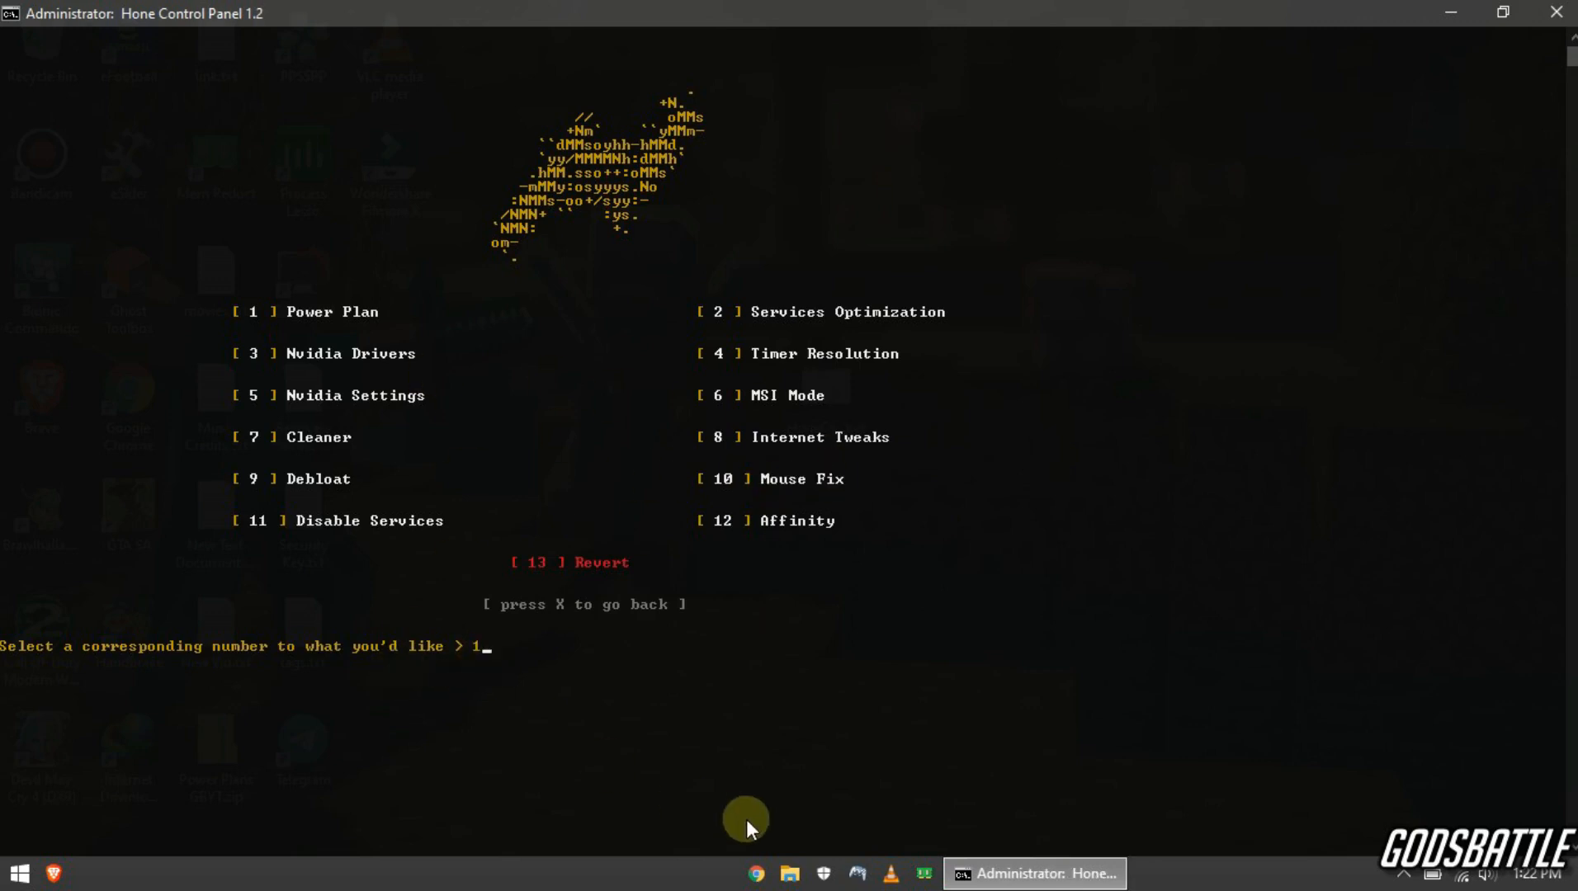
pyautogui.write('10')
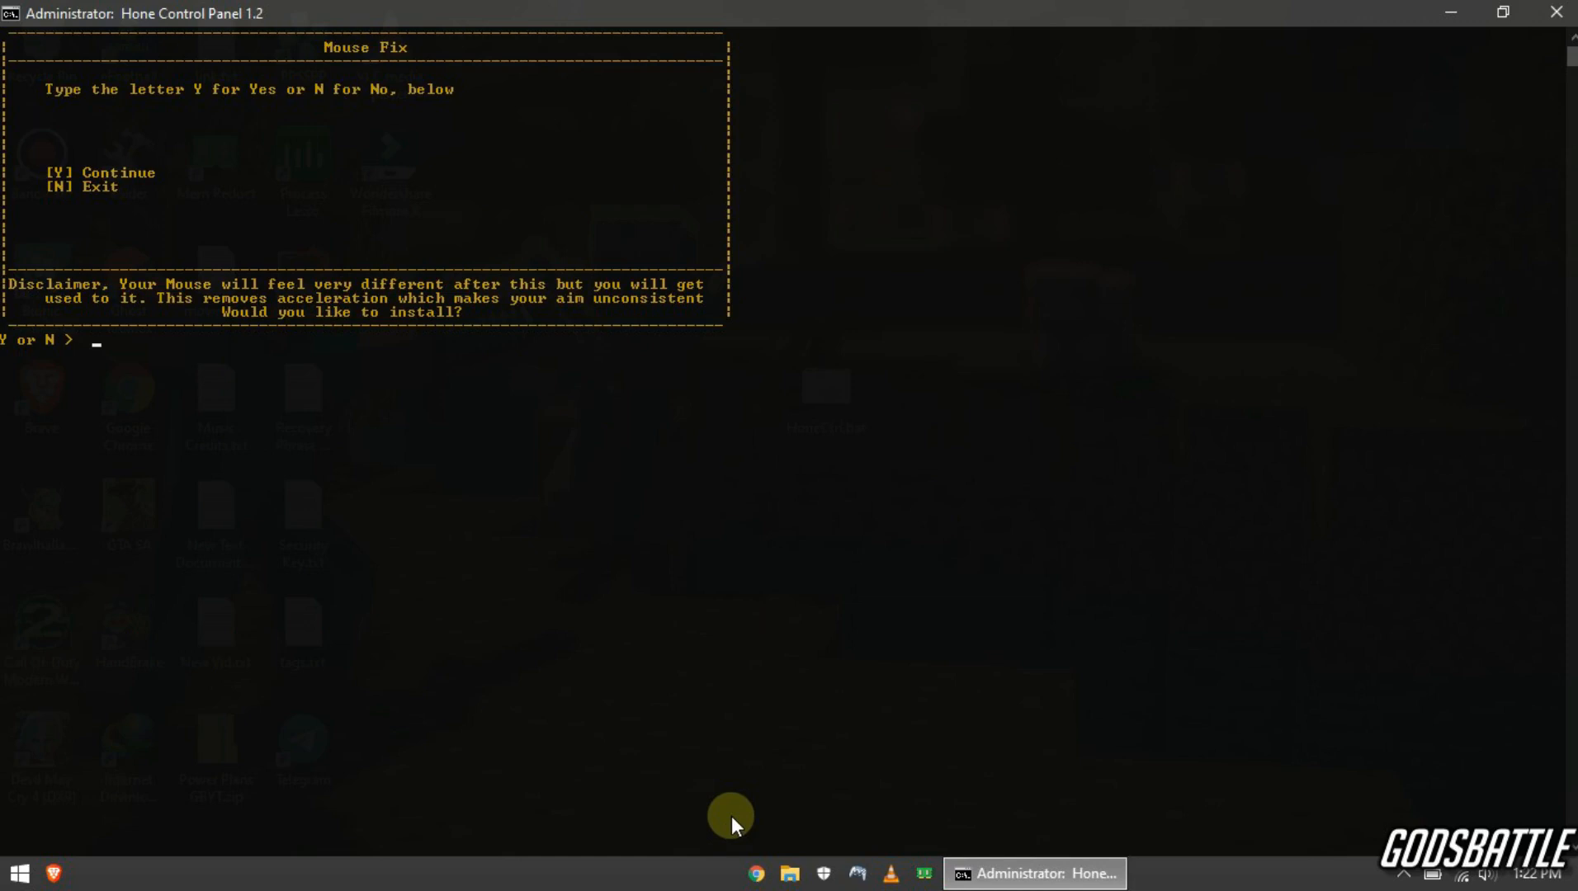
pyautogui.moveTo(131, 297)
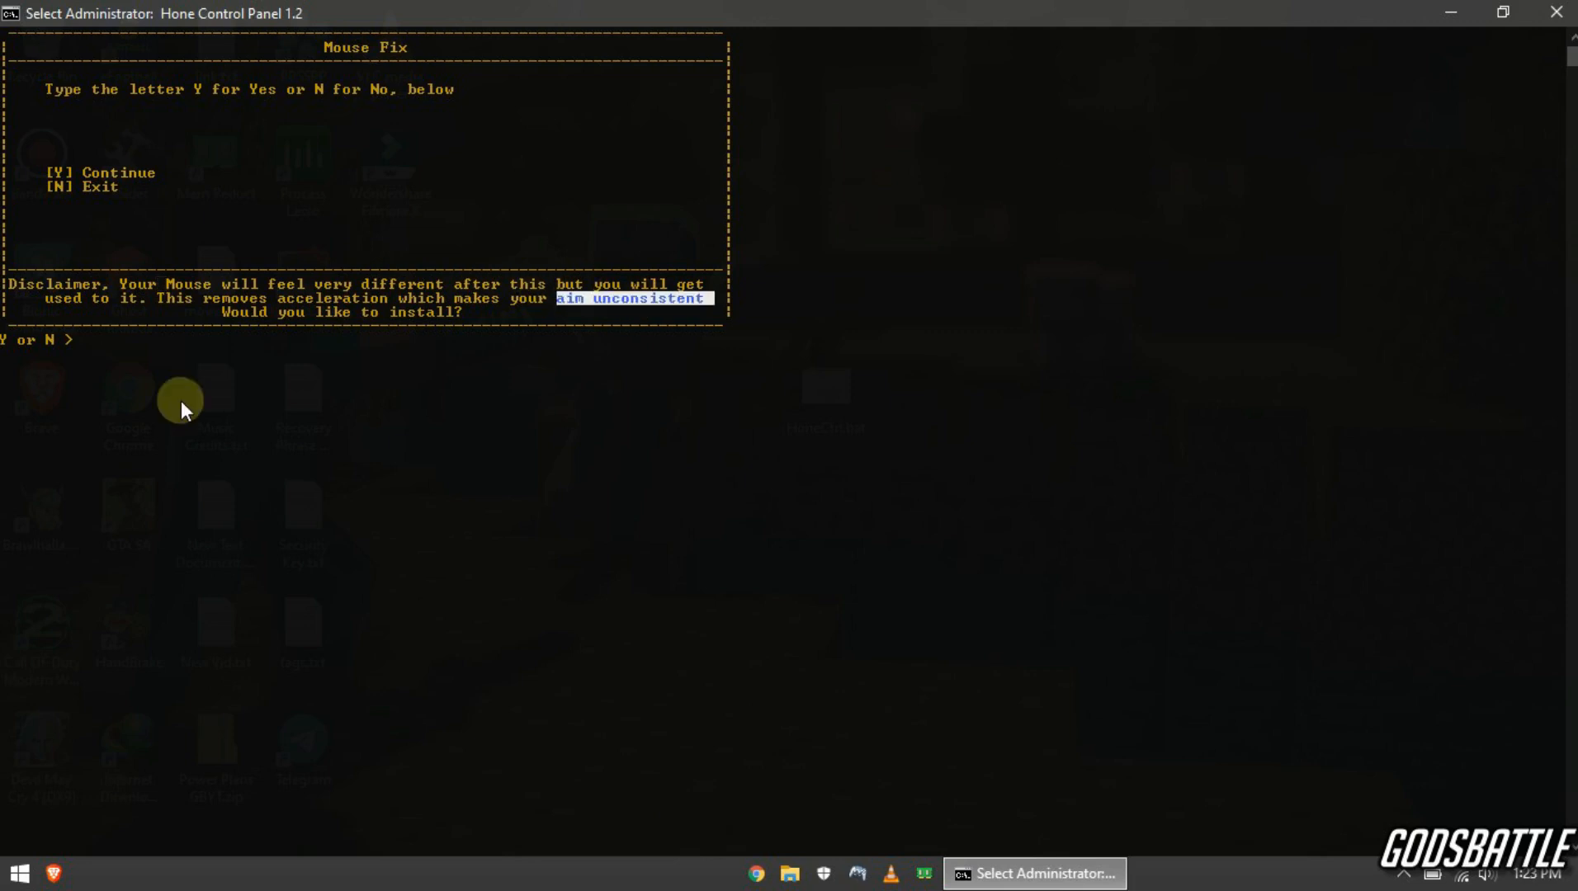
pyautogui.write('Y')
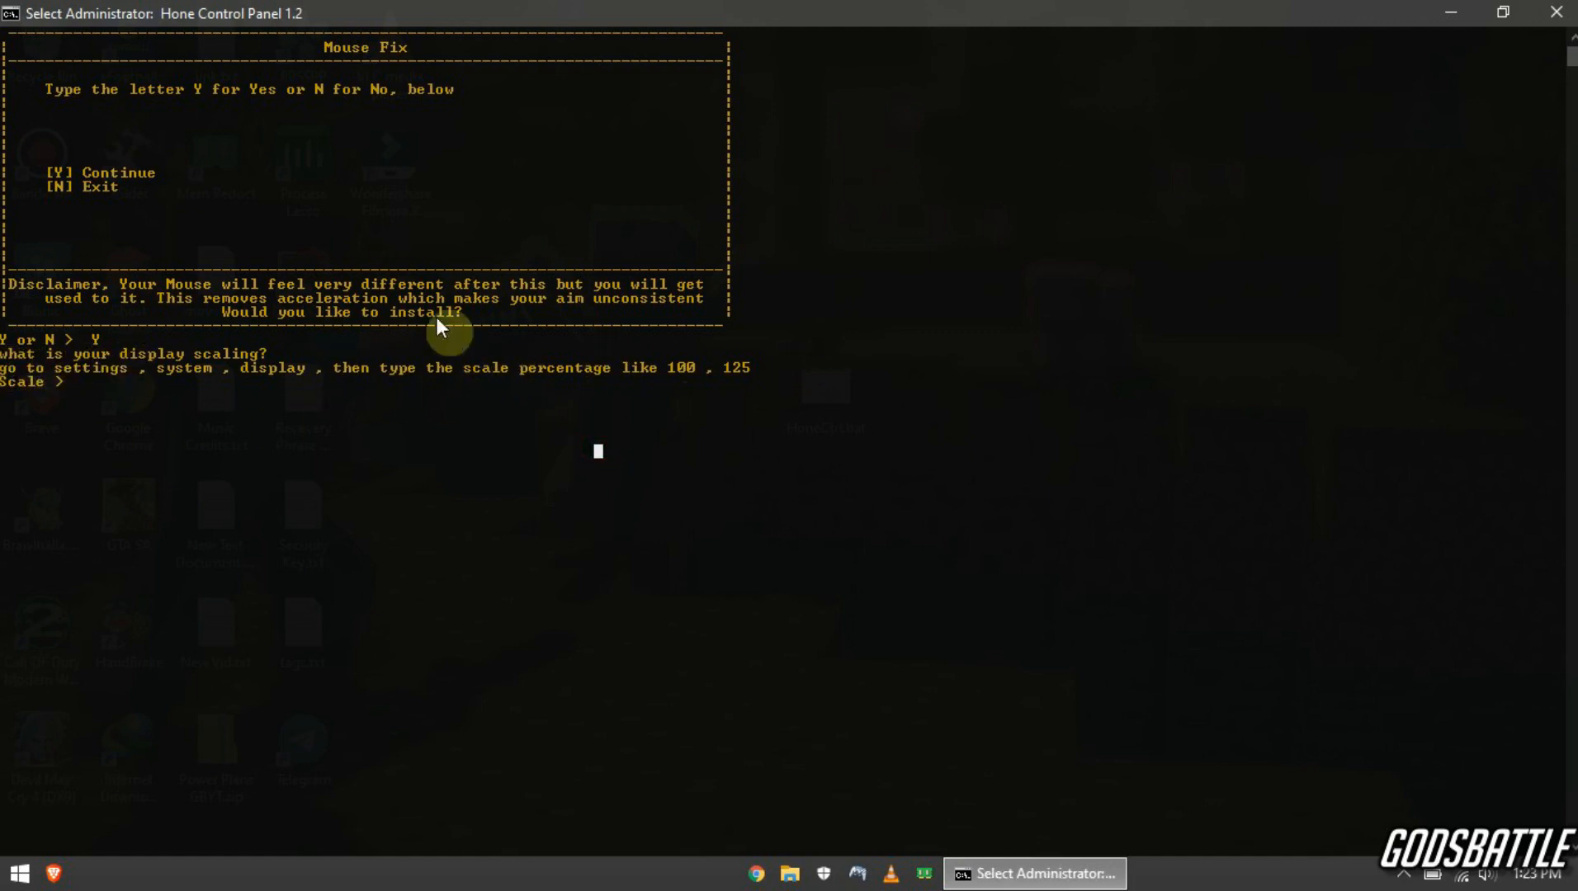
pyautogui.click(19, 873)
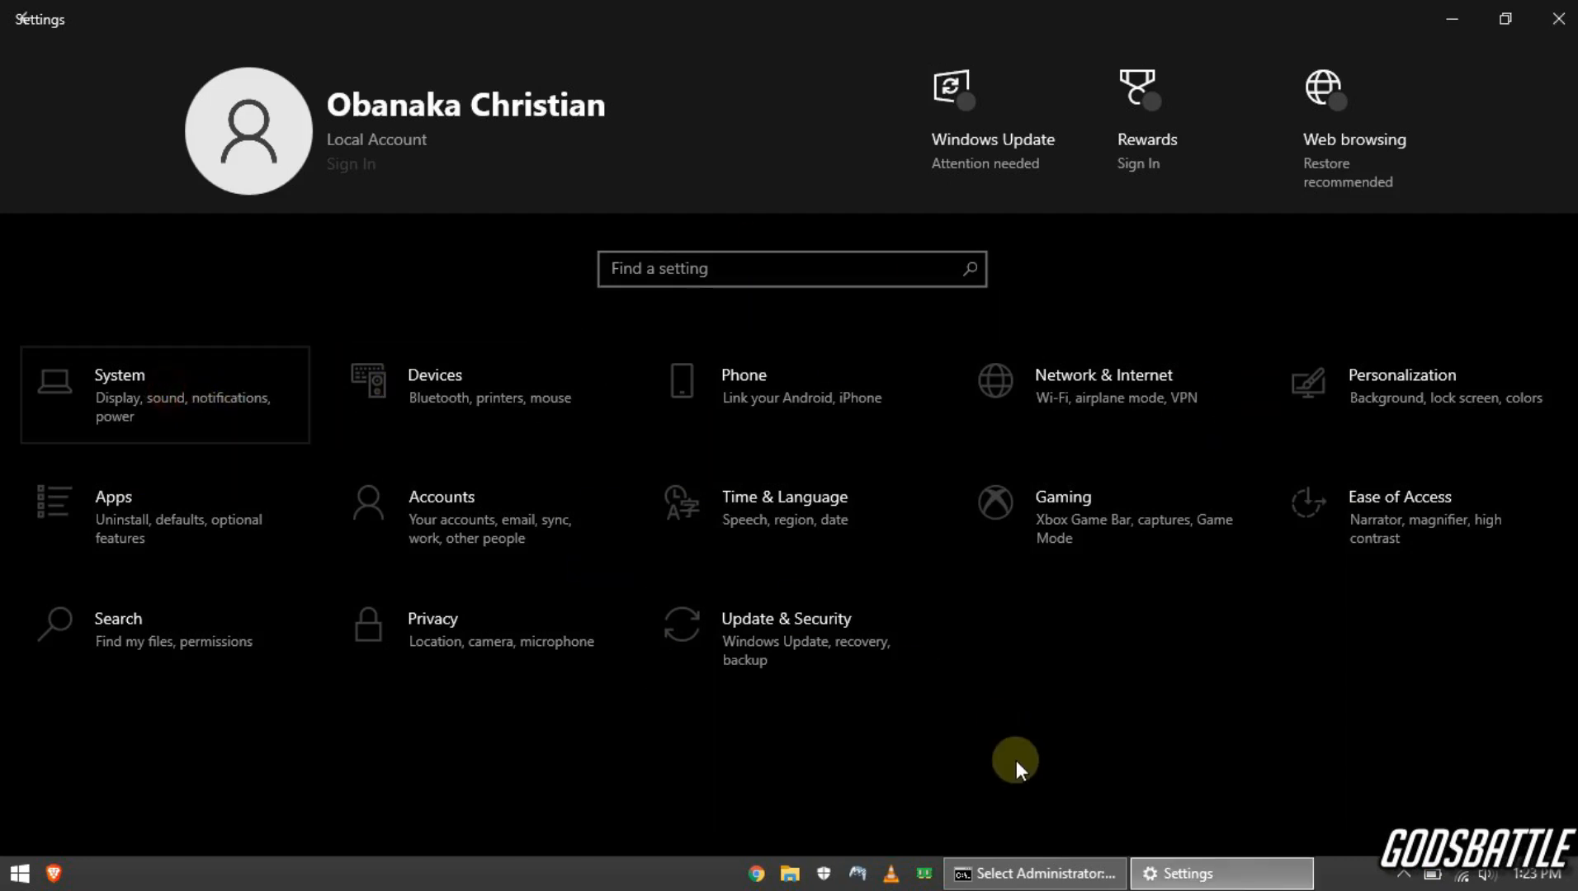
# Step: Check System > Display advanced scaling shows 100%, then return to the Hone console
pyautogui.click(119, 395)
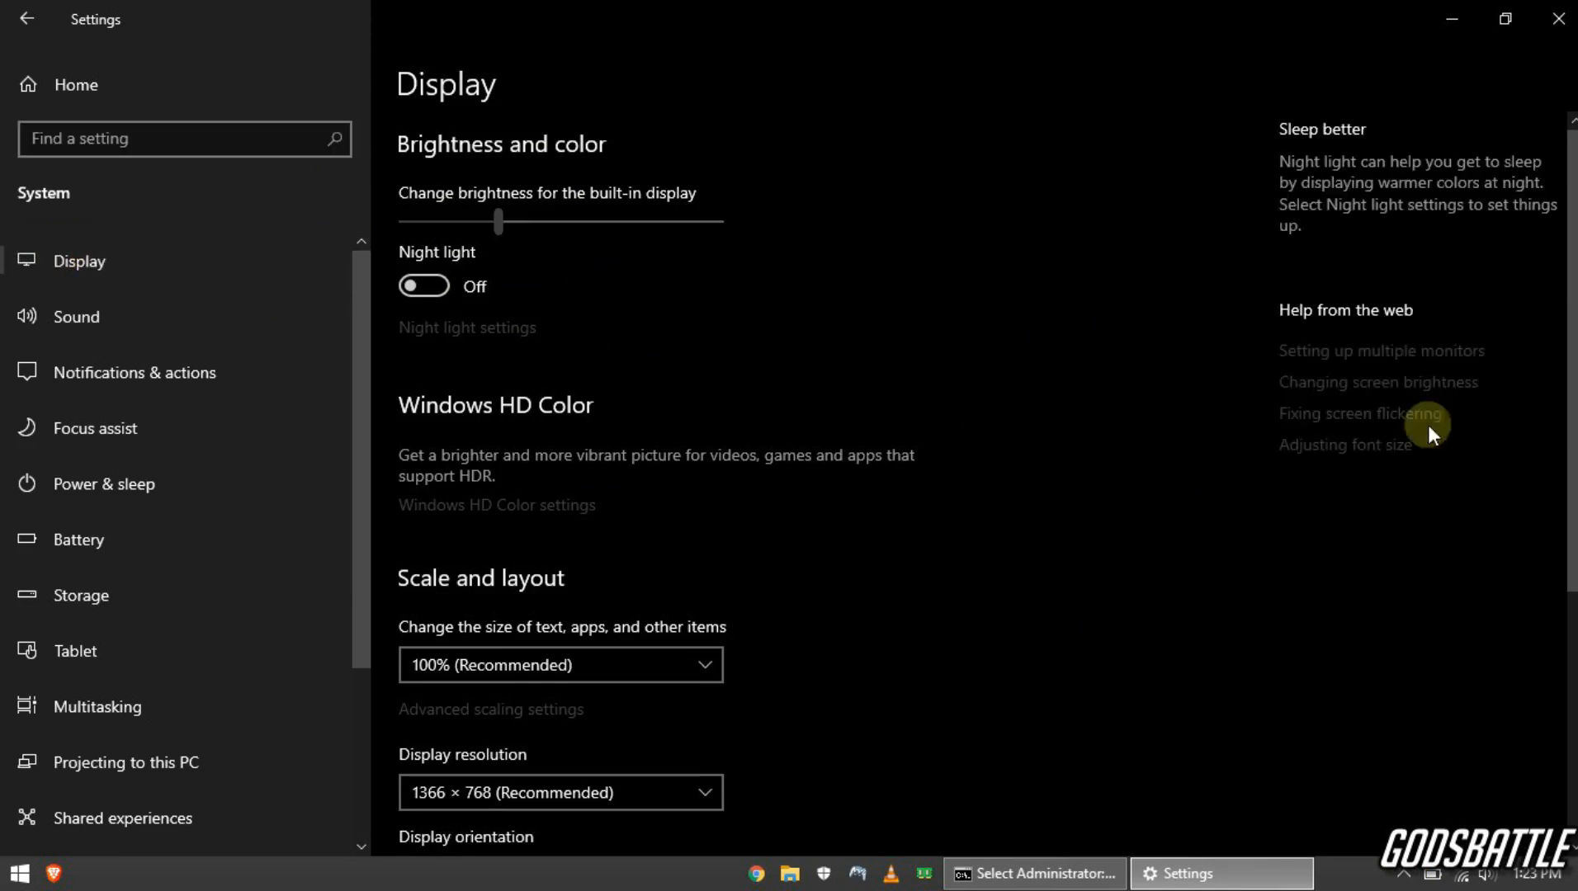
pyautogui.scroll(-3)
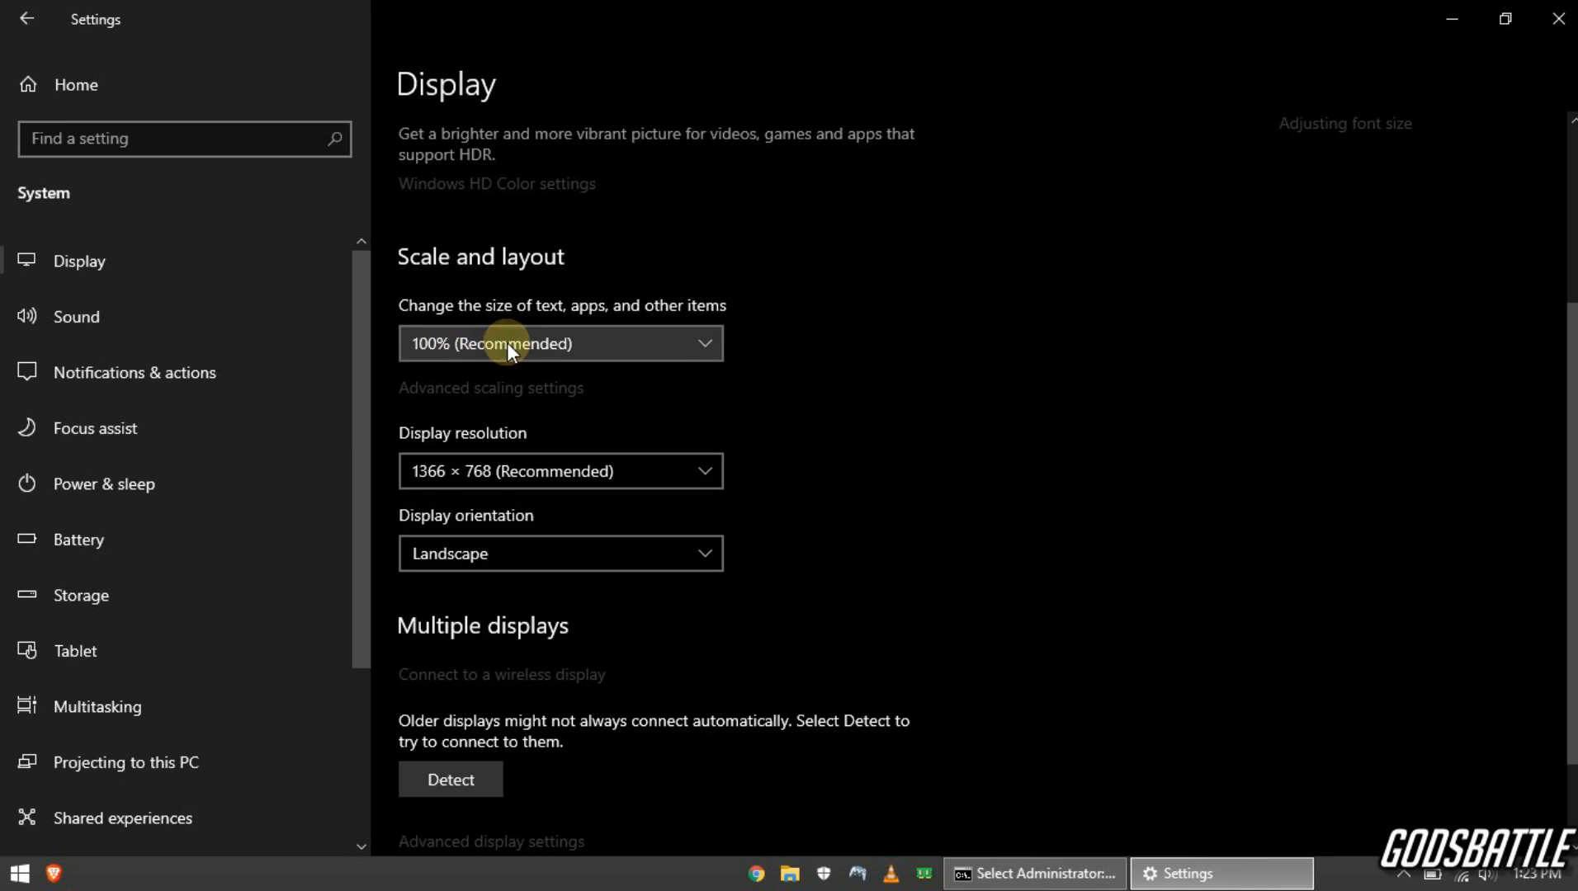
pyautogui.moveTo(487, 382)
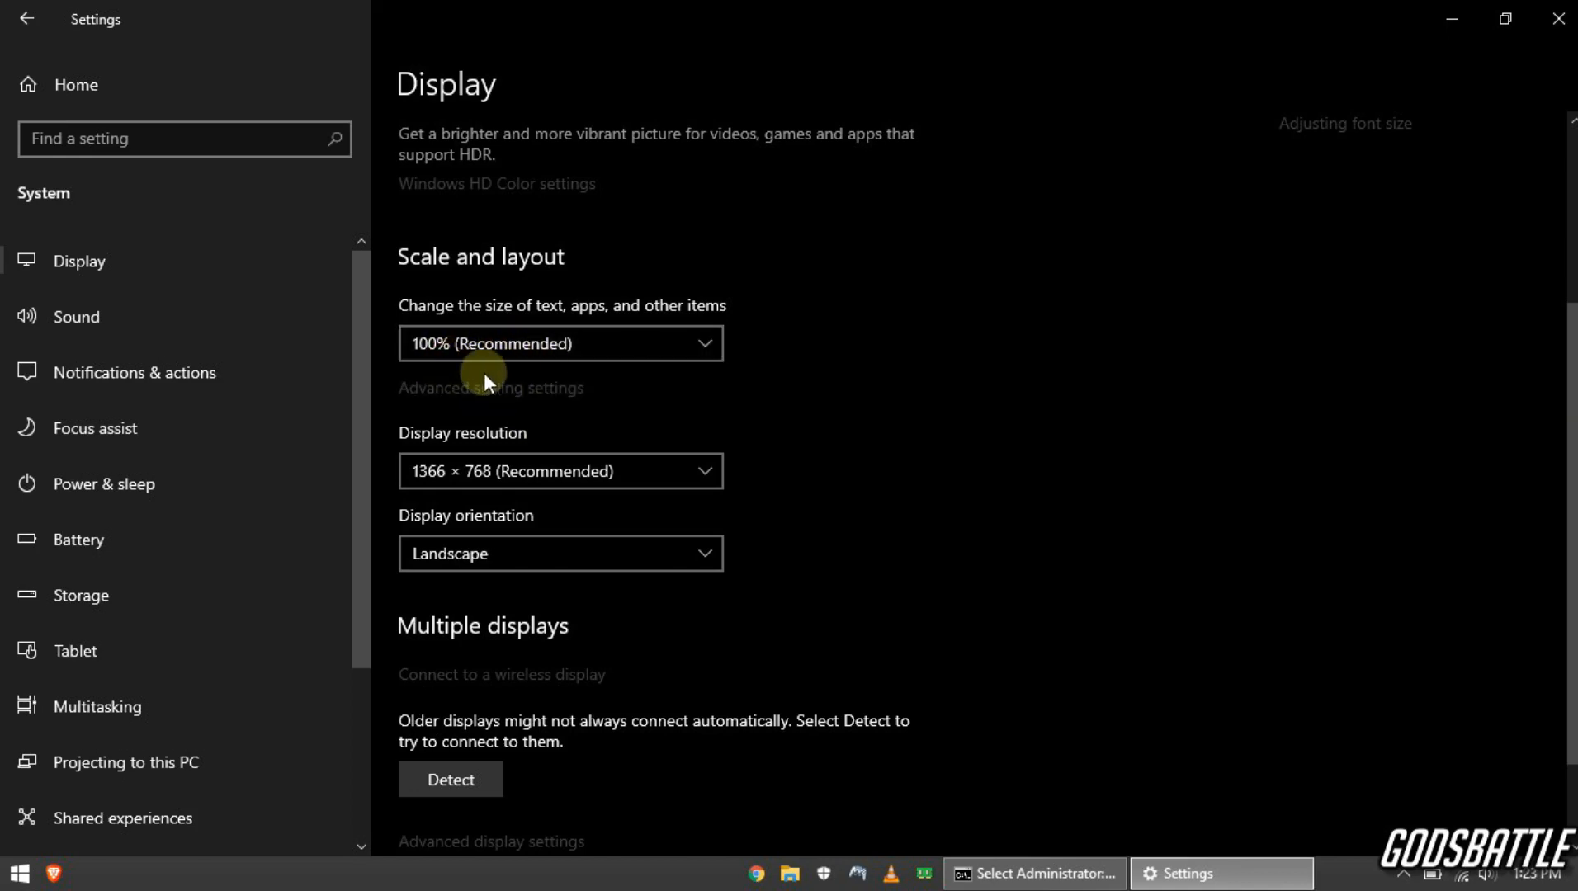
pyautogui.click(491, 387)
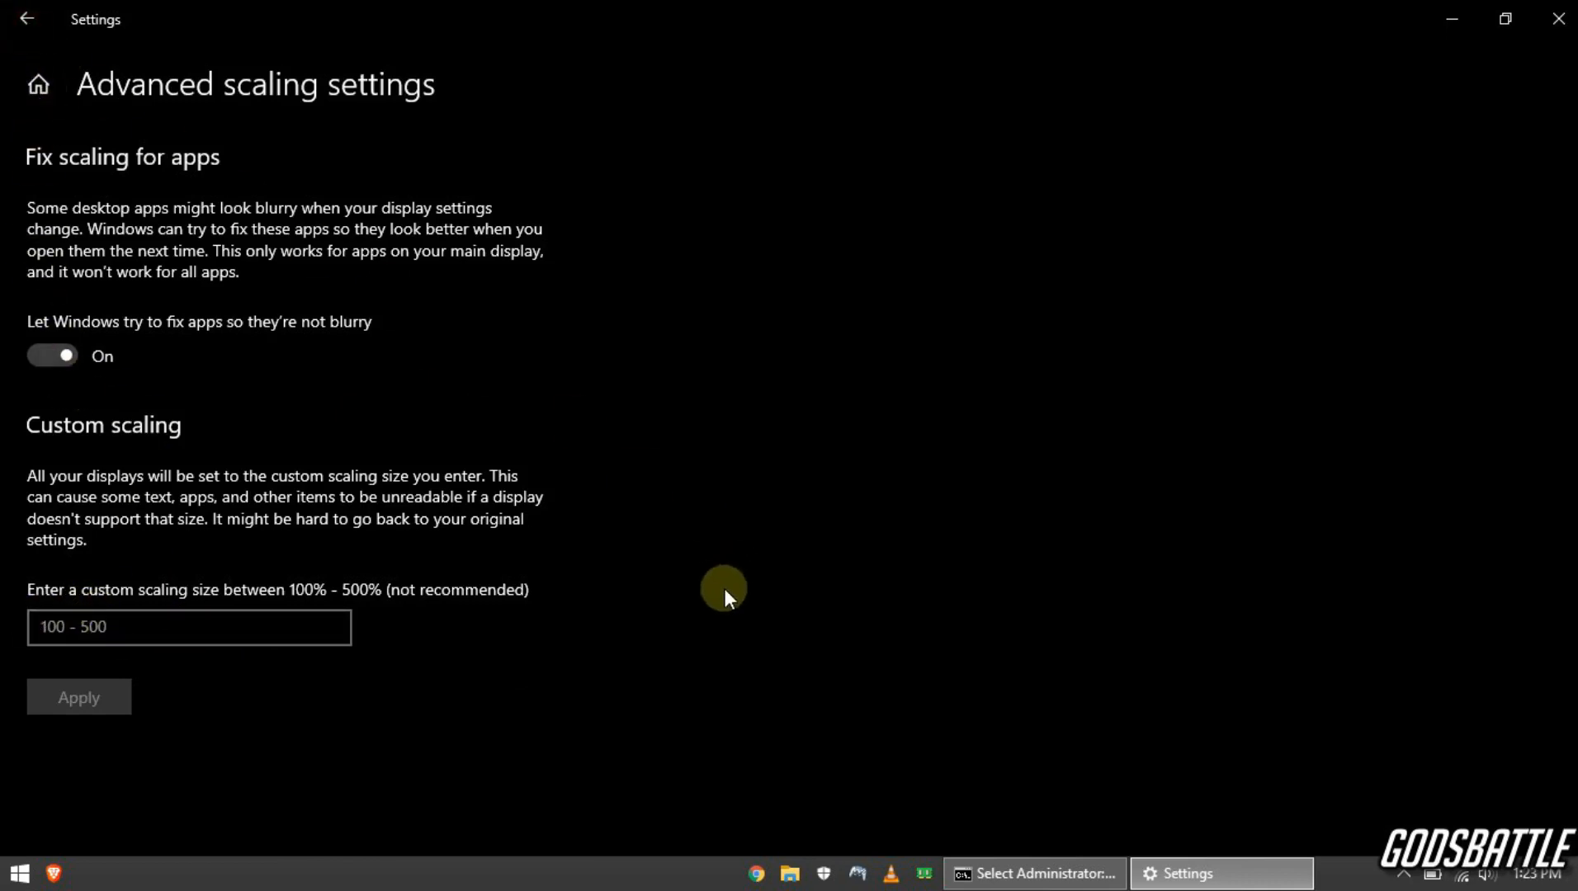
pyautogui.click(26, 18)
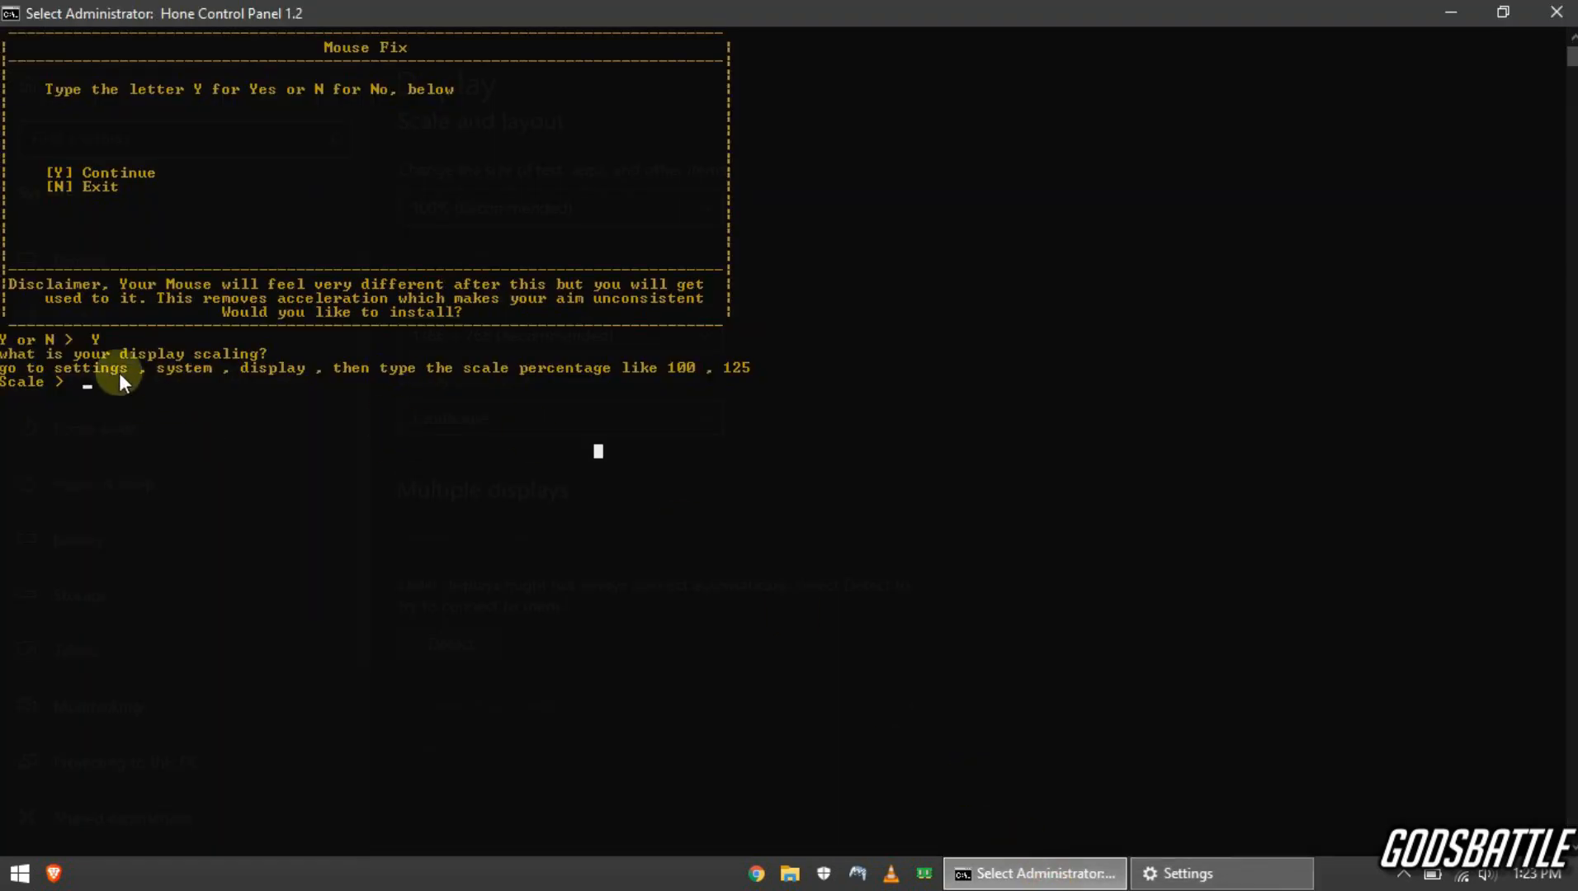
pyautogui.moveTo(148, 392)
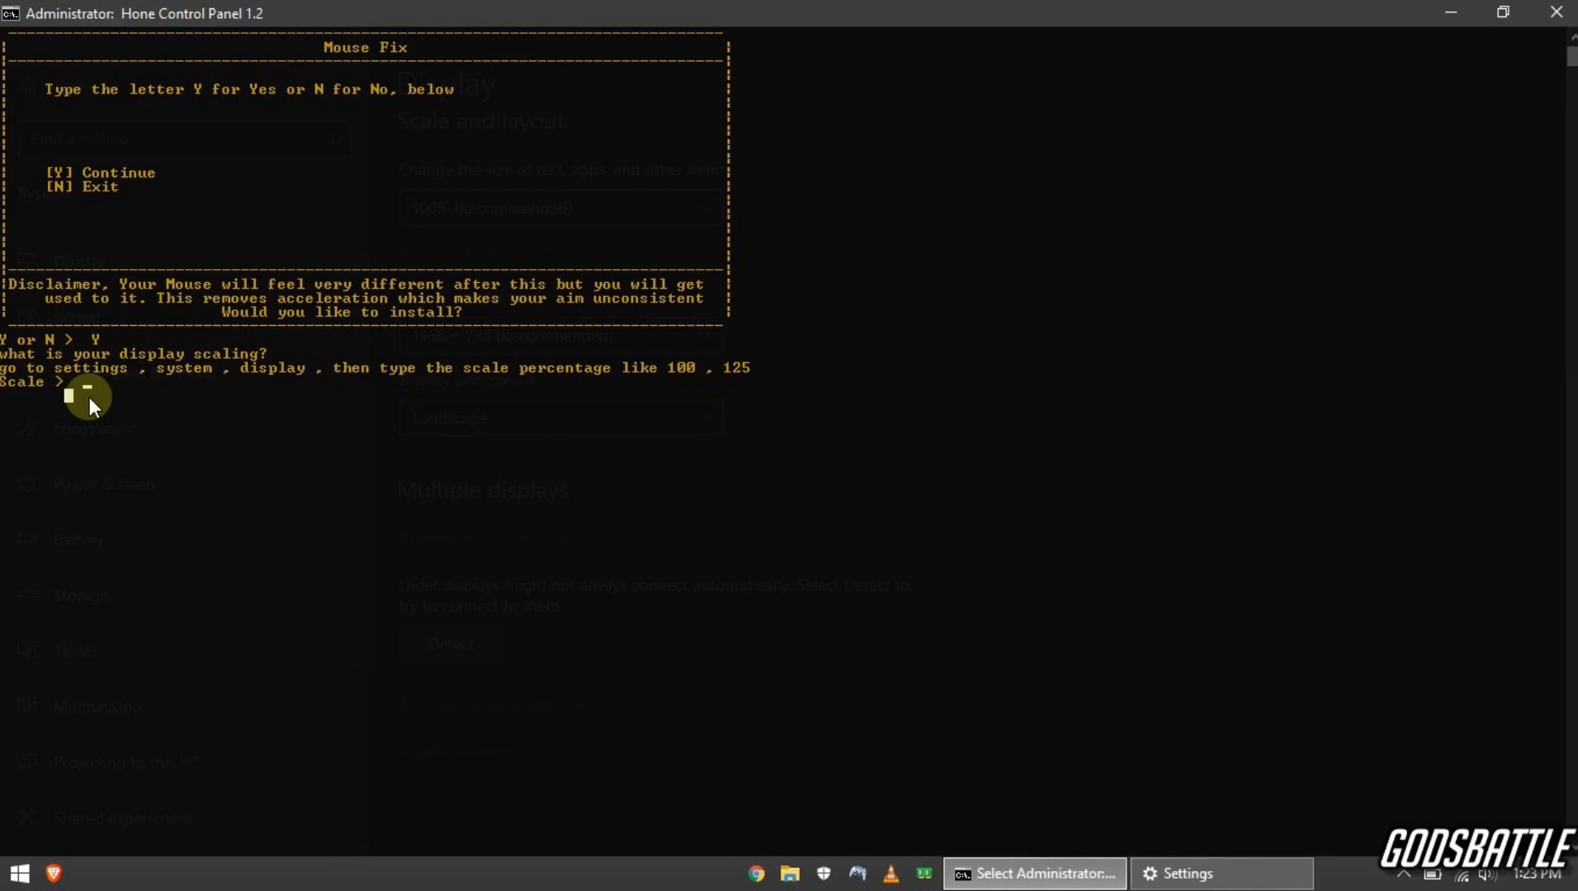
# Step: Enter 100 as the Mouse Fix scale and maximize the console window
pyautogui.write('100')
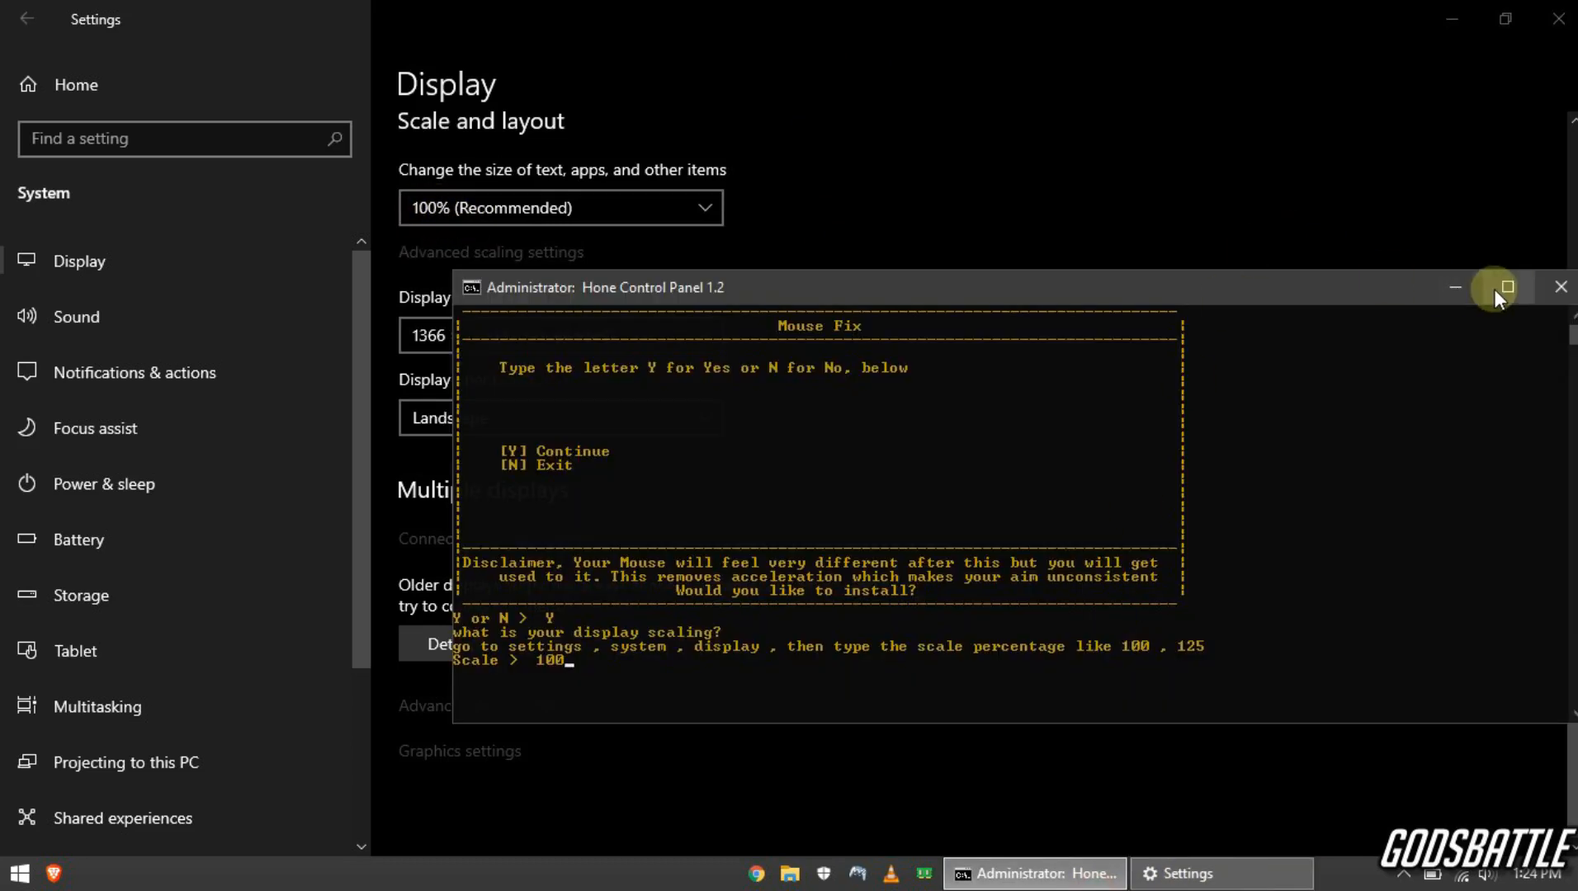
pyautogui.click(1503, 286)
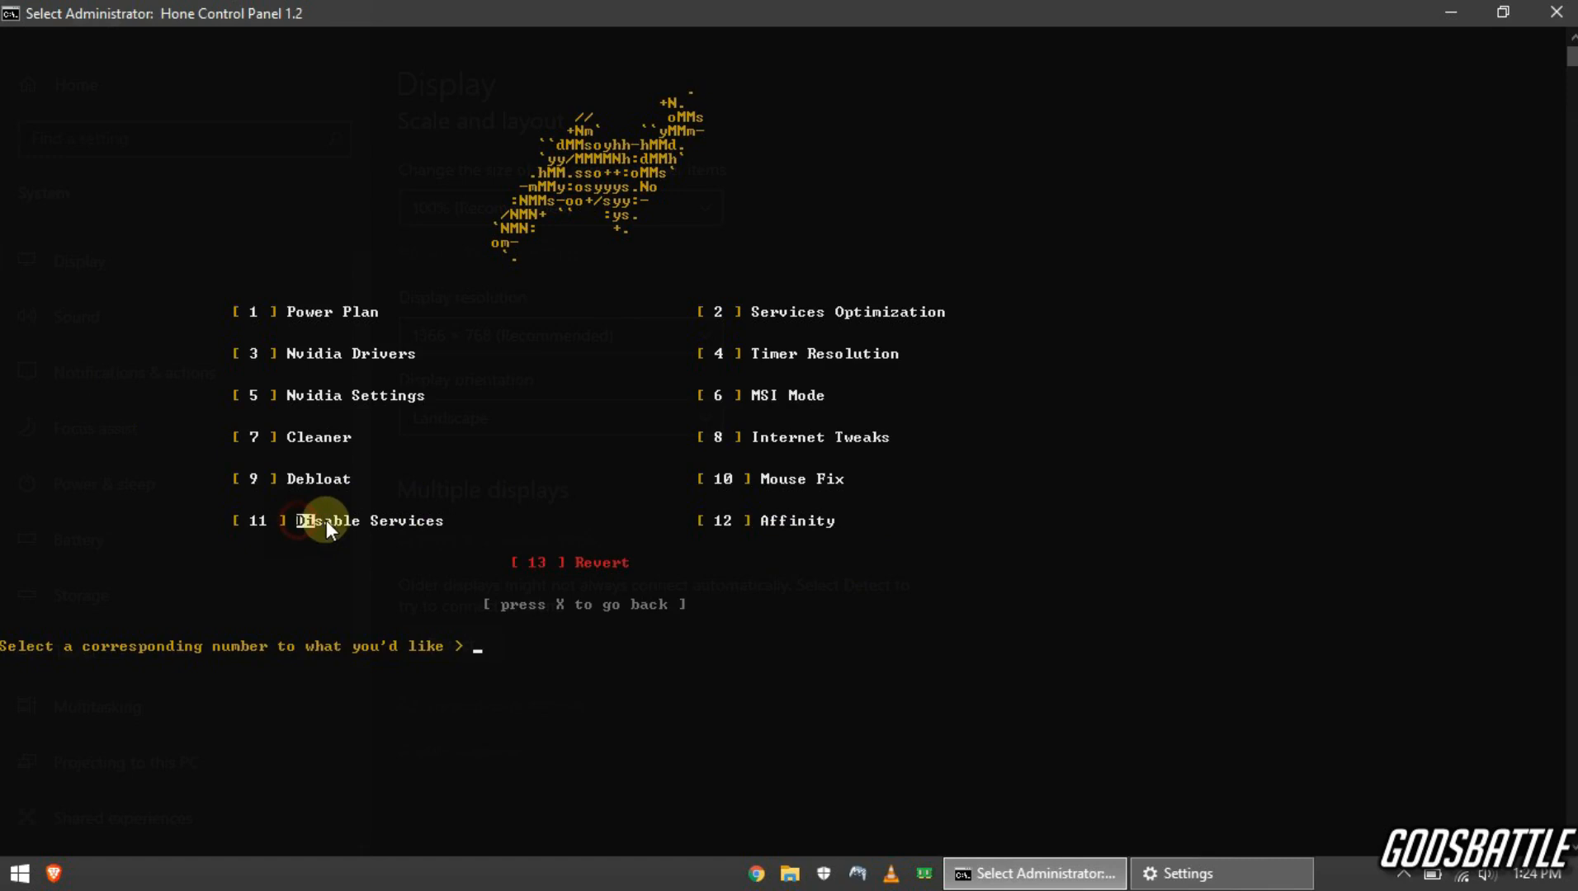
# Step: Open Disable Services (option 11) and decline its Wi-Fi-warning prompt with N
pyautogui.doubleClick(371, 520)
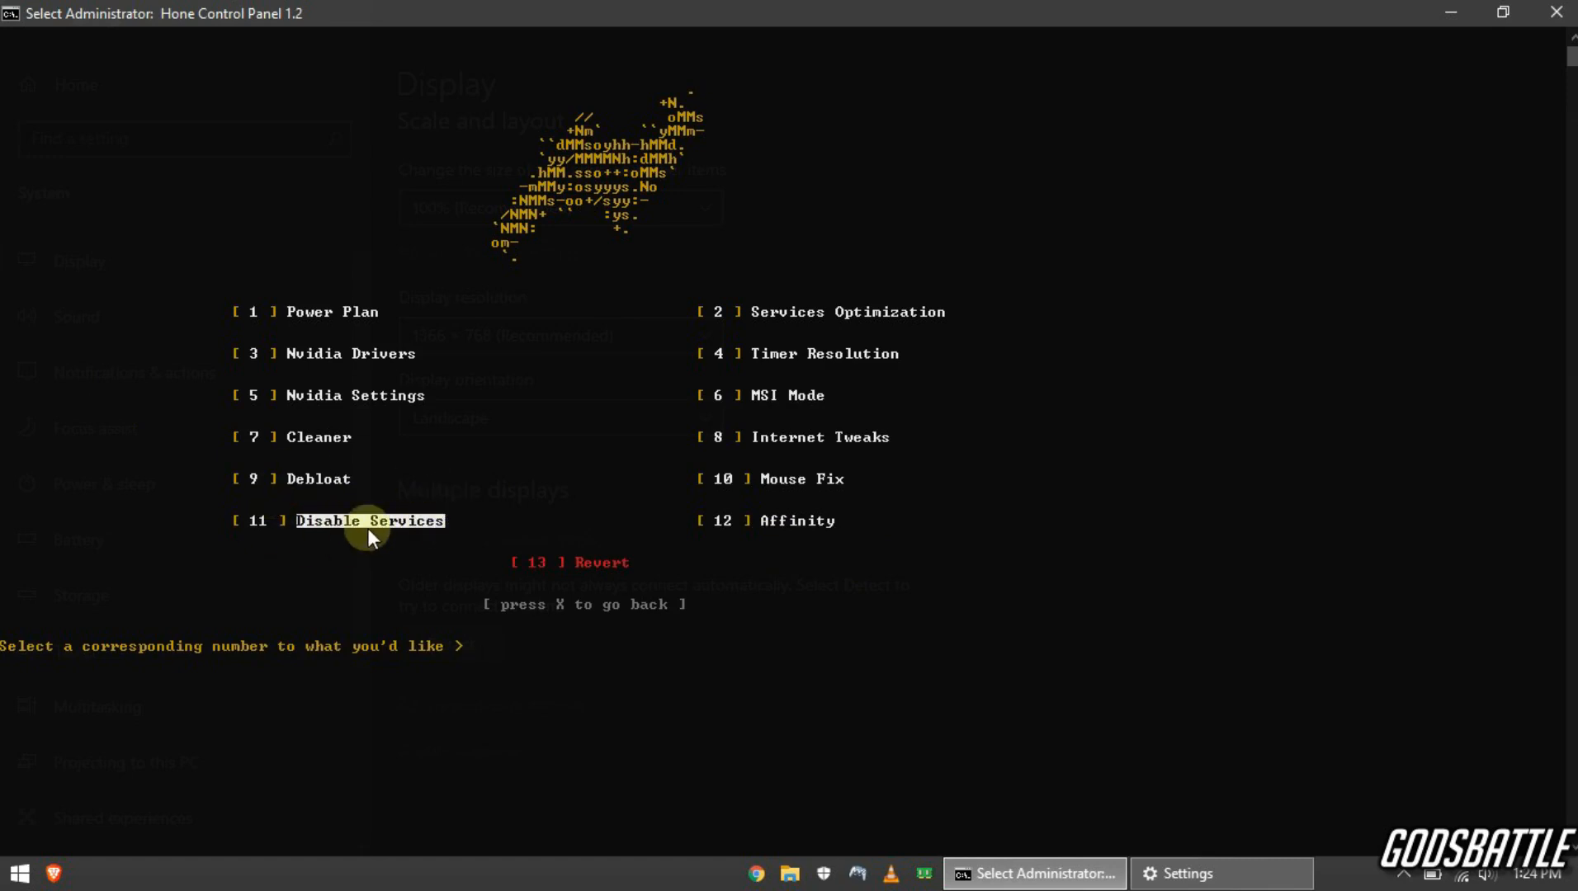
pyautogui.write('1')
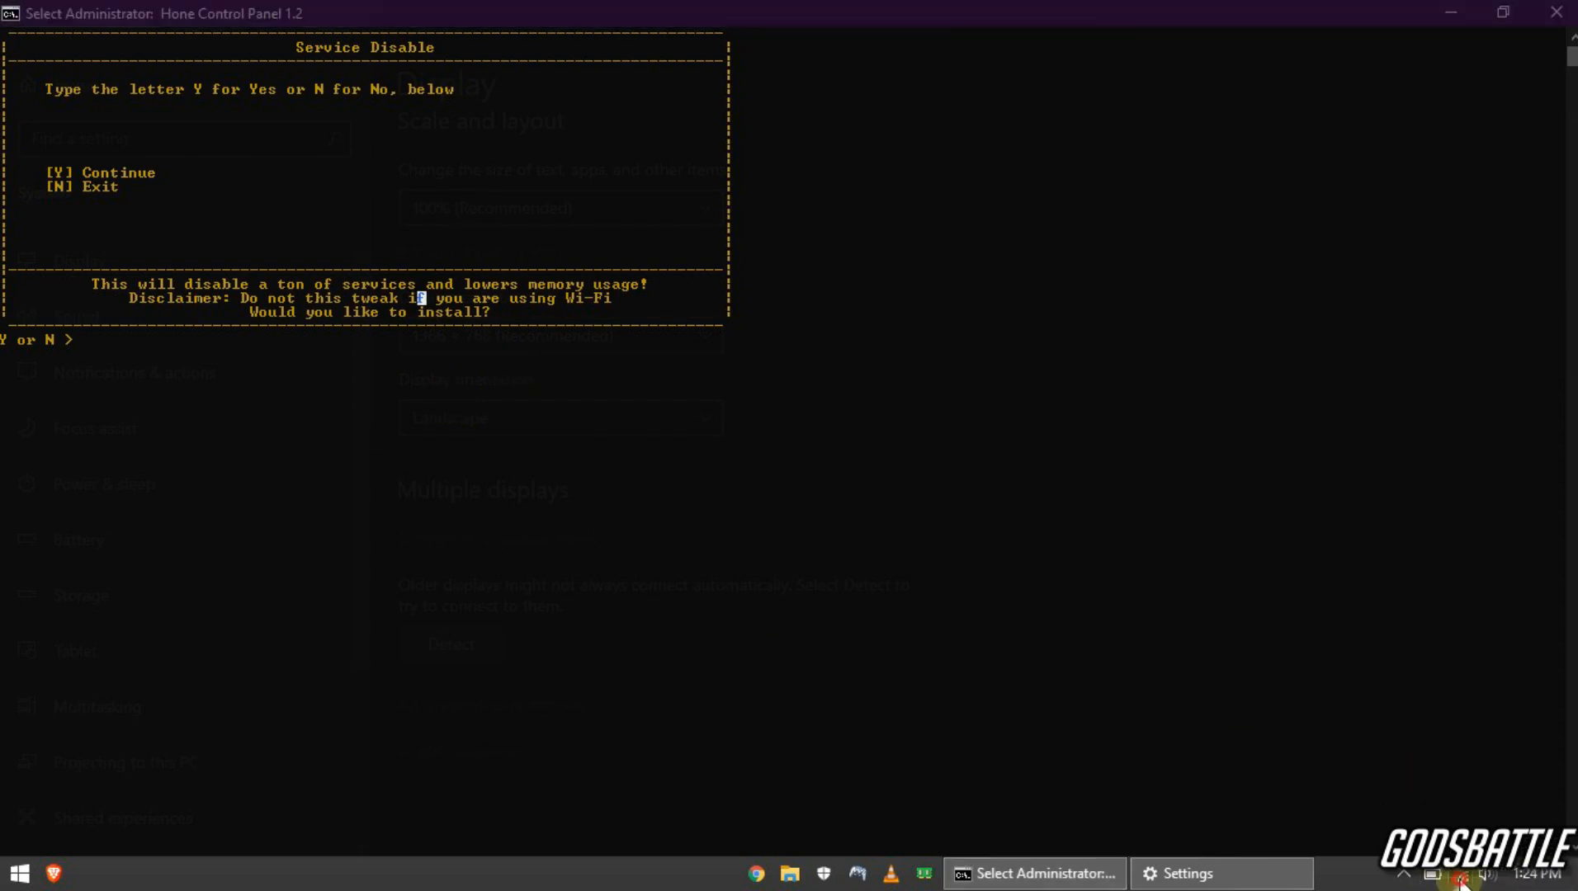
pyautogui.click(1465, 874)
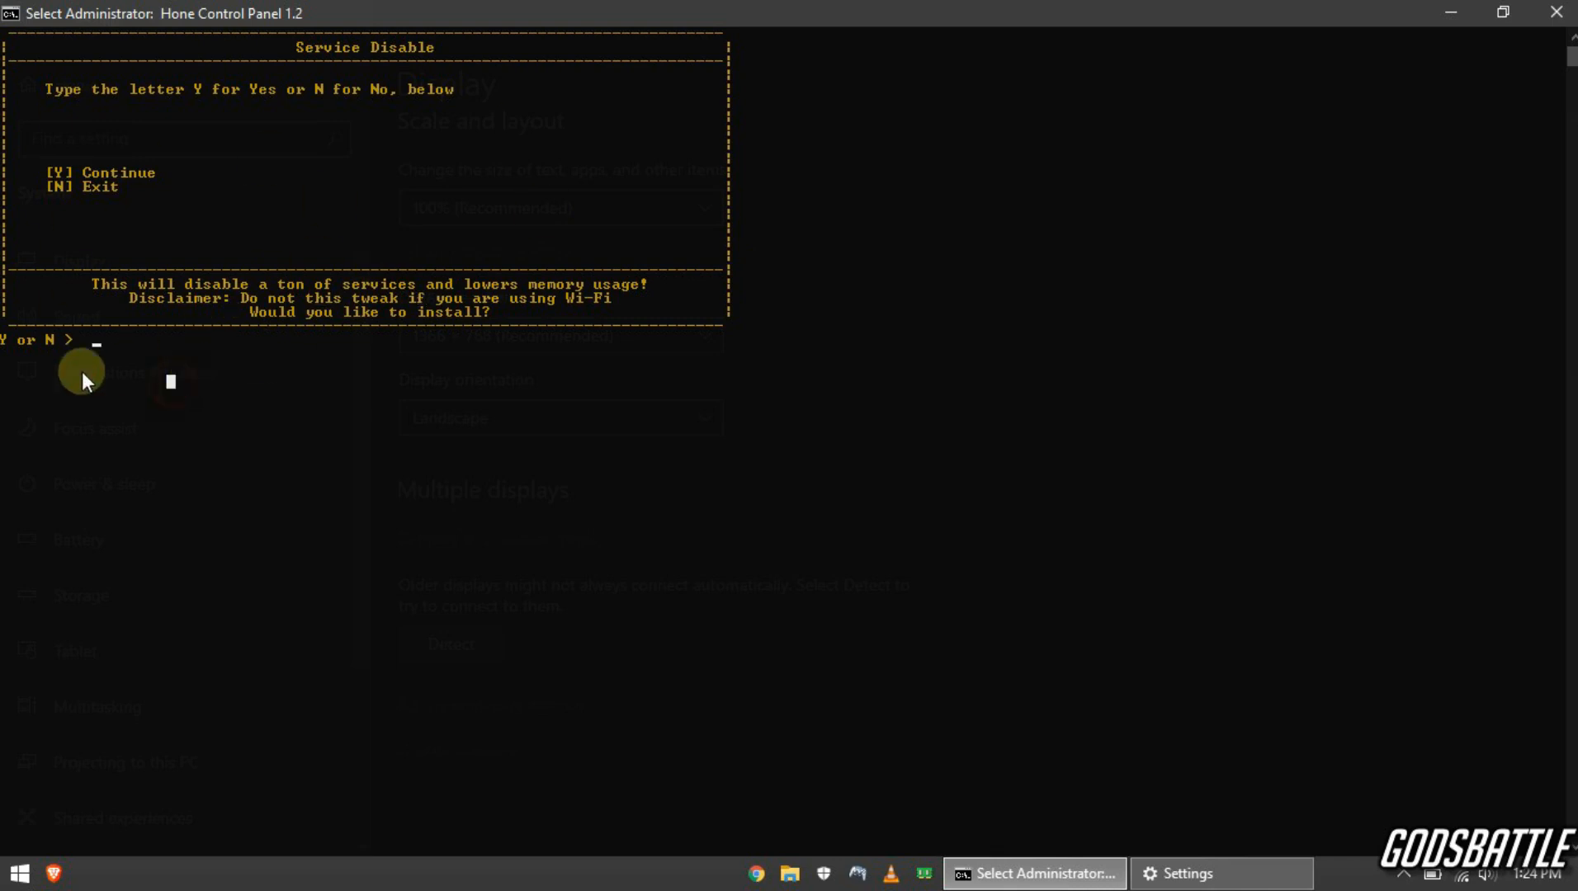
pyautogui.write('N')
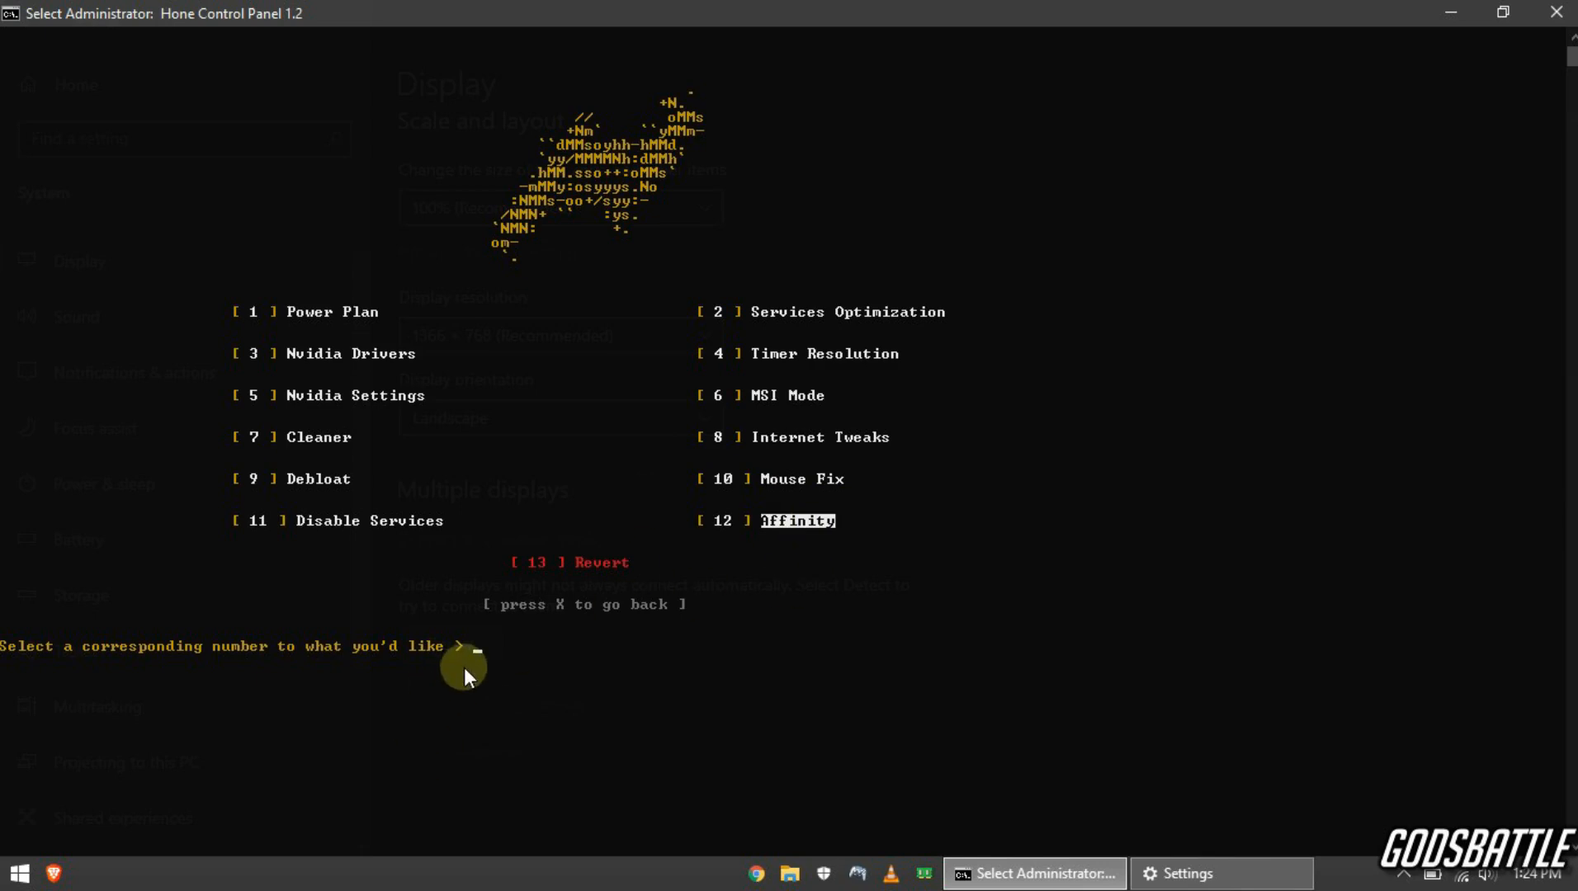
# Step: Choose Affinity (option 12) and confirm with y
pyautogui.write('12')
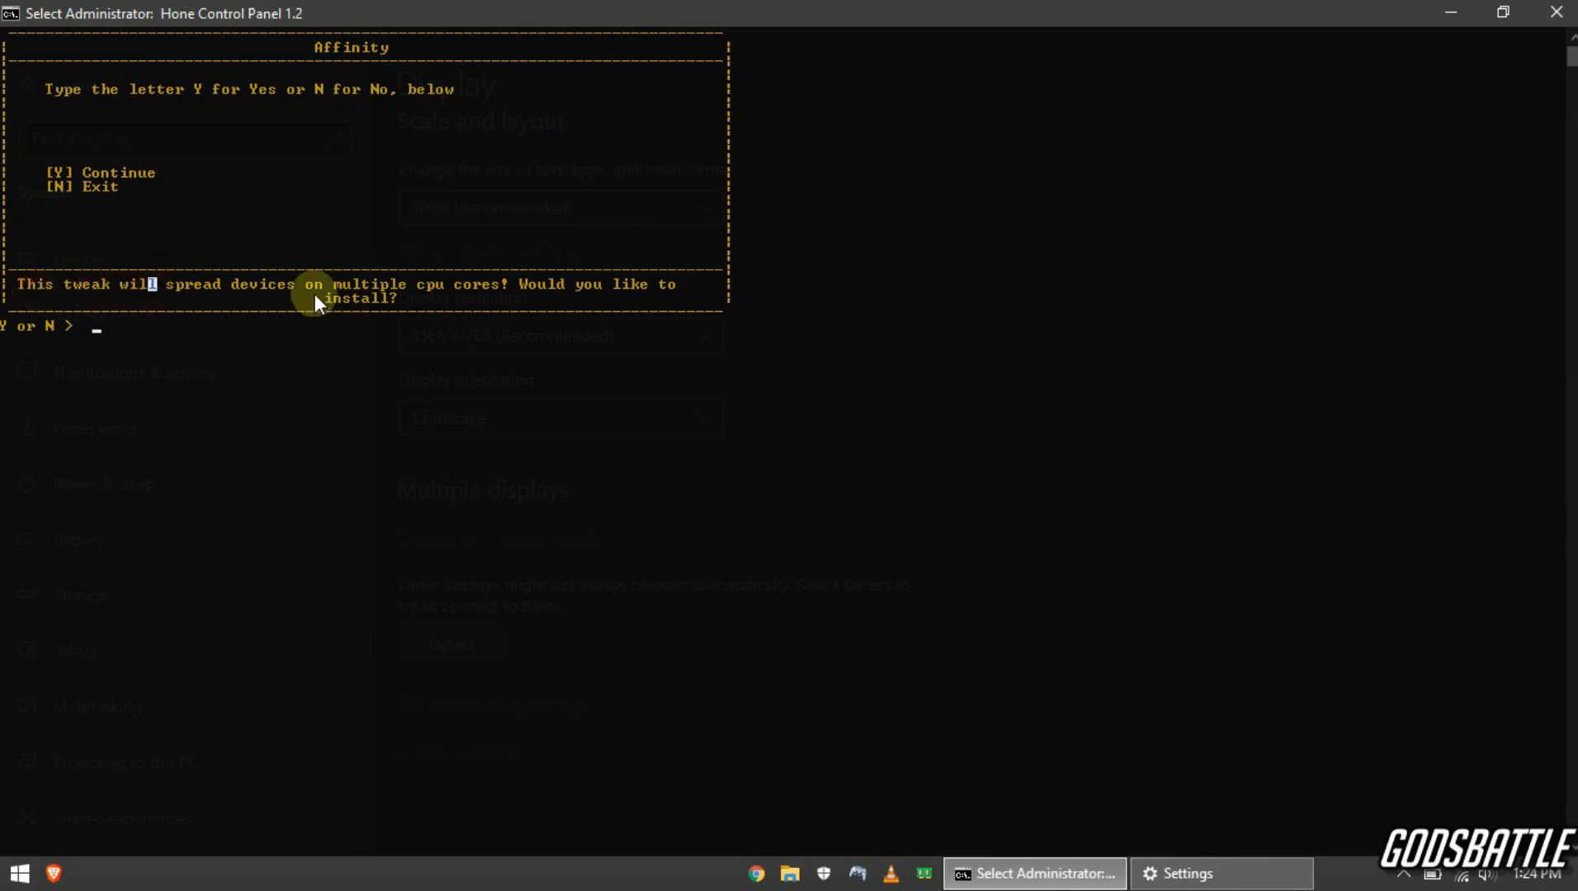
pyautogui.moveTo(428, 291)
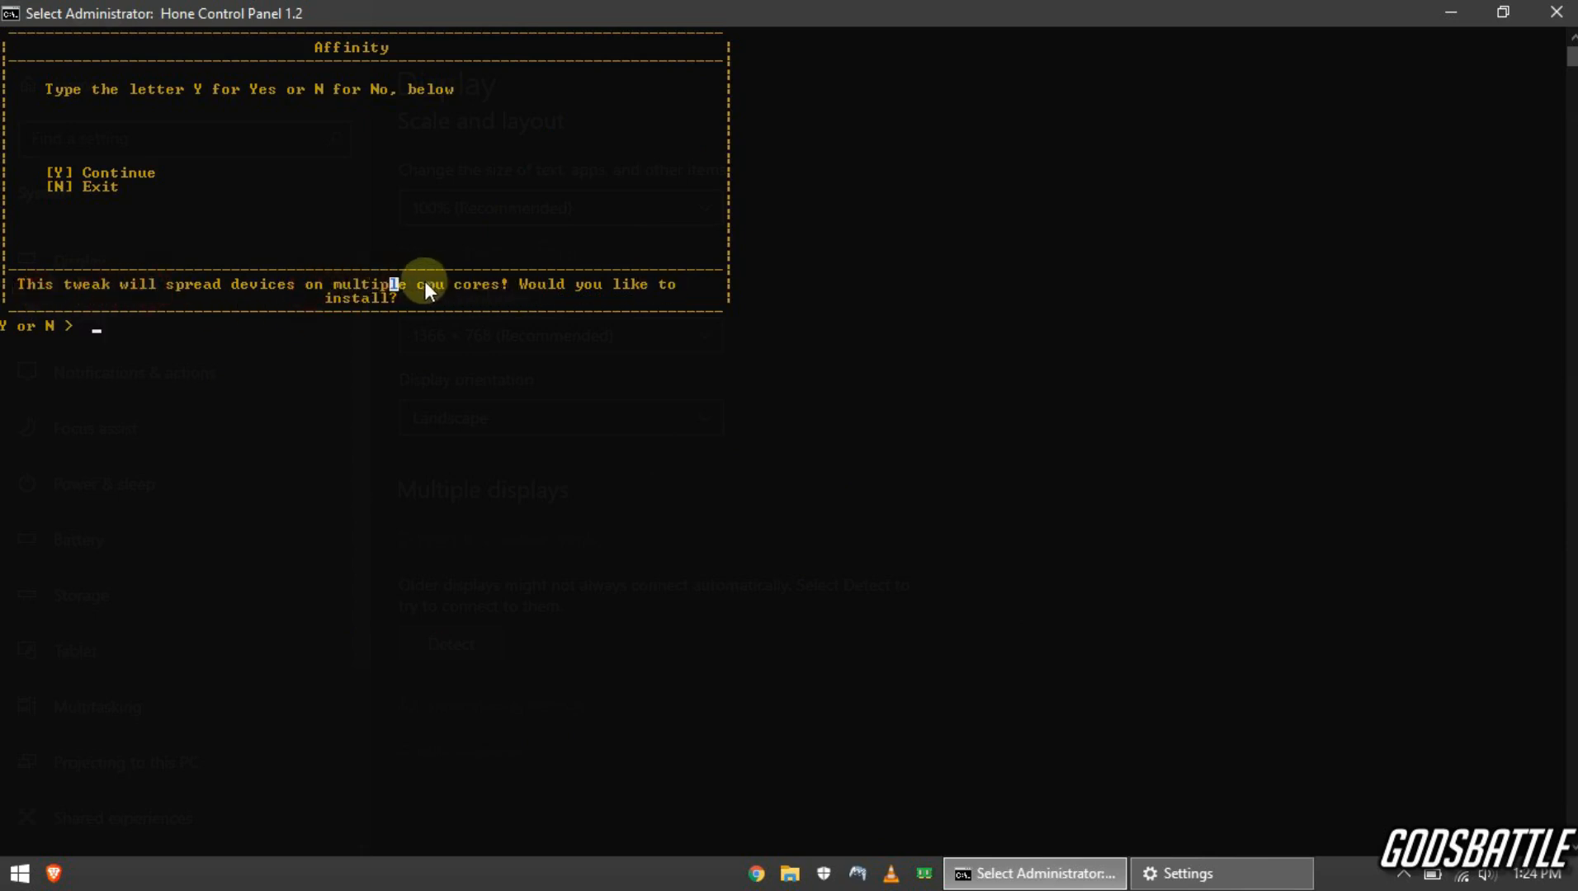
pyautogui.moveTo(156, 353)
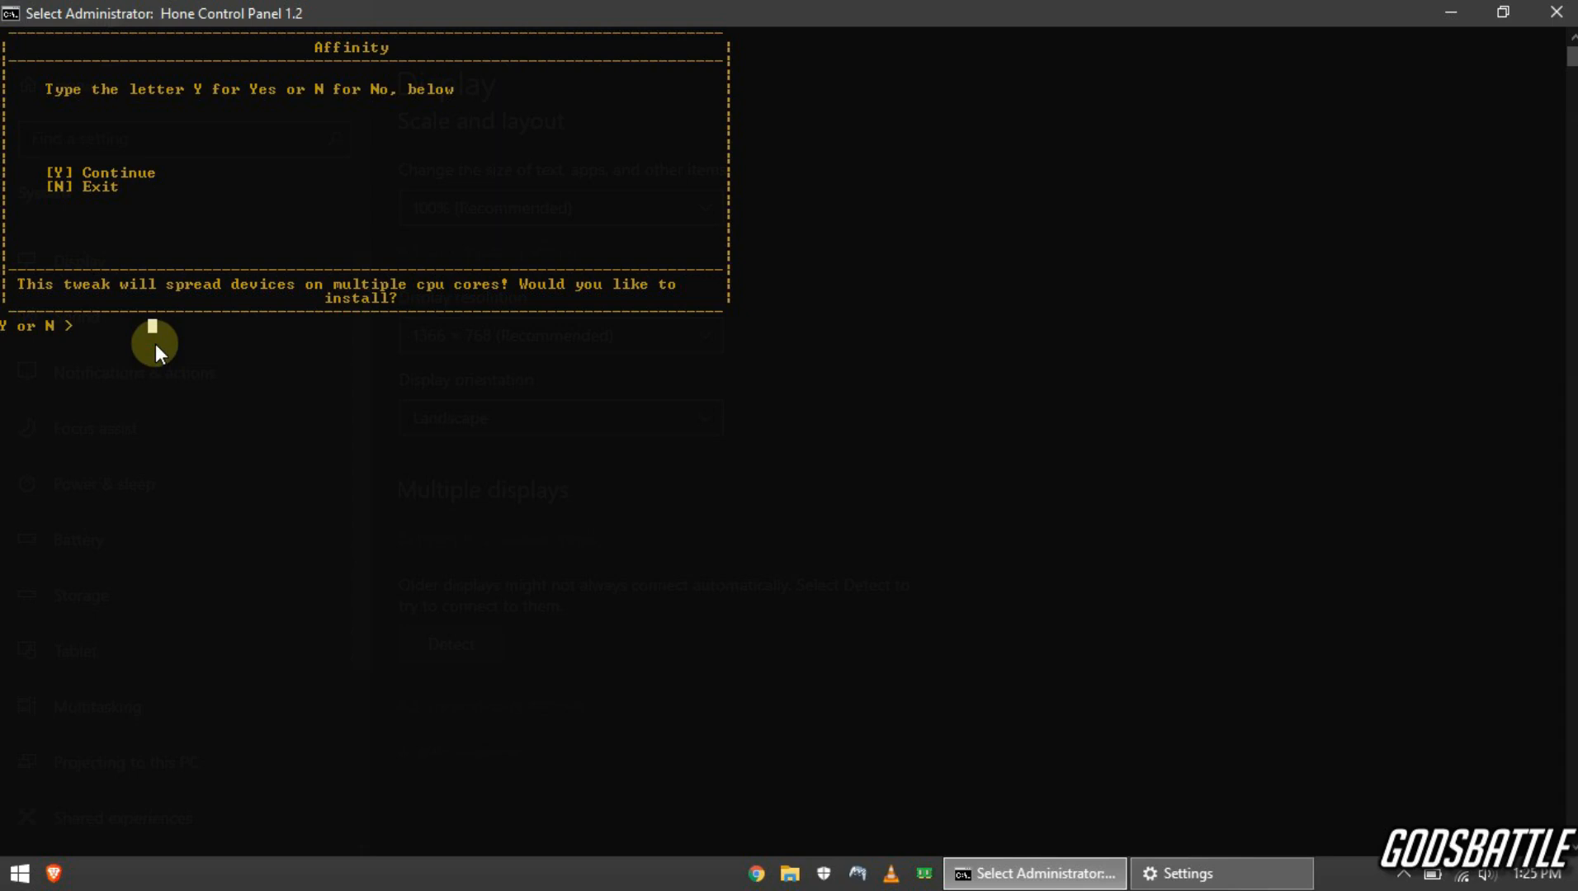
pyautogui.write('y')
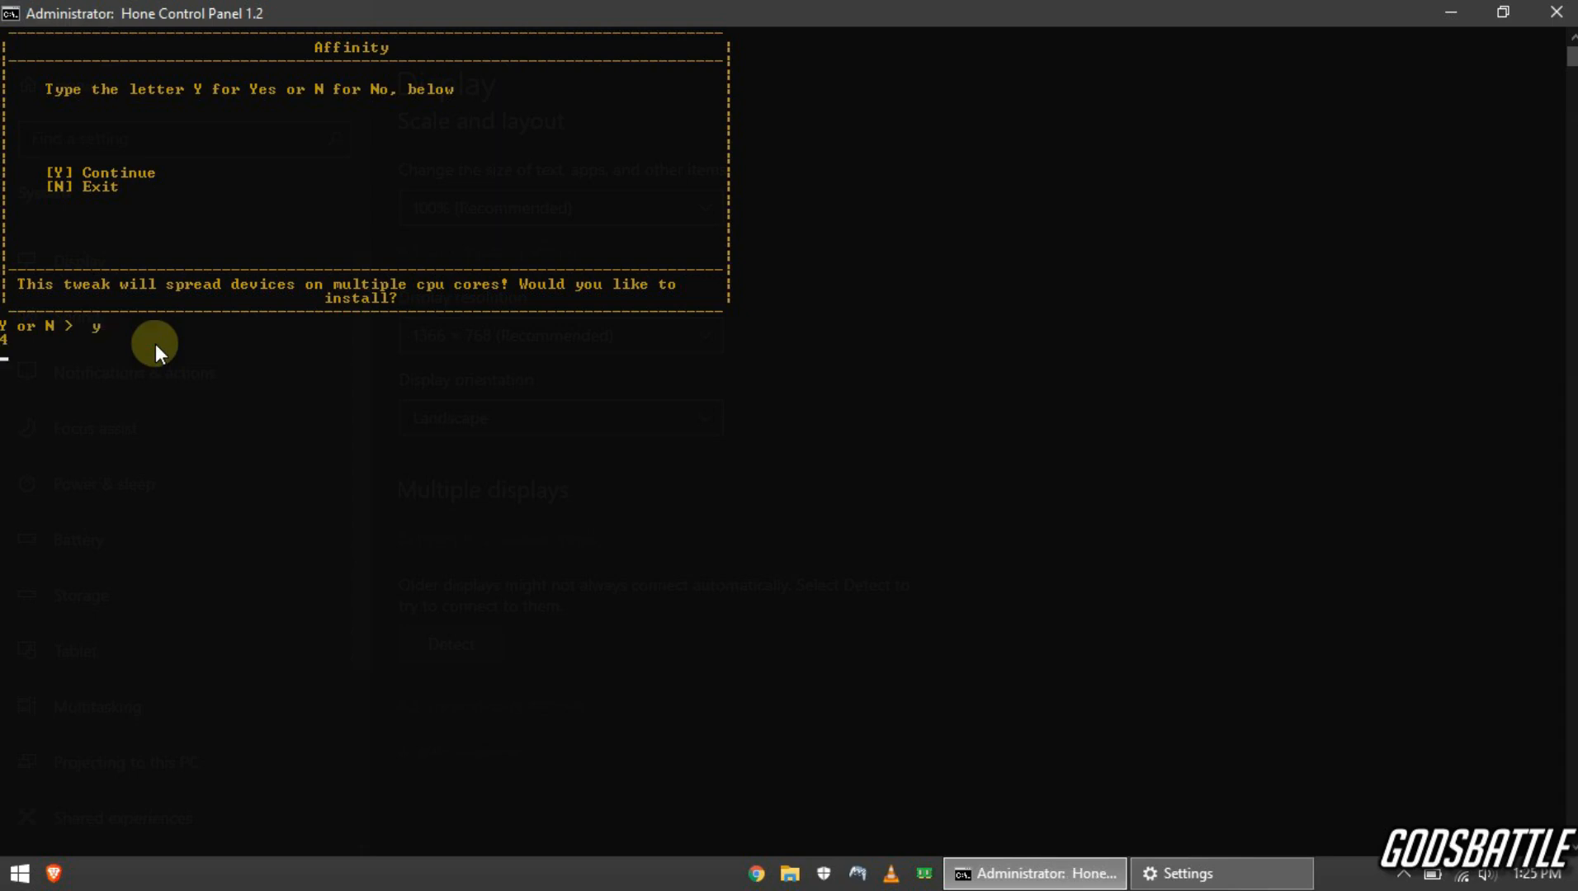
pyautogui.press('enter')
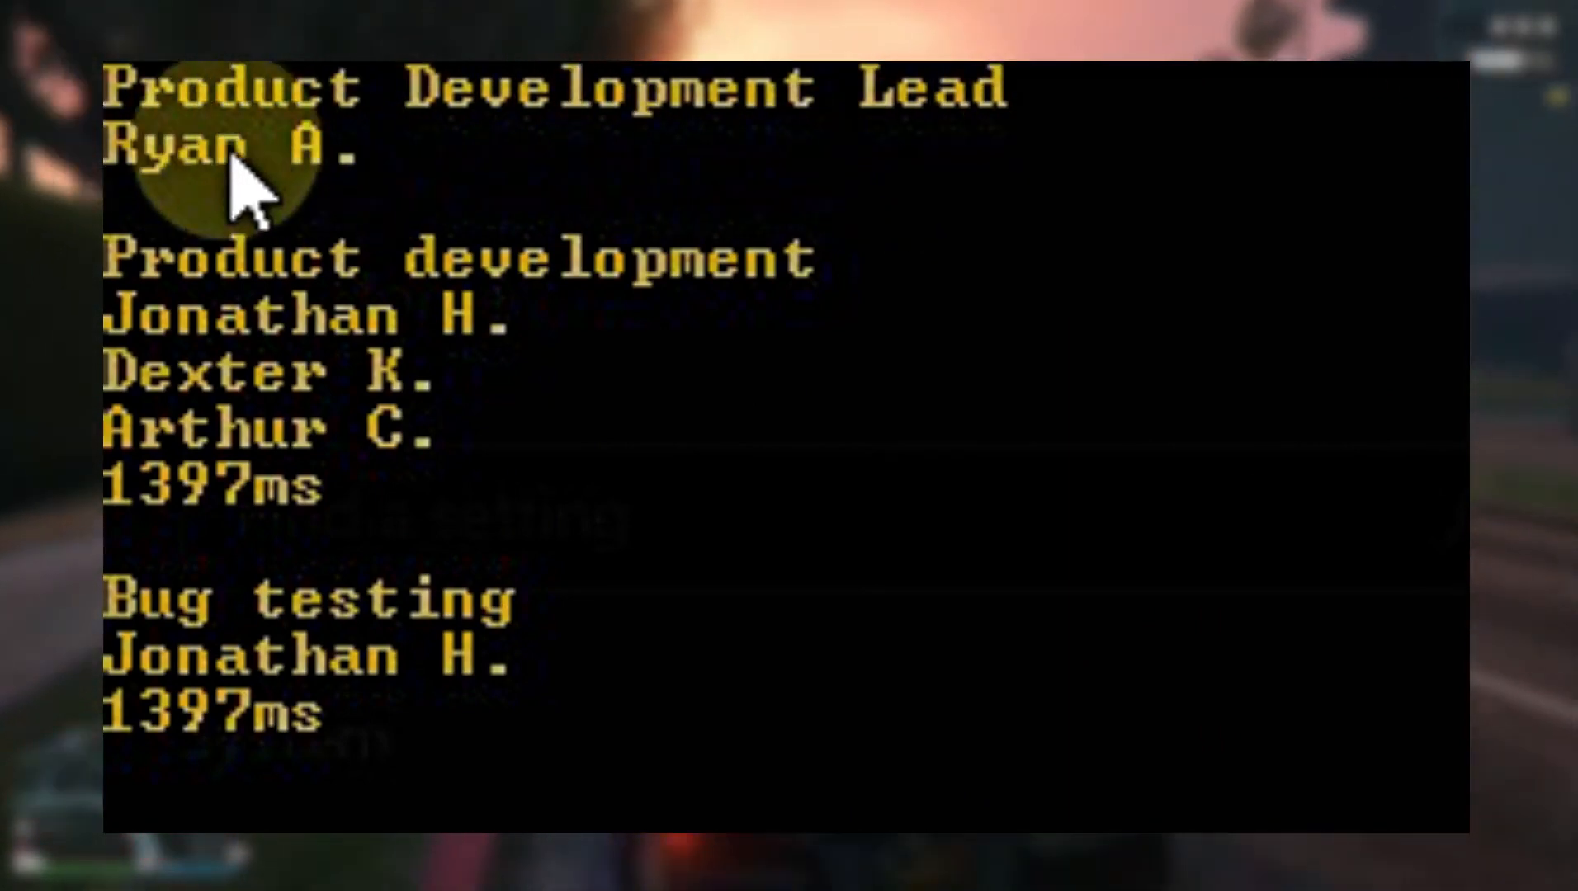
pyautogui.moveTo(433, 624)
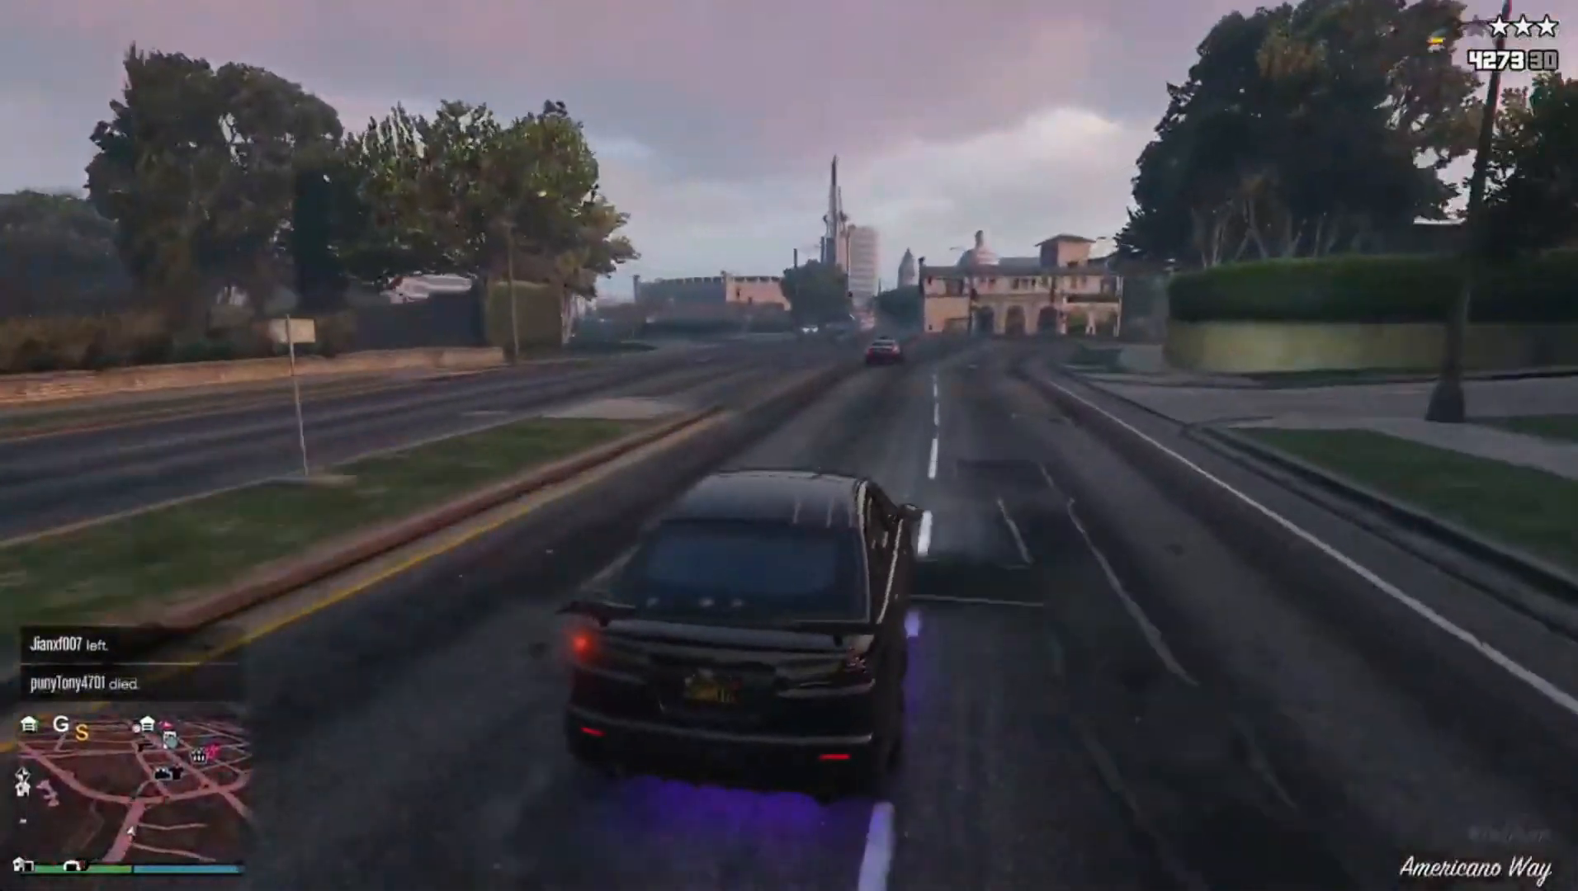
# Step: Press a key to continue past the Affinity credits screen
pyautogui.press('w')
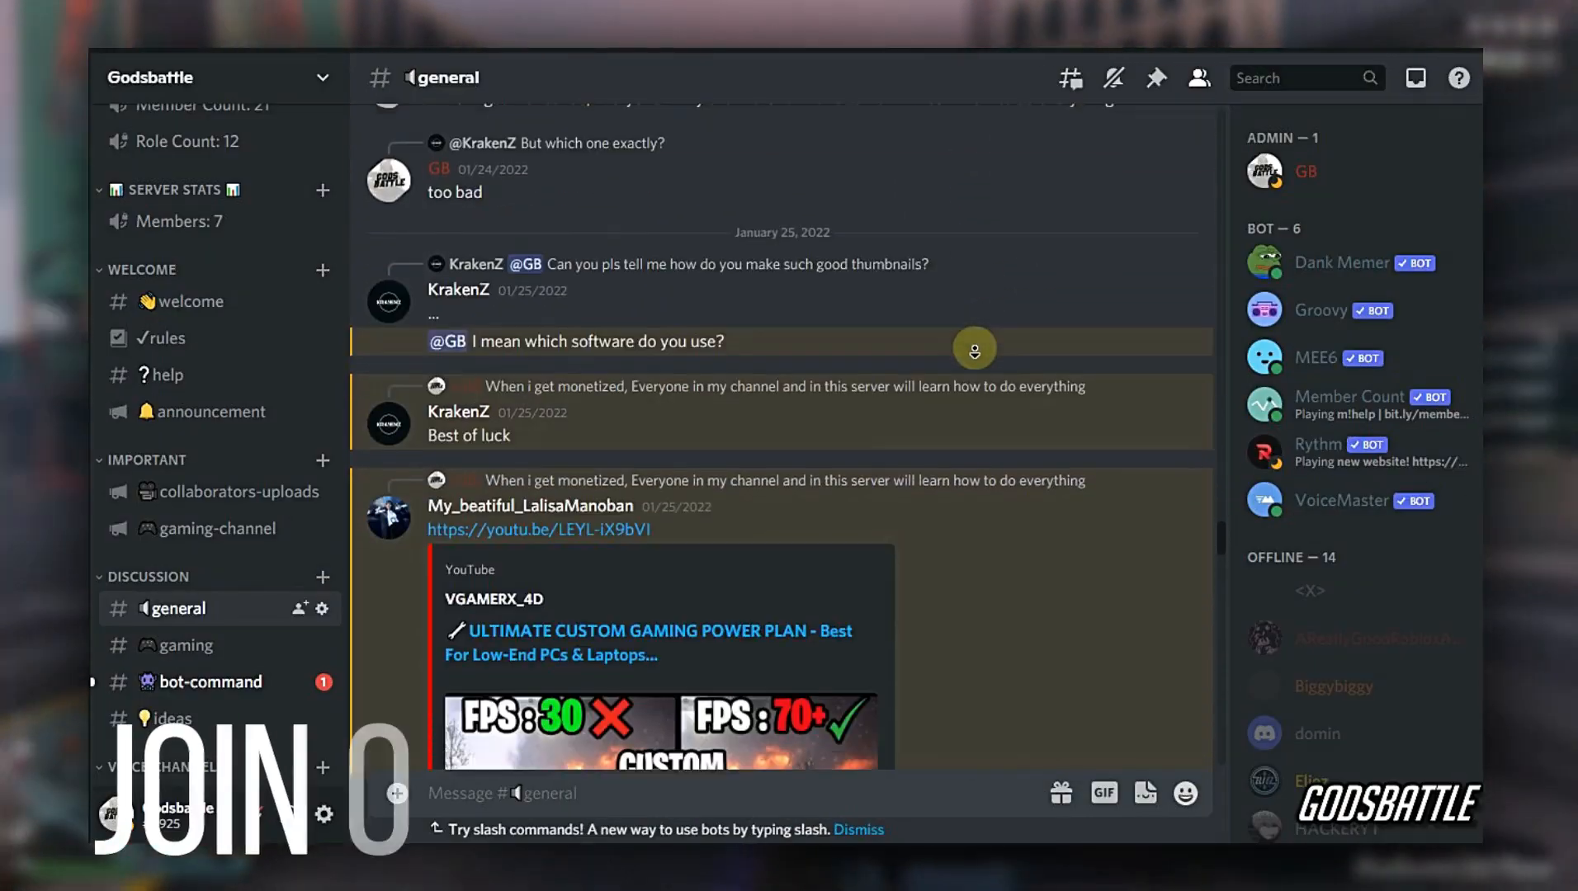
pyautogui.scroll(-3)
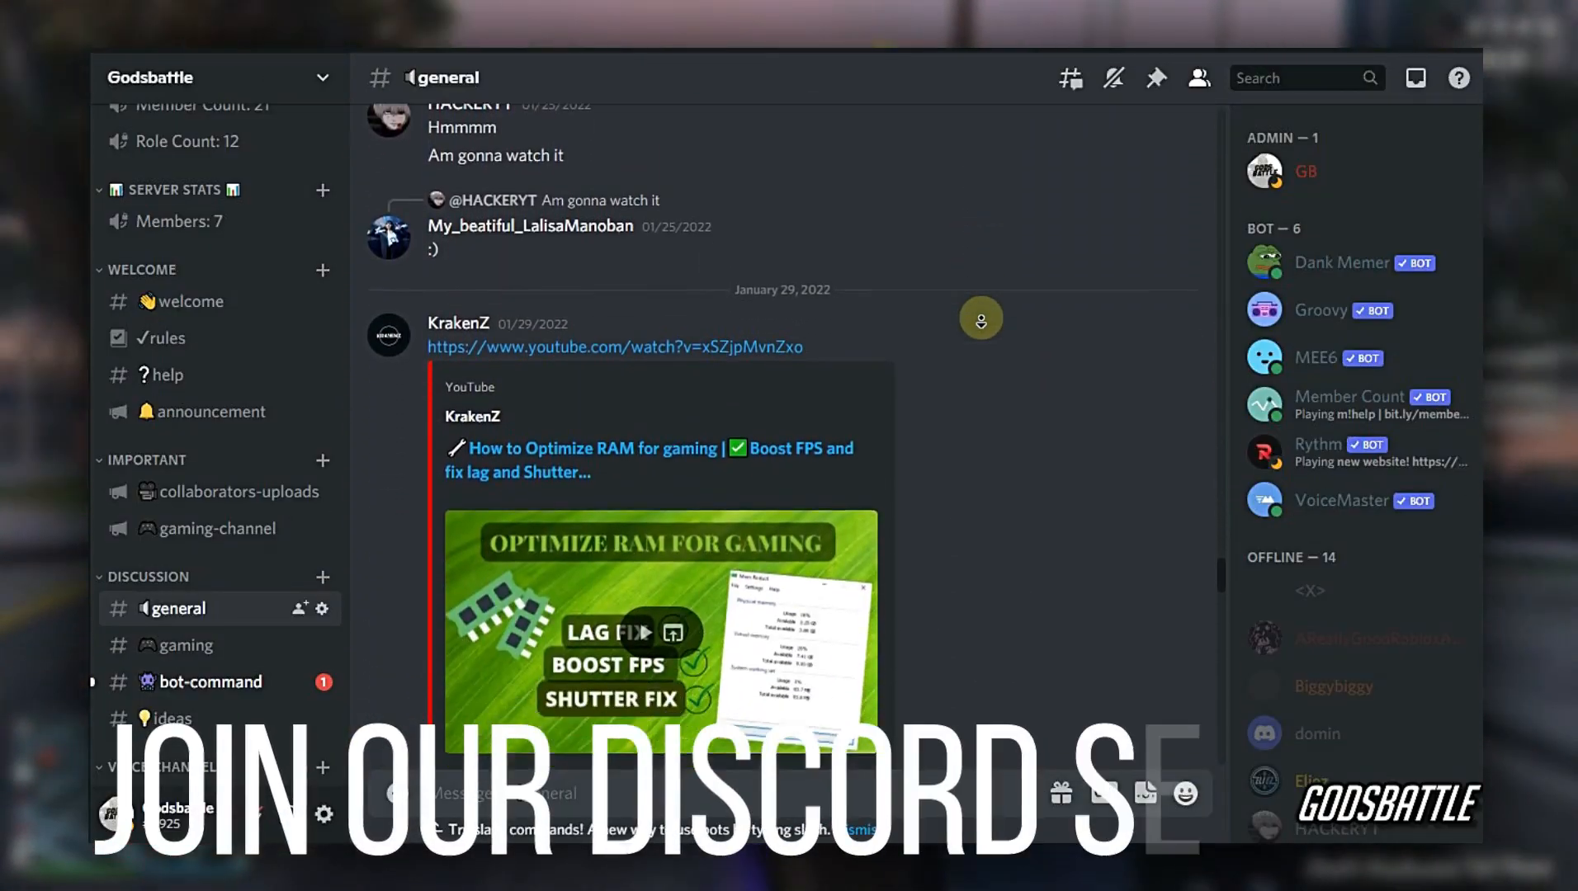